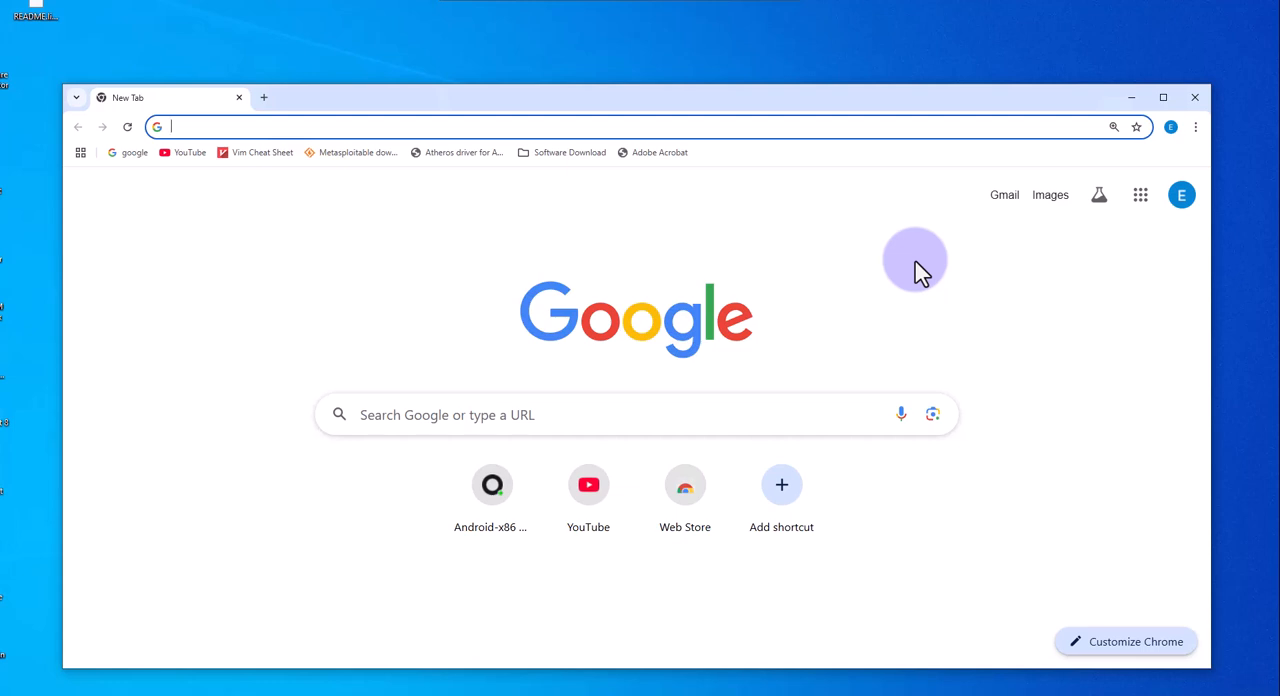
mouse_move(820, 310)
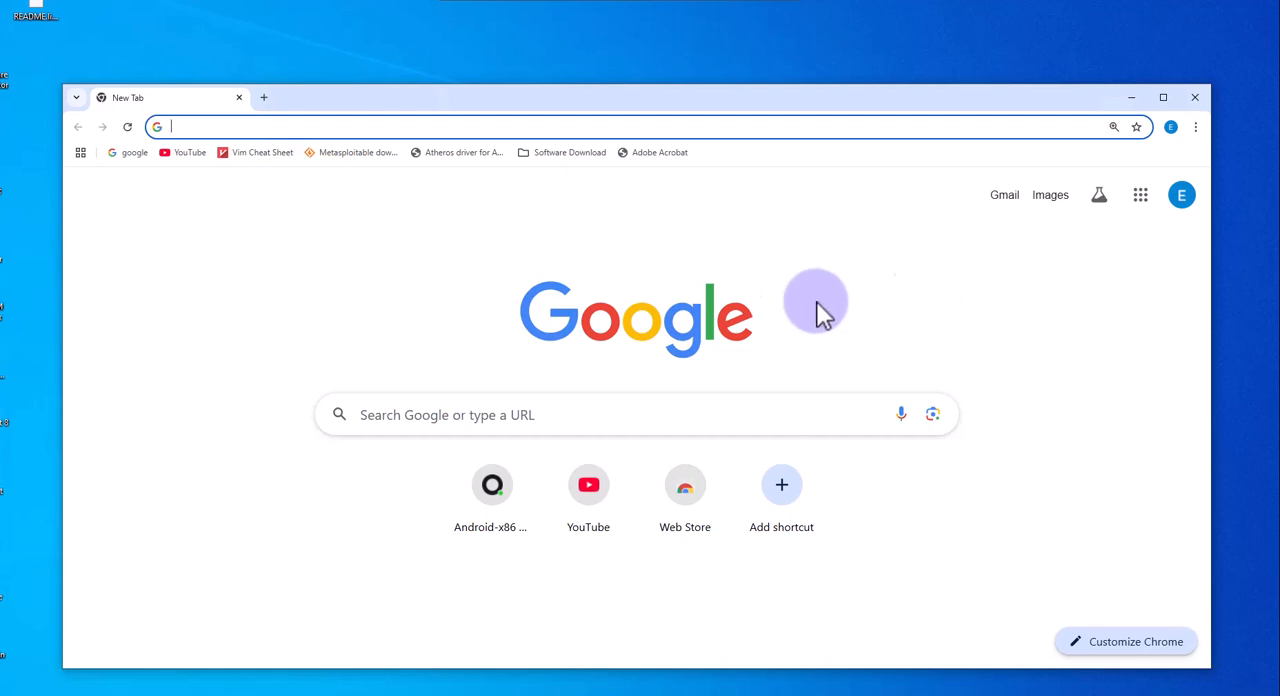
Step: Search Google for android-x86 from the new tab page
click(636, 414)
text(android-x86)
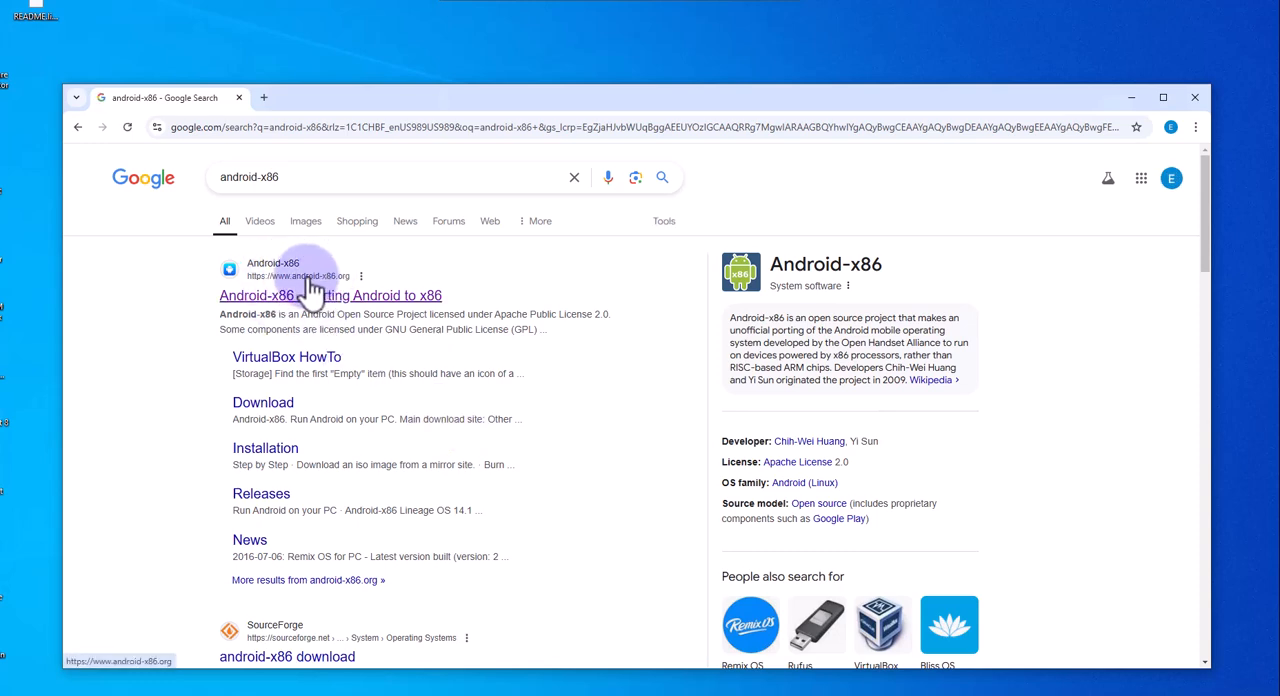
mouse_move(340, 290)
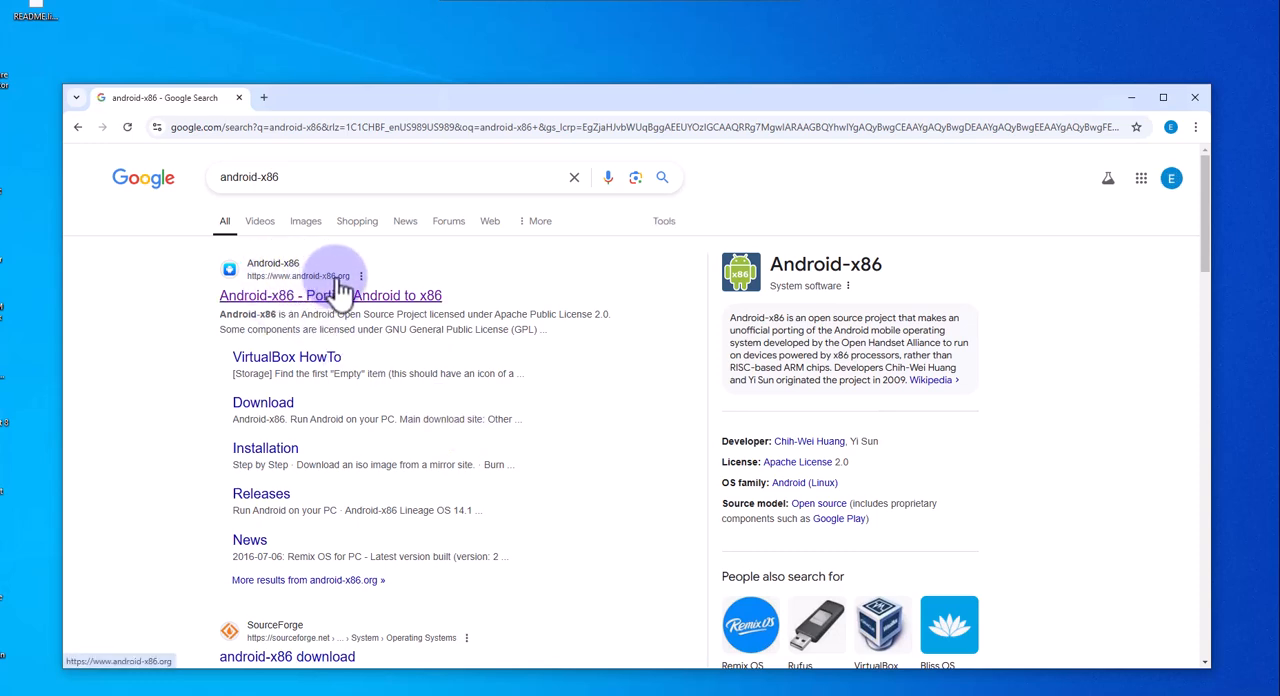
Step: Reach the FossHub mirror page from android-x86.org's Download section
click(328, 296)
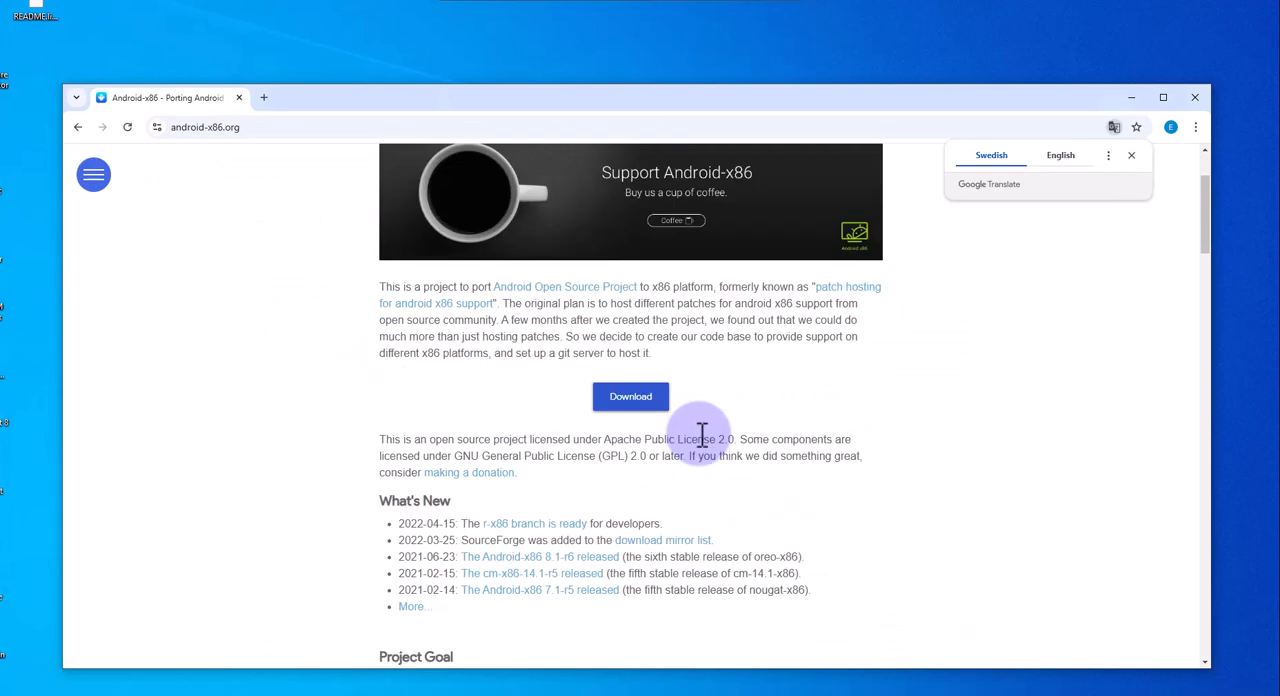
click(630, 396)
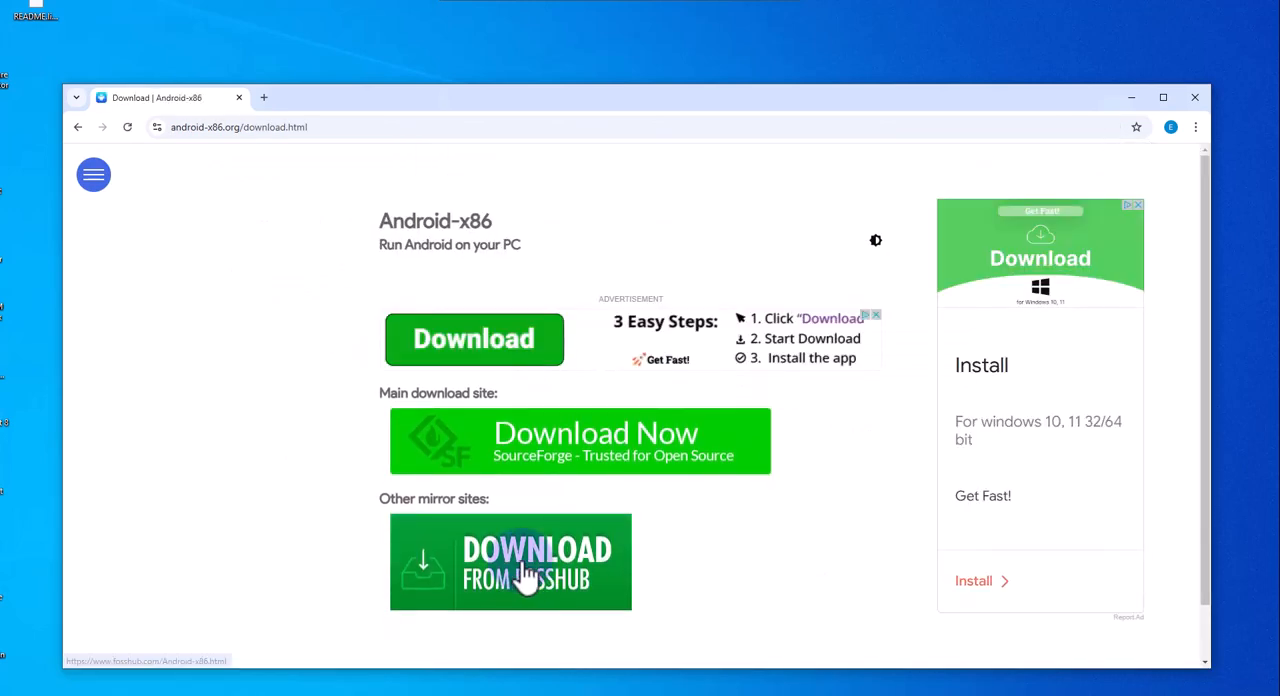
mouse_move(540, 578)
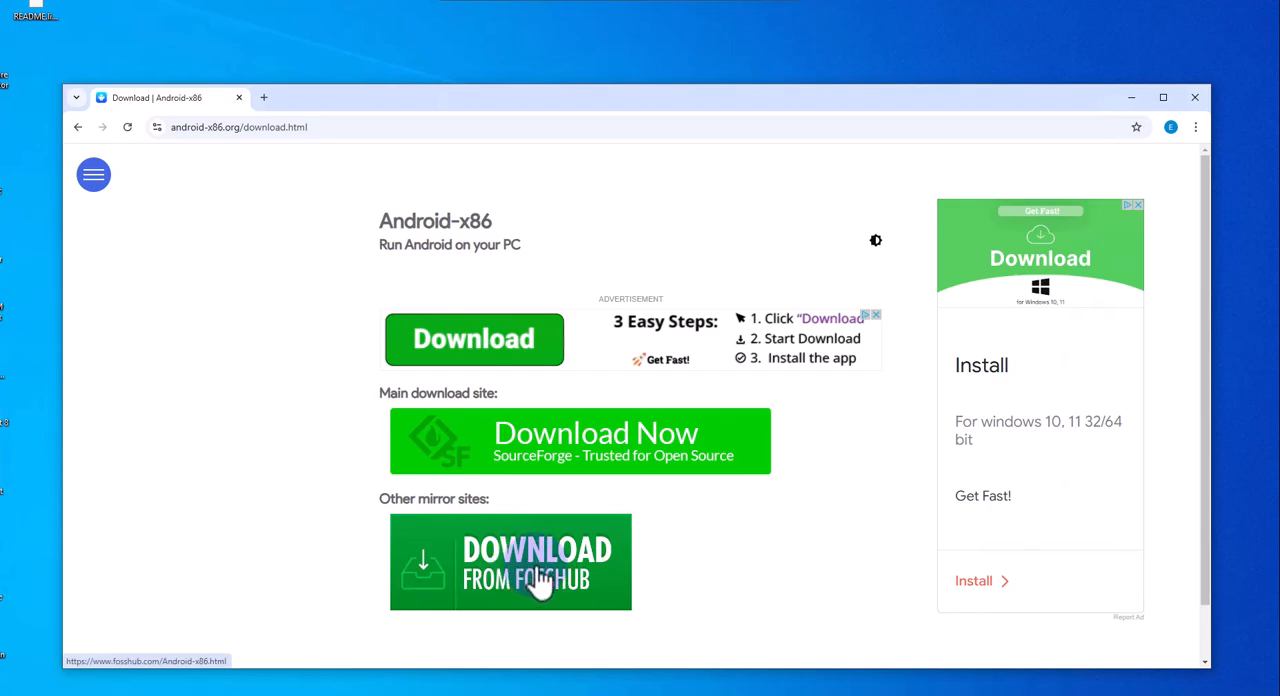
click(510, 562)
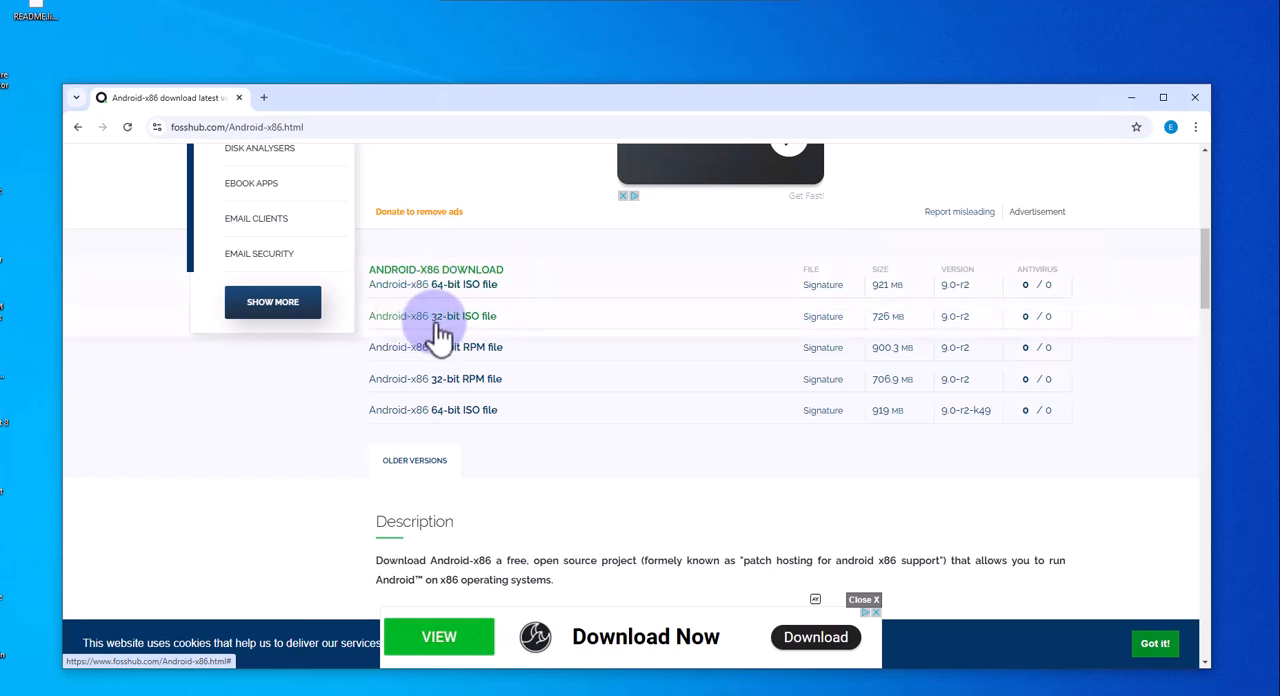
mouse_move(444, 284)
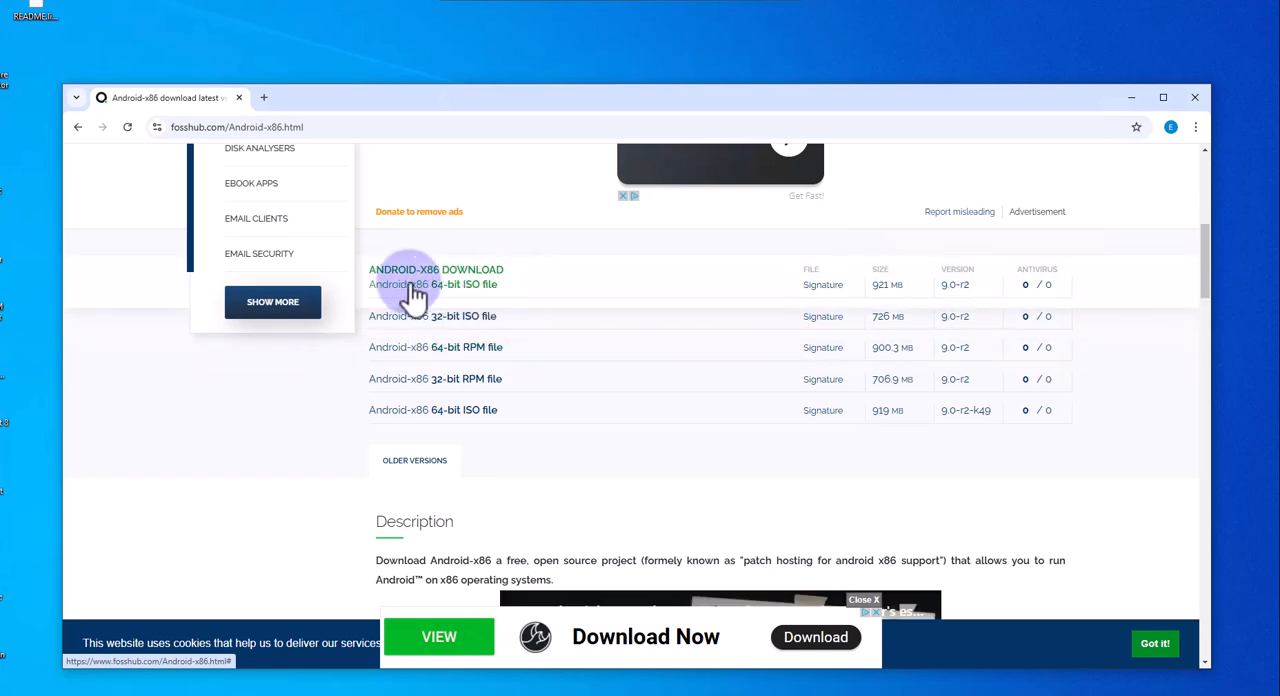
Step: Start downloading the Android-x86 64-bit 9.0-r2 ISO and check it in the downloads panel
click(432, 284)
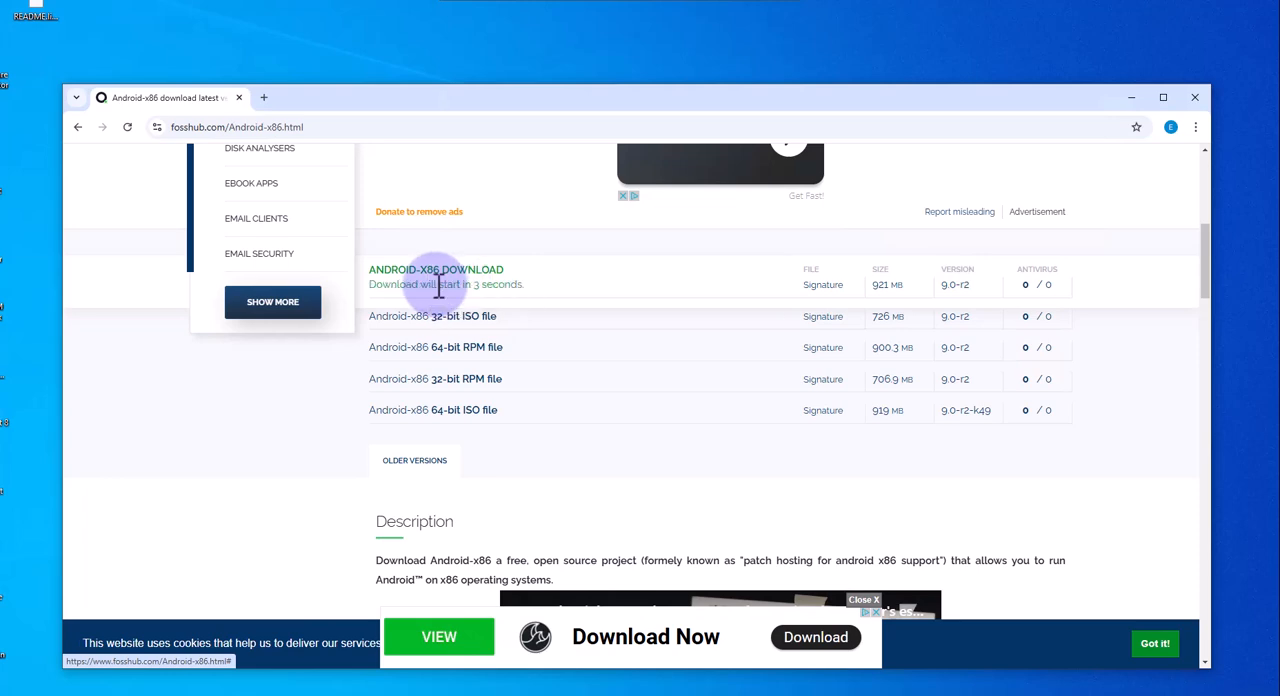
click(436, 276)
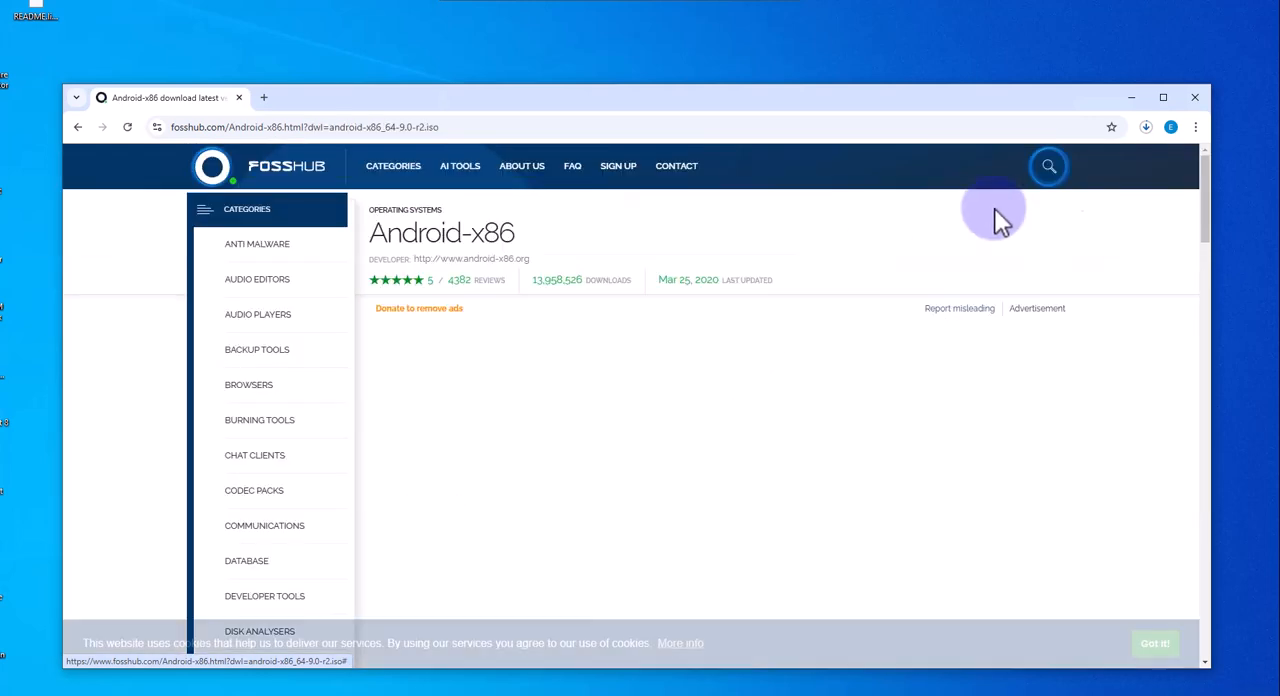
click(1146, 128)
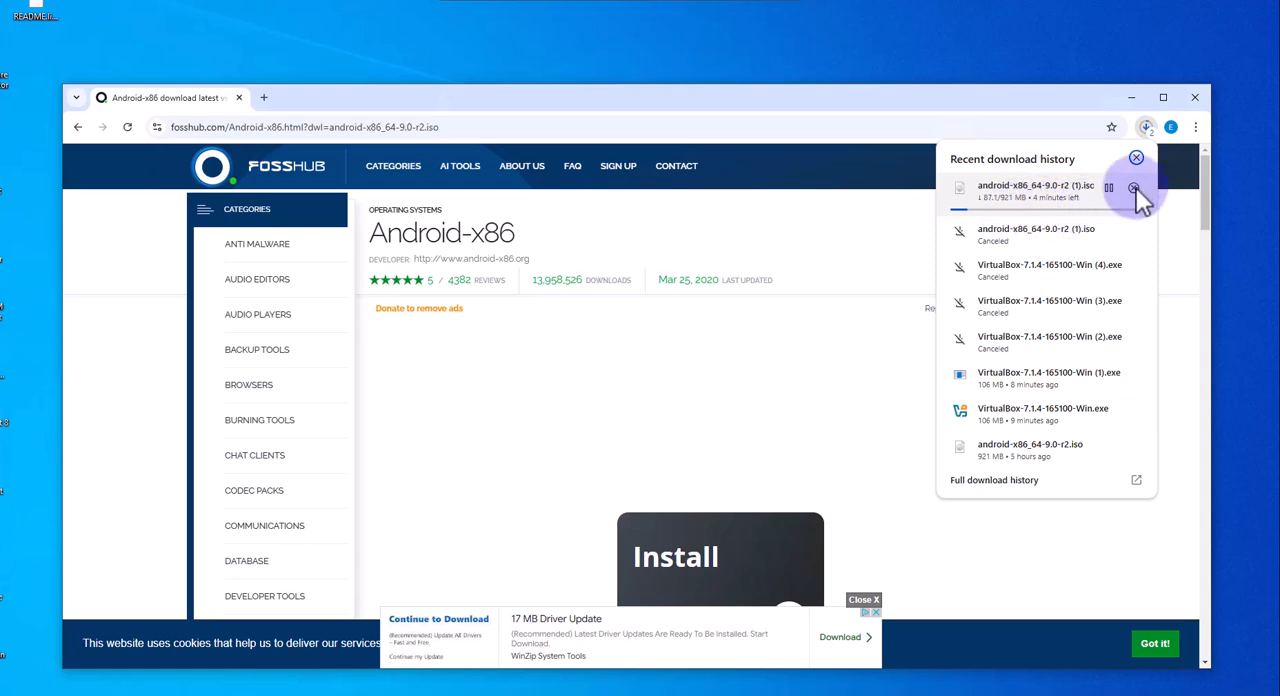
click(1136, 158)
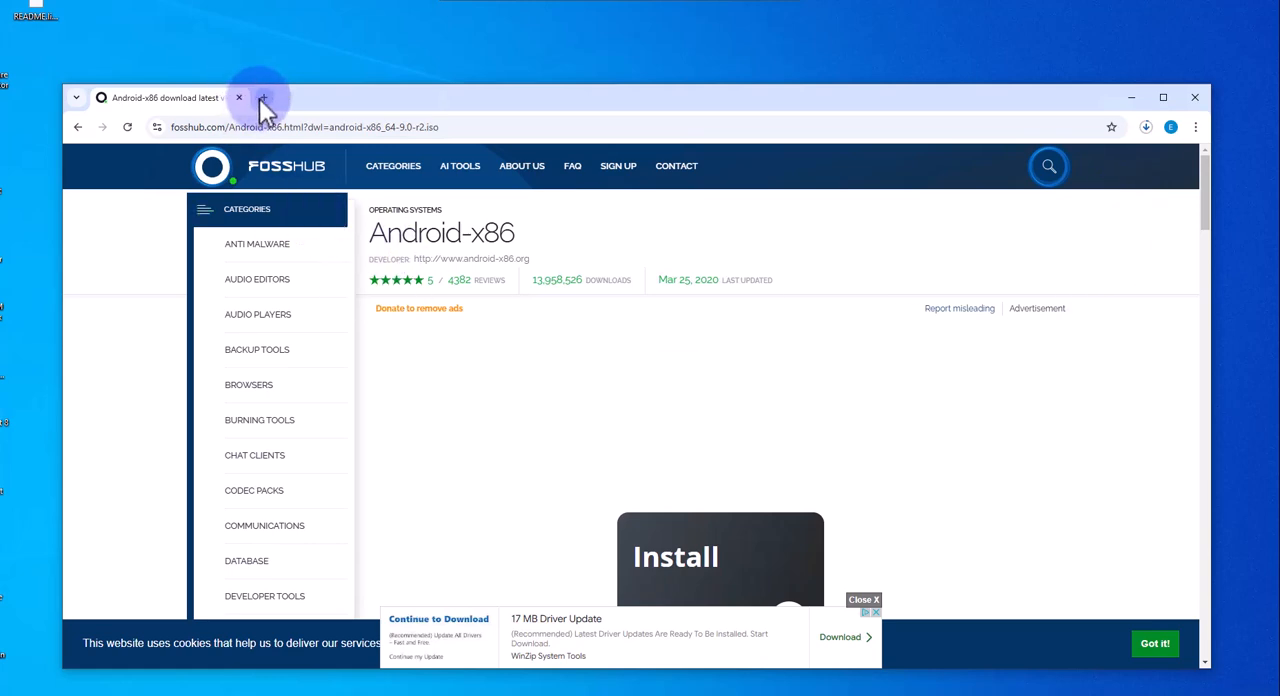
Step: Search virtualbox download in a new tab and reach the virtualbox.org Downloads page
click(262, 96)
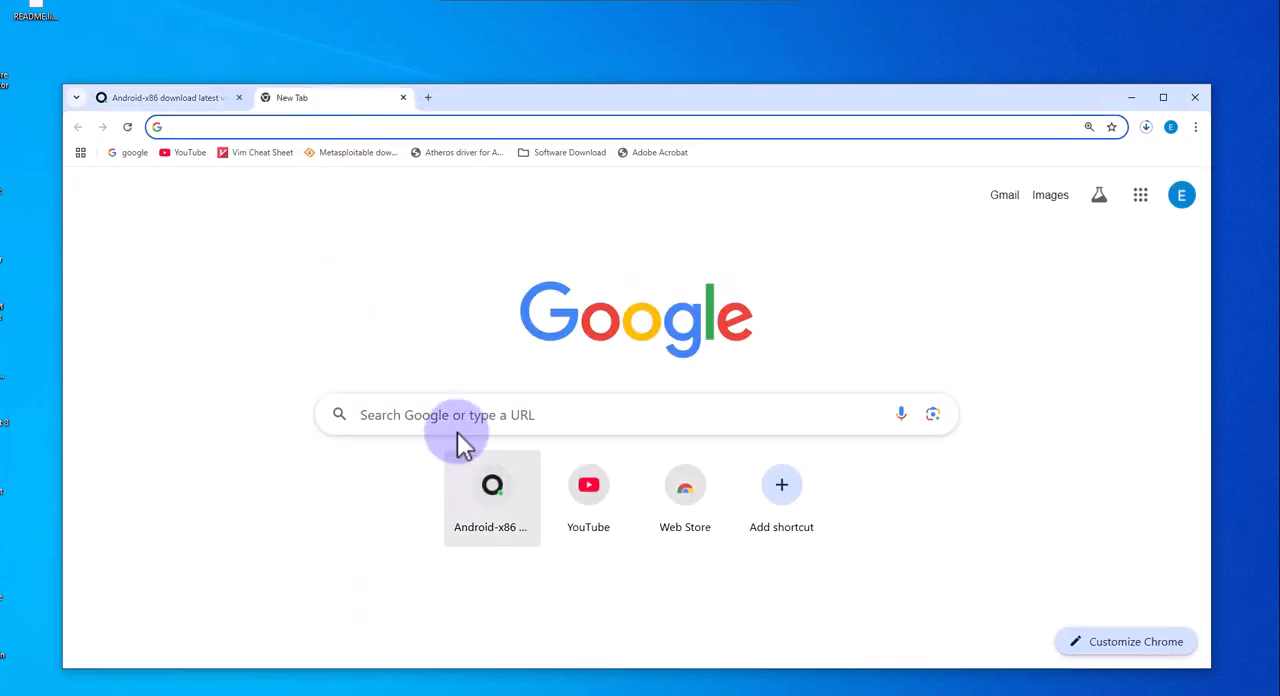
text(download)
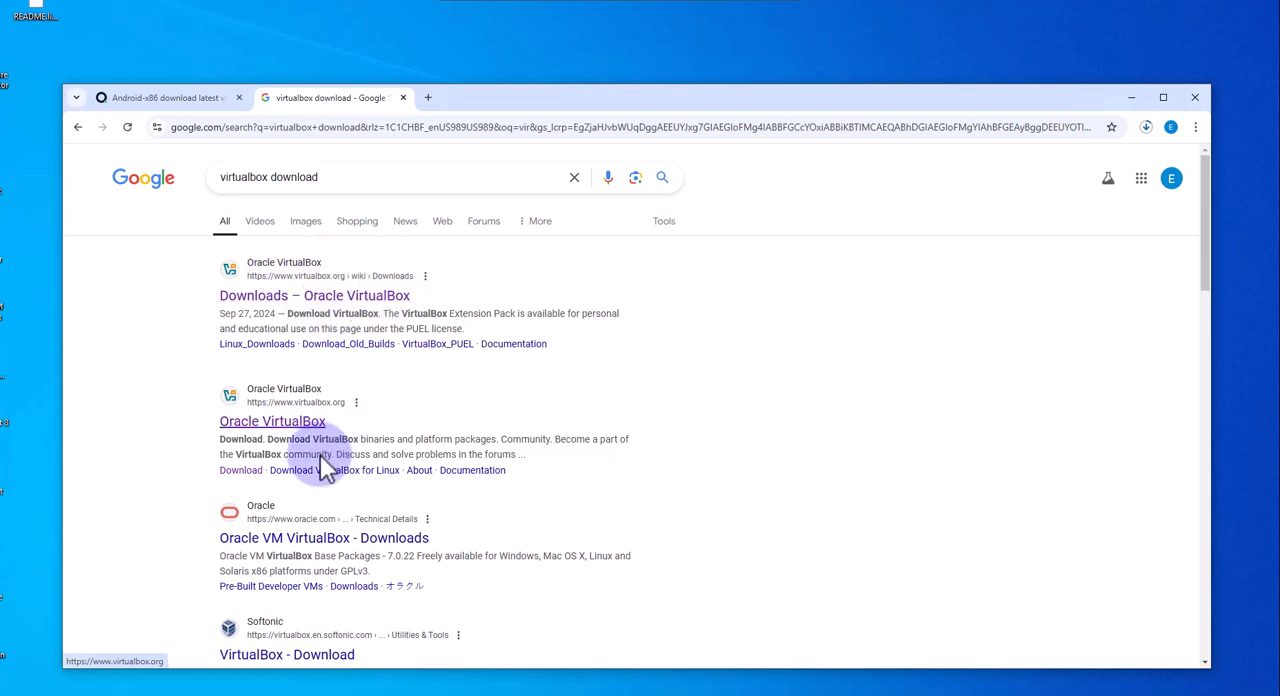
click(314, 296)
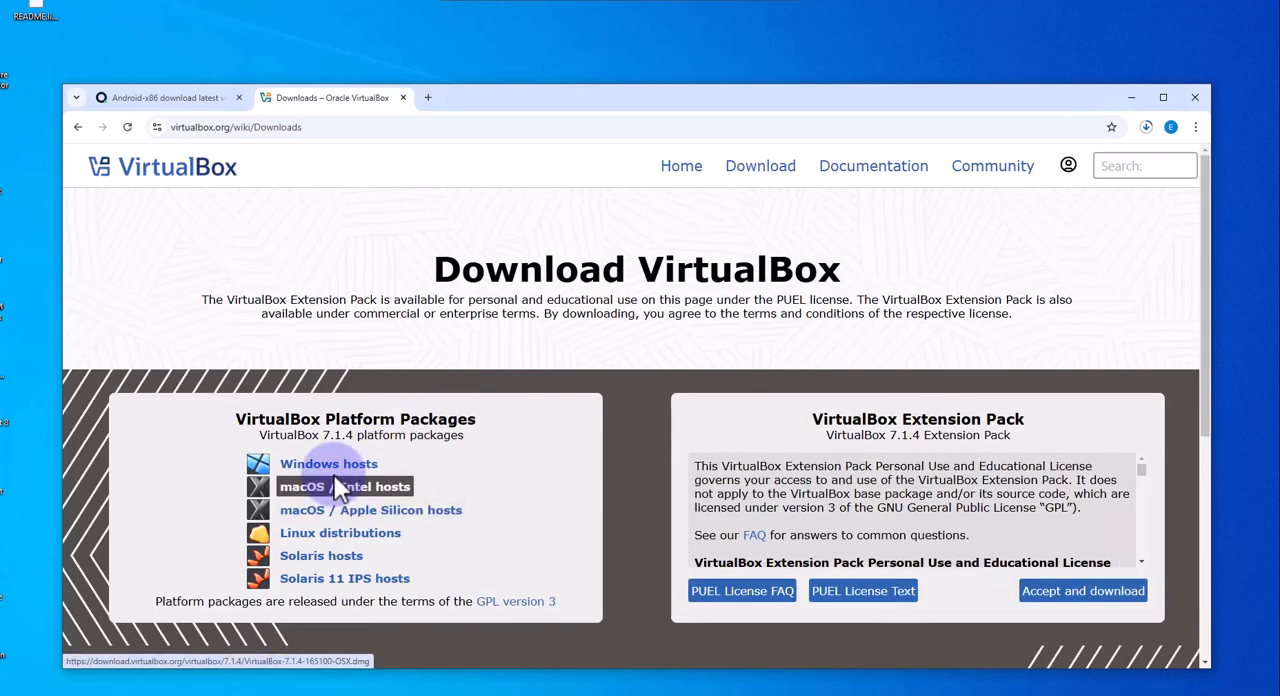
mouse_move(320, 520)
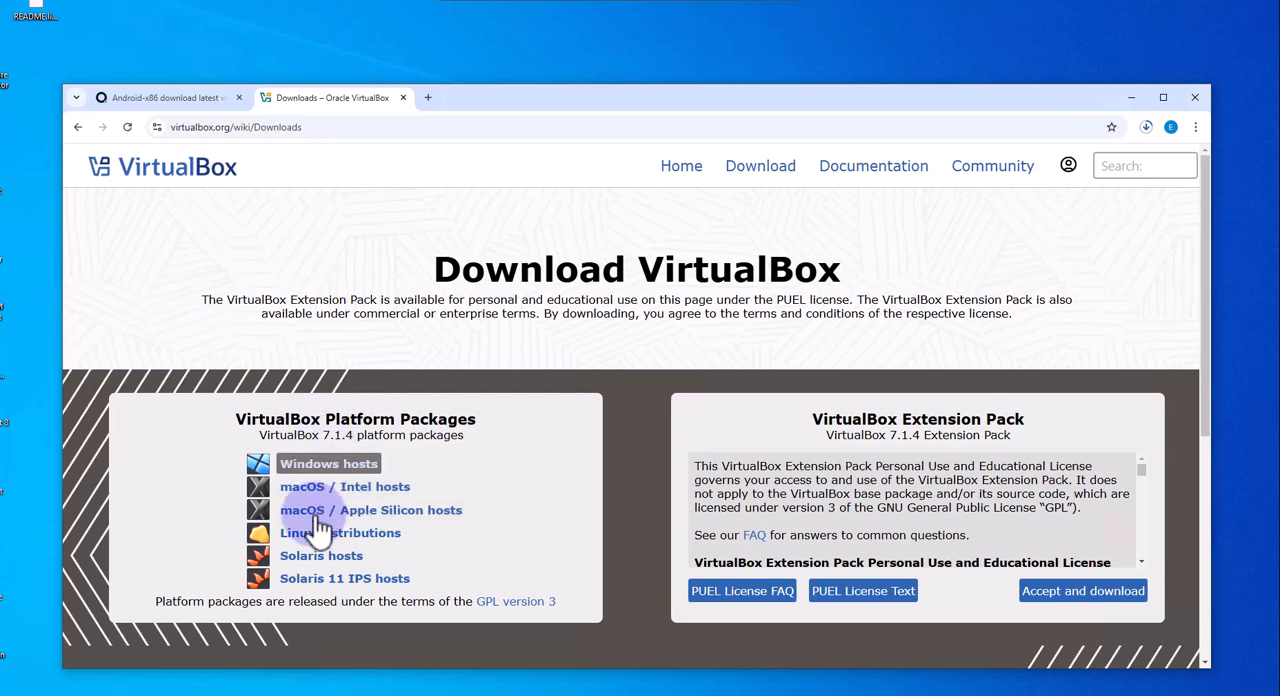
mouse_move(330, 488)
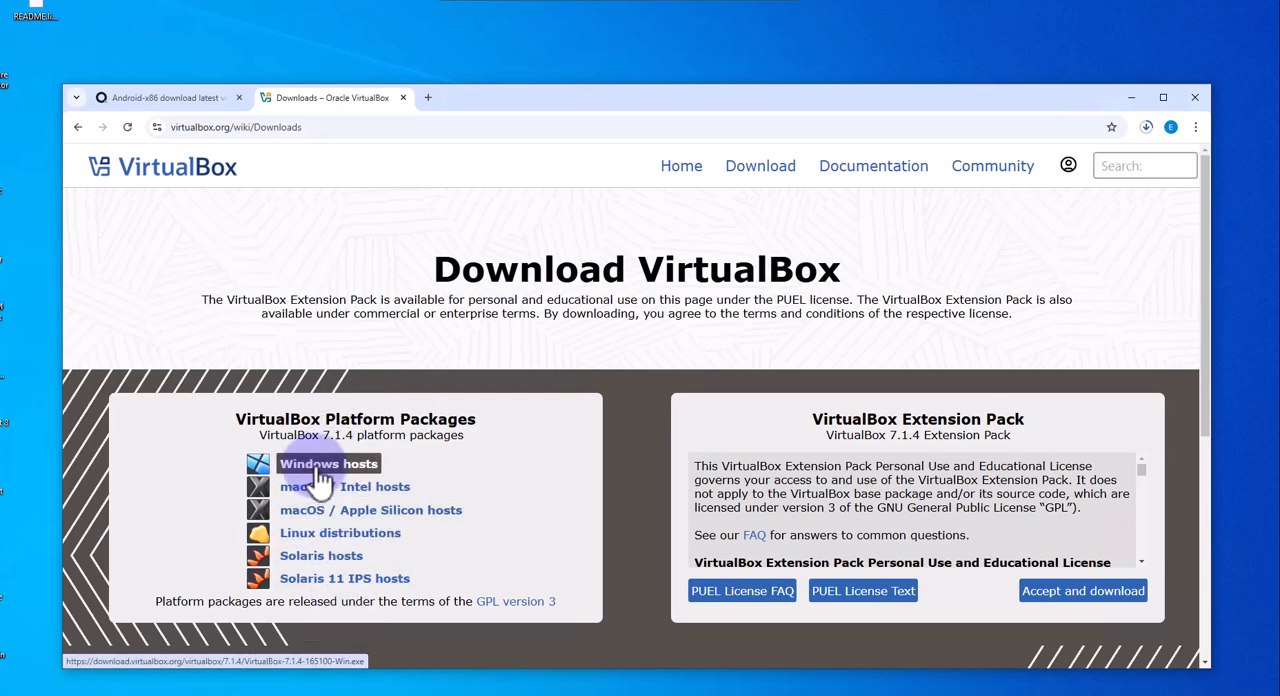
Step: Download the VirtualBox 7.1.4 Windows hosts installer and show it in the Downloads folder
click(328, 464)
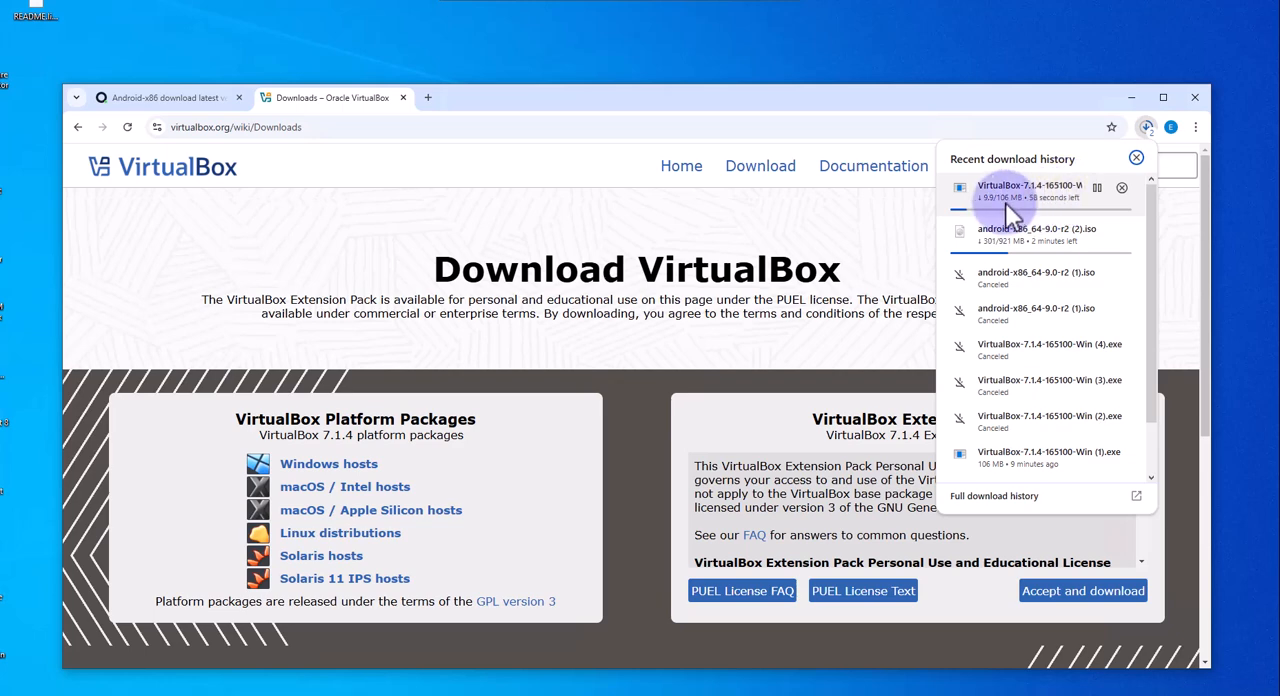
mouse_move(1044, 216)
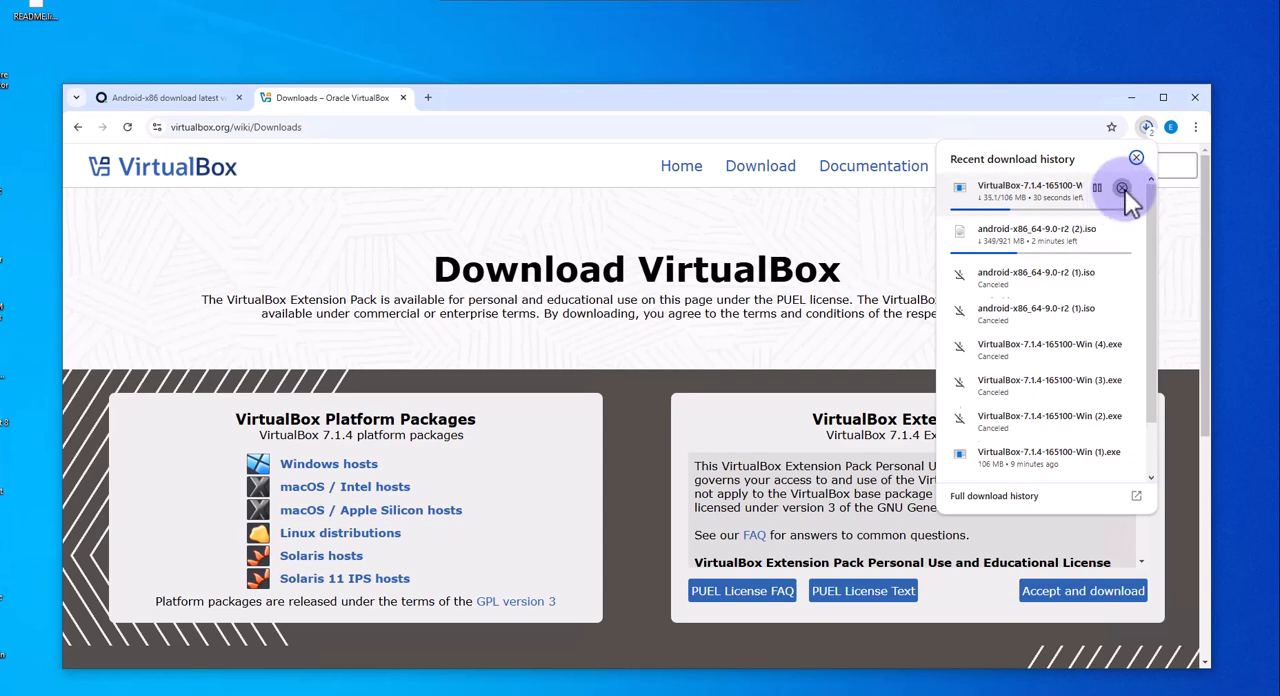
click(1122, 188)
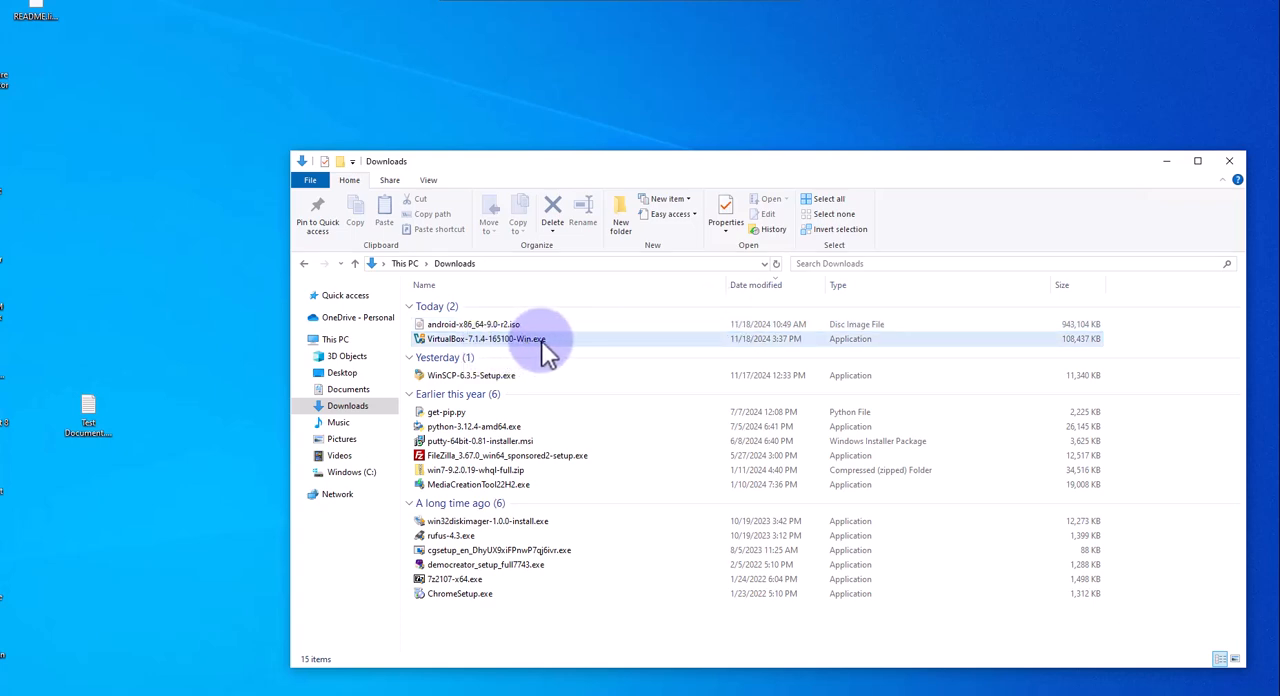
mouse_move(440, 360)
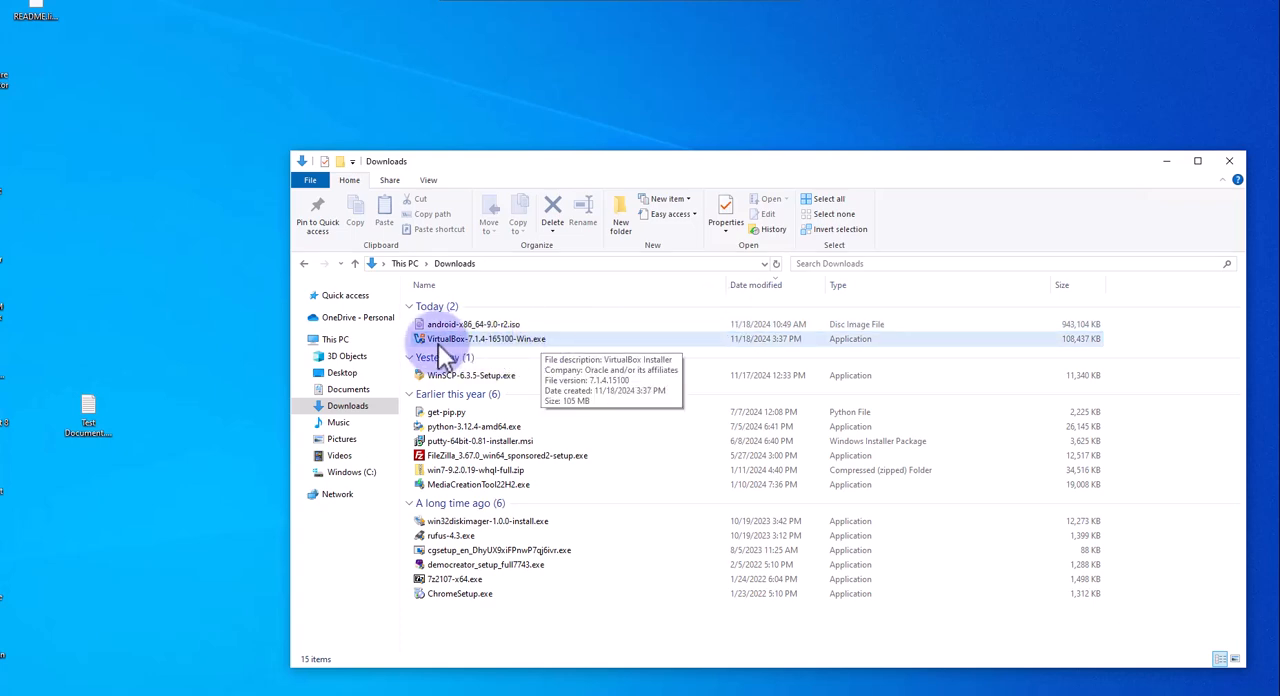
mouse_move(550, 390)
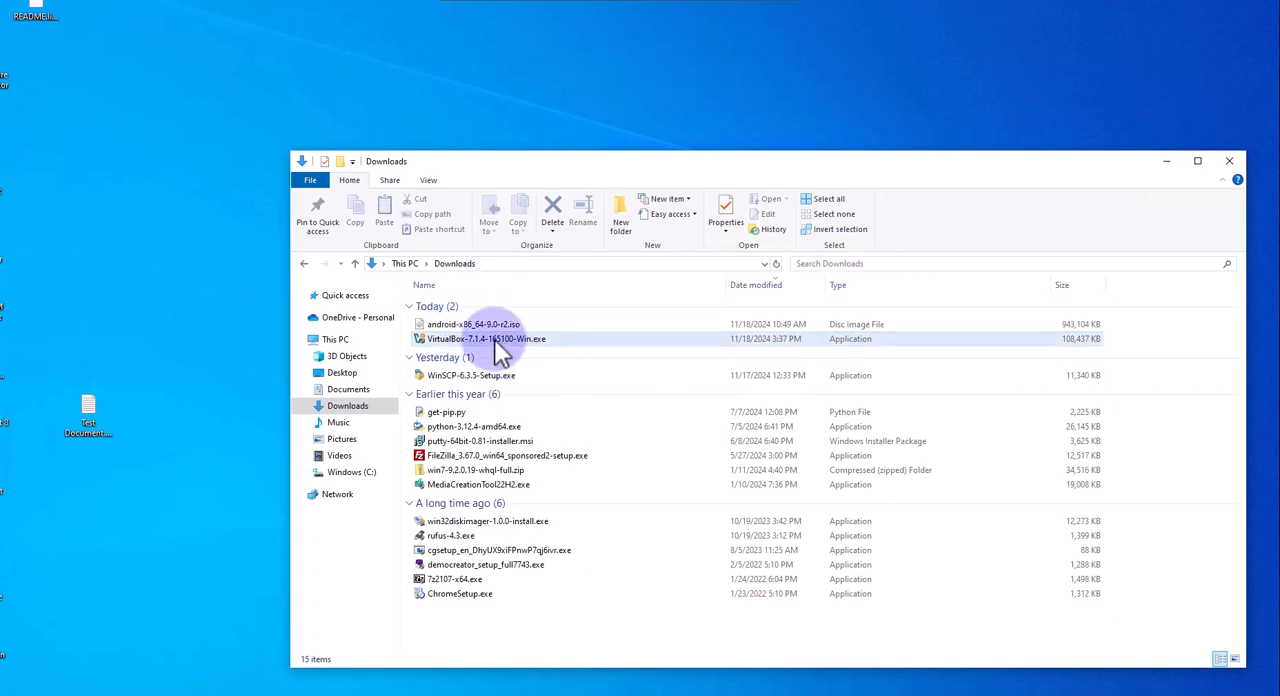
mouse_move(584, 348)
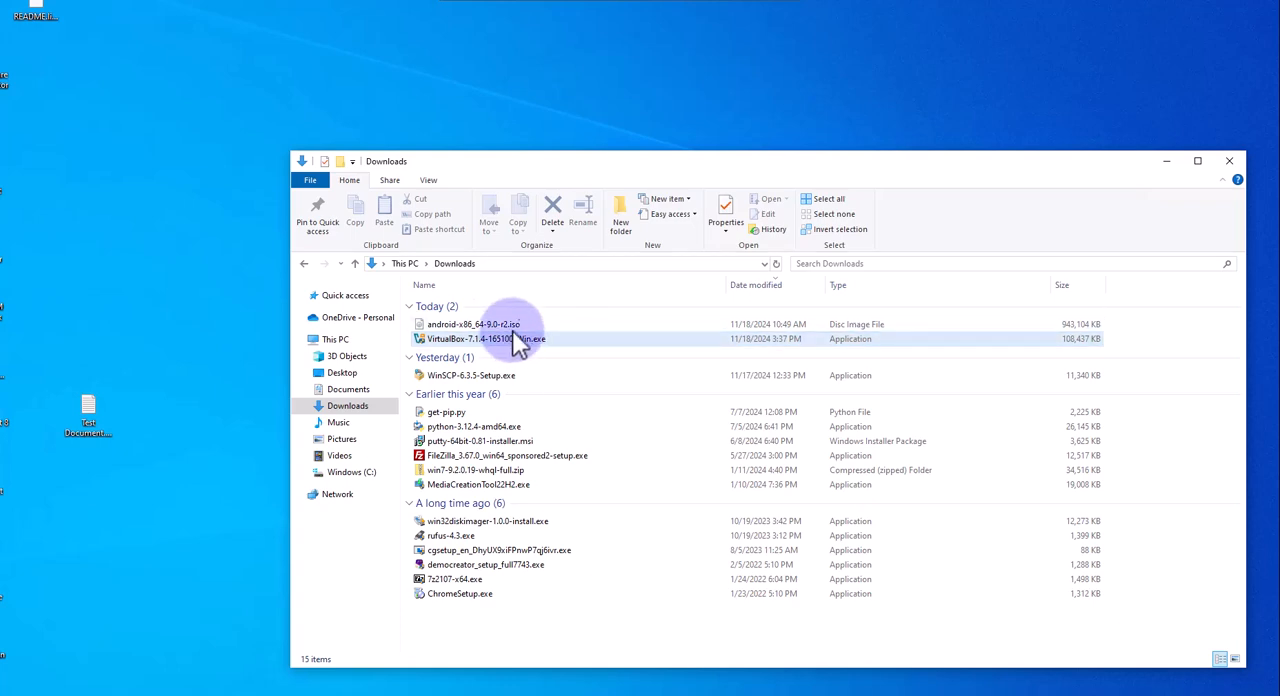
mouse_move(476, 324)
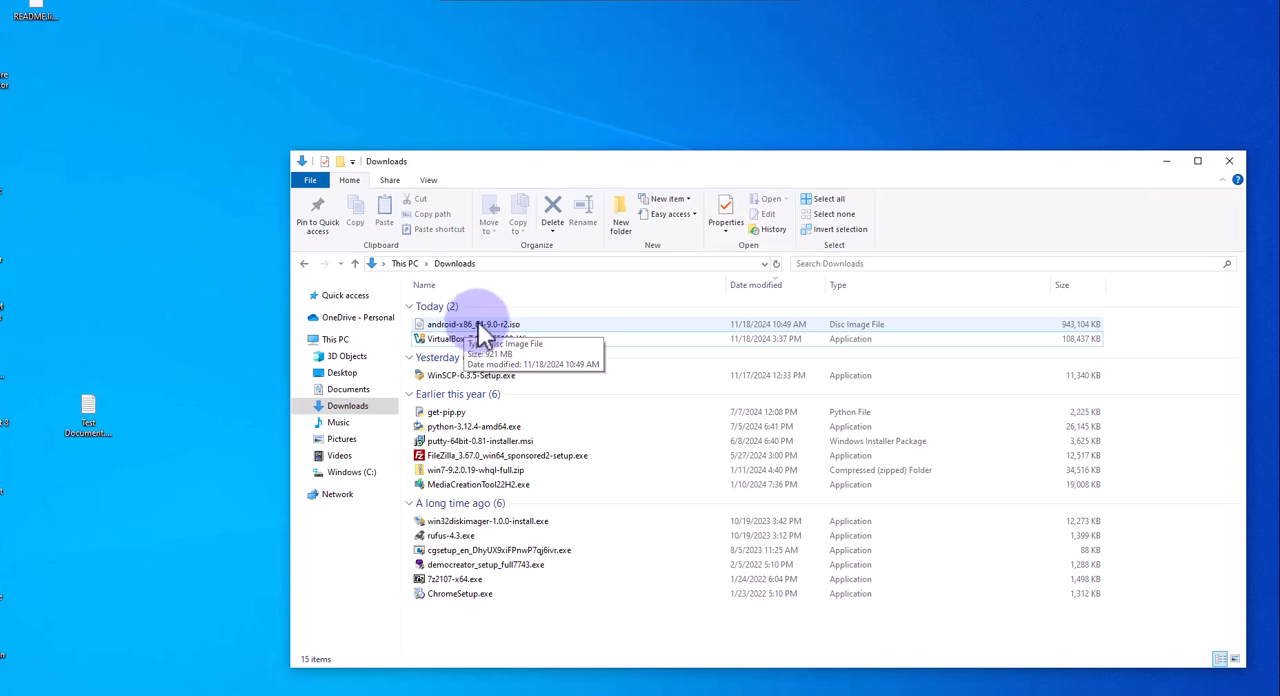
mouse_move(470, 338)
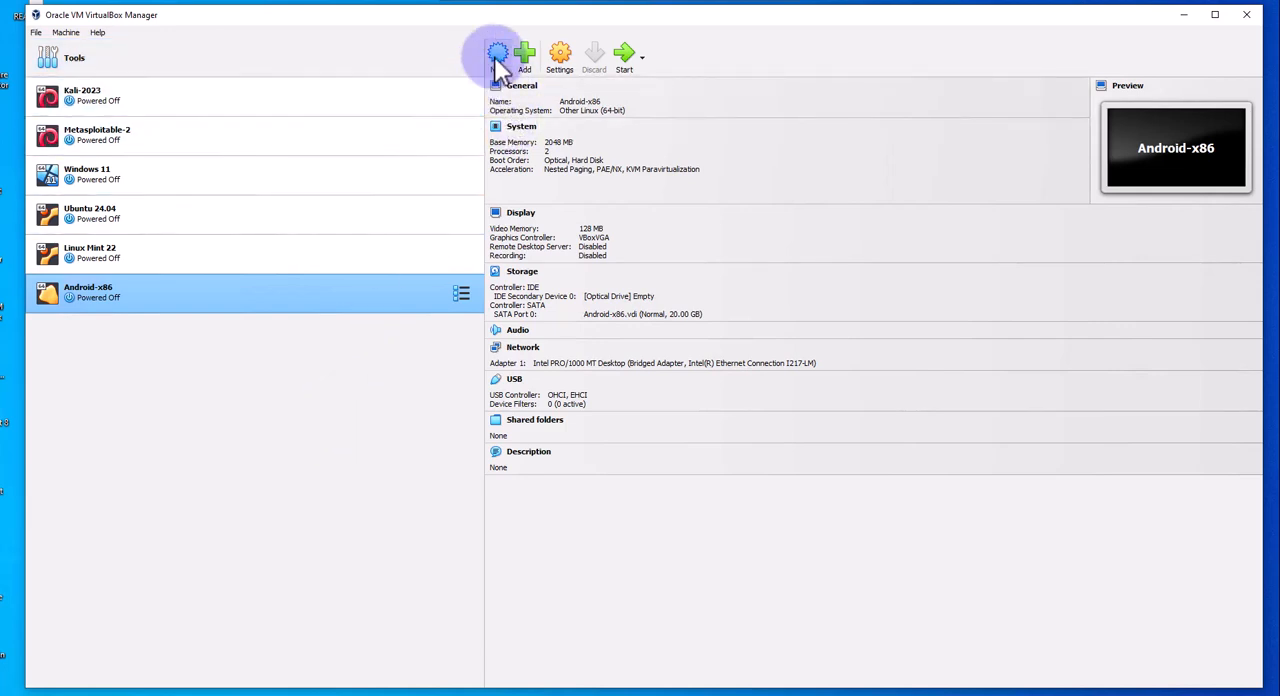
Step: Start a new virtual machine named Android-1 in the Create Virtual Machine wizard
click(496, 56)
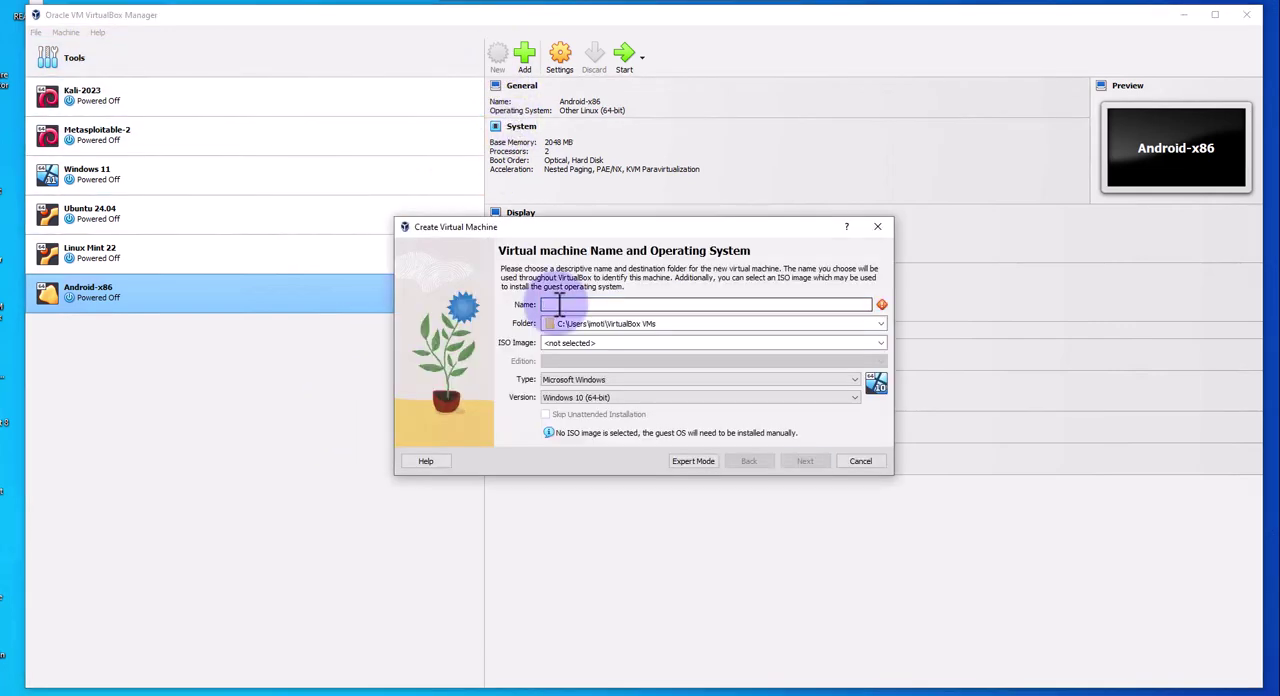
text(A)
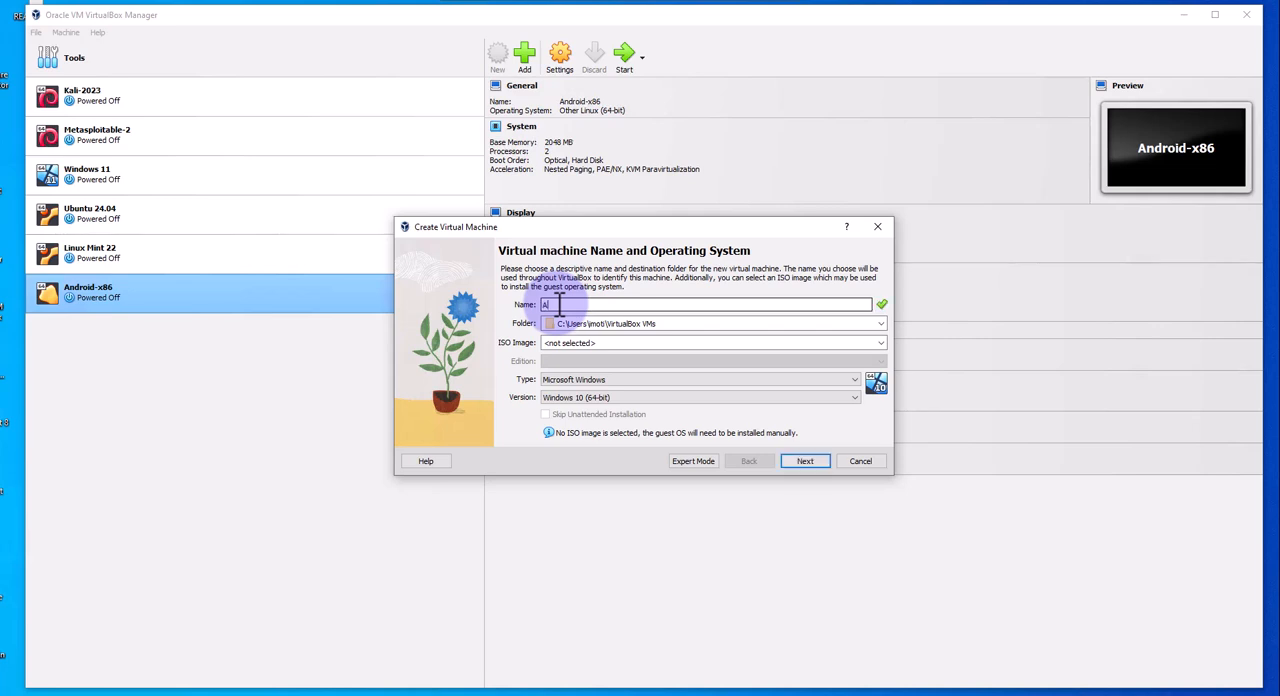
text(ndroid-1)
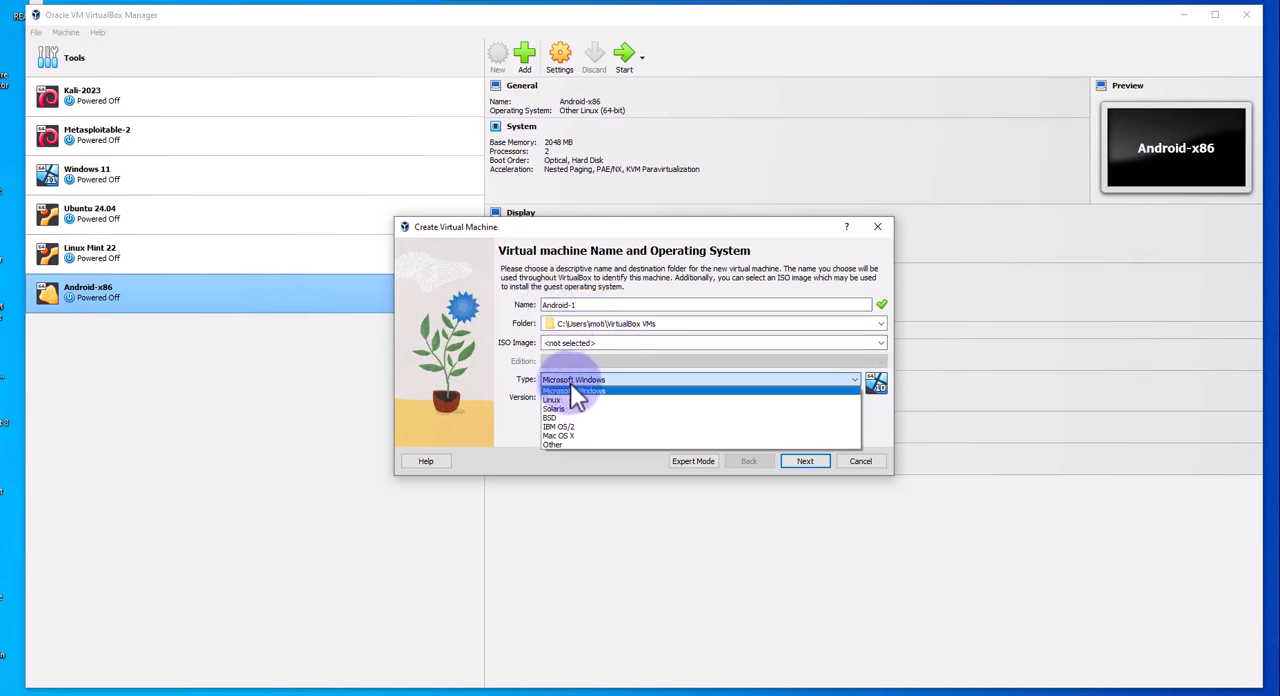
Step: Set the machine type to Linux, version Other Linux (64-bit)
click(552, 400)
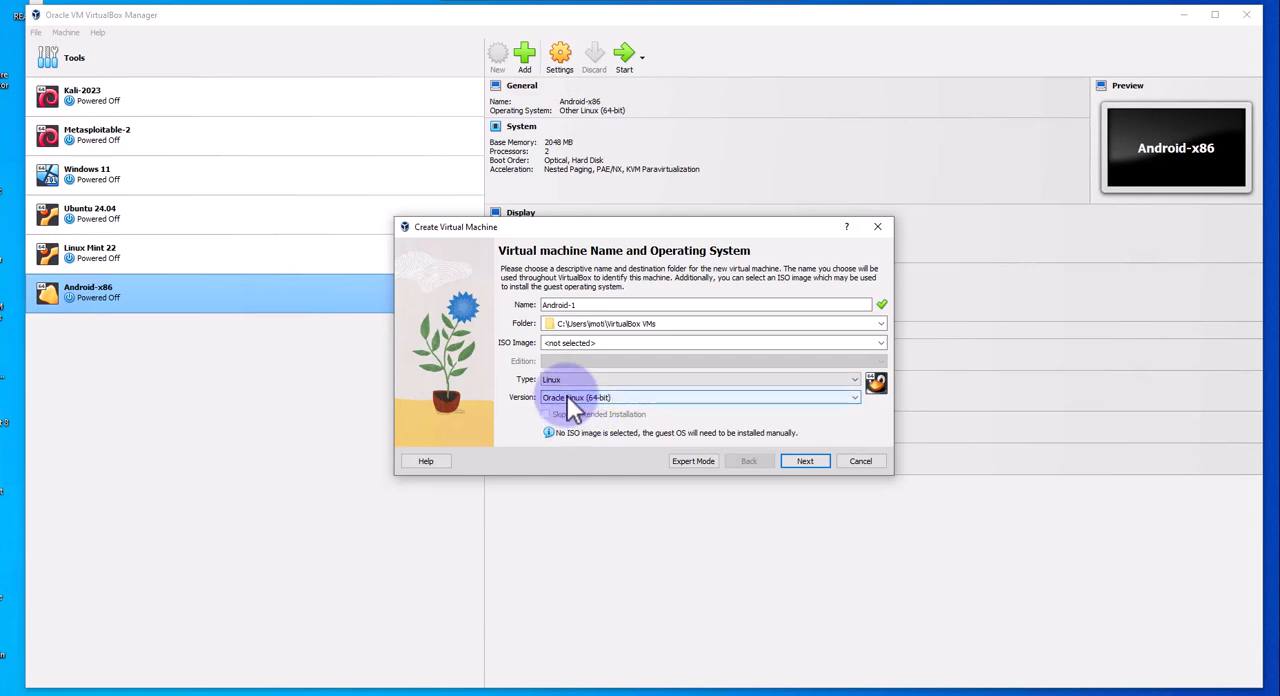
click(852, 396)
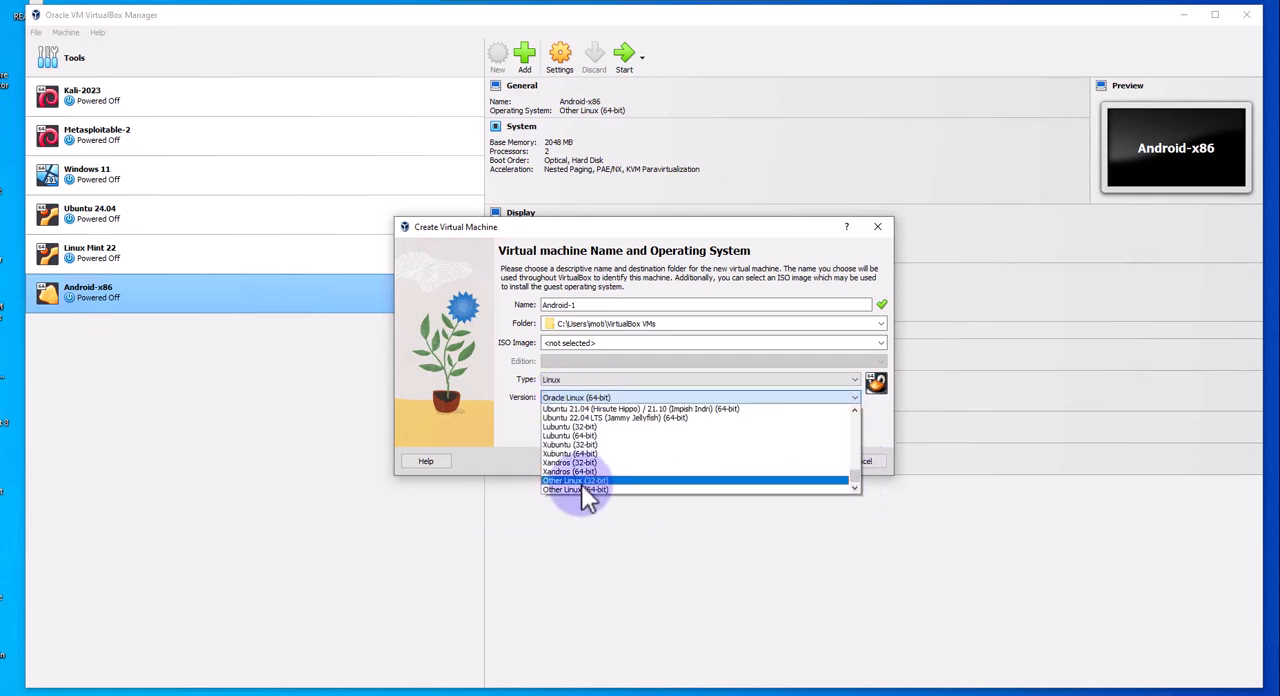
click(804, 460)
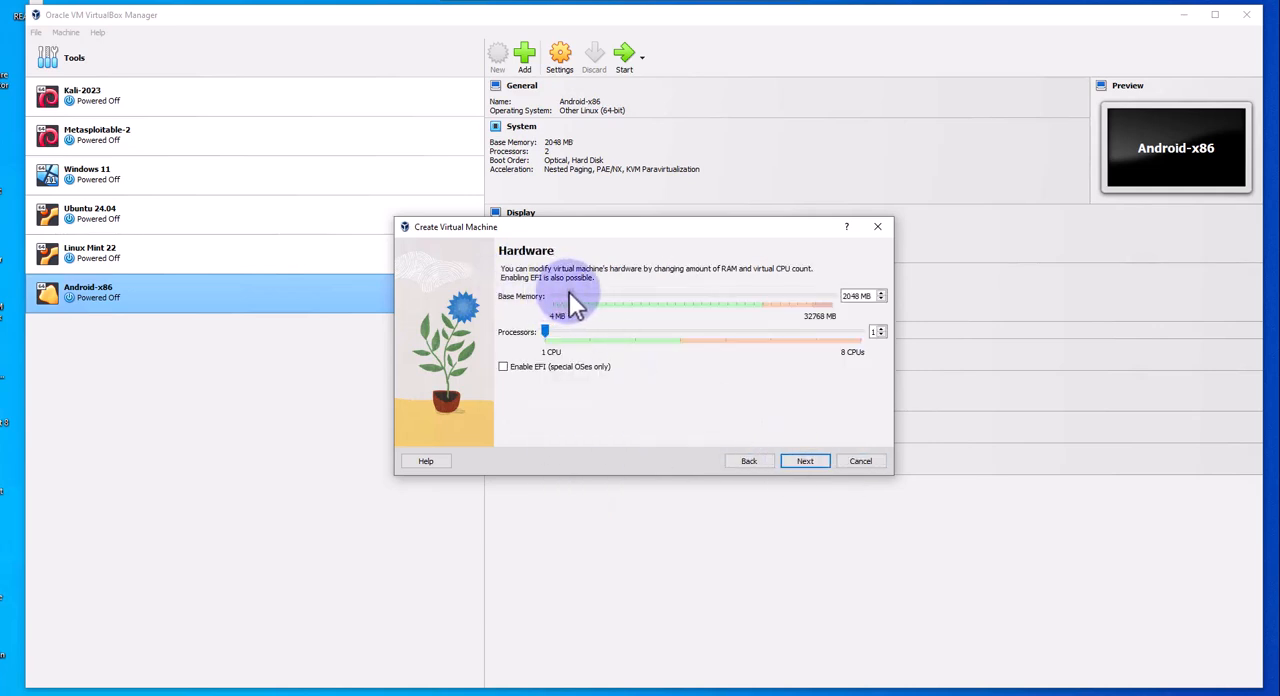
mouse_move(630, 310)
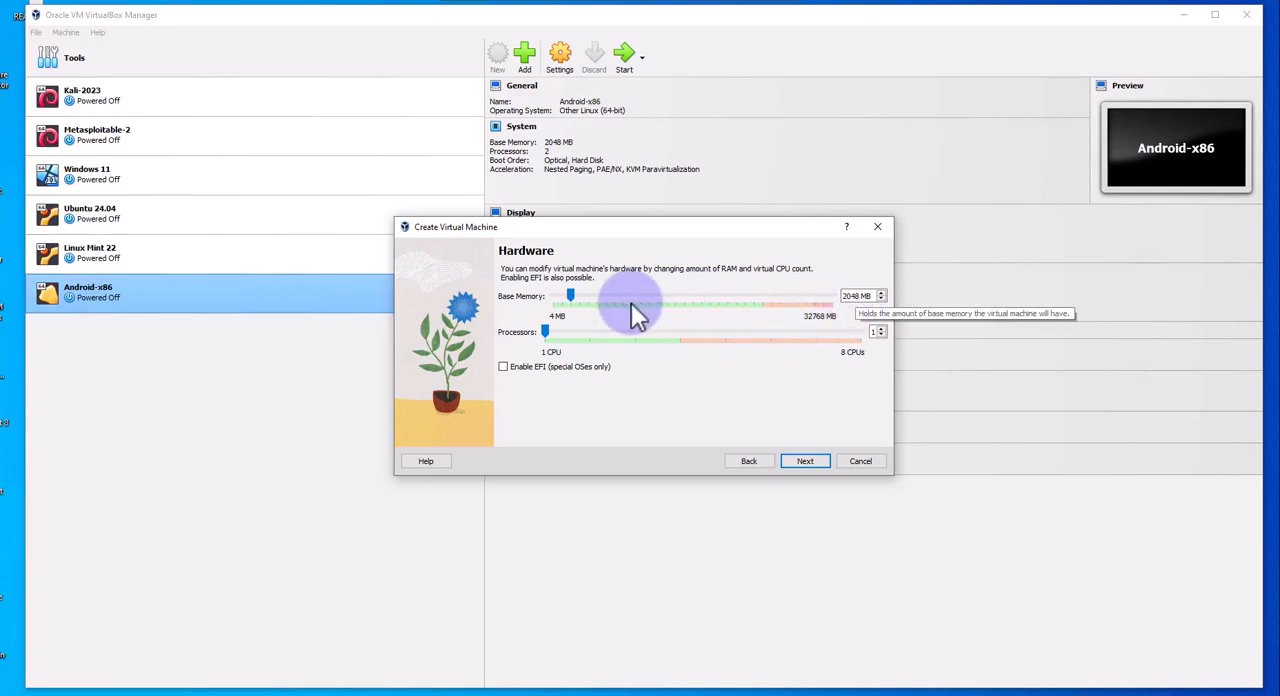
mouse_move(550, 340)
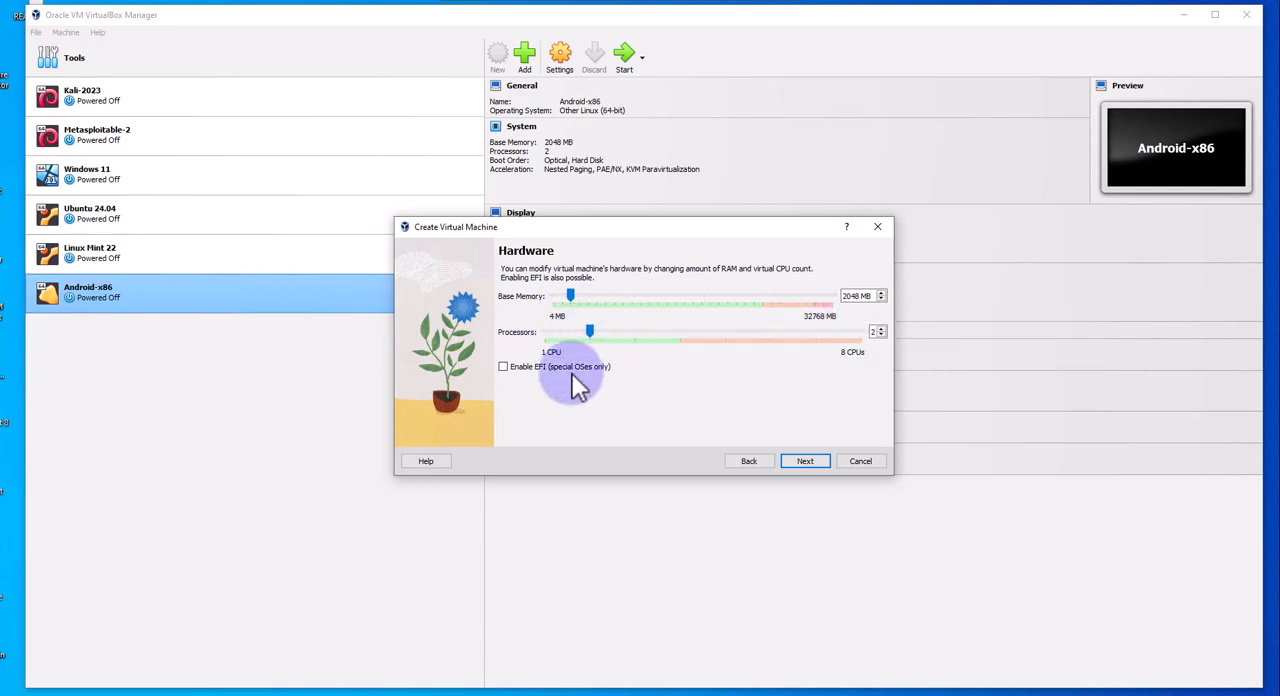
Step: Accept 2048 MB memory, 2 processors and the 20 GB disk, then finish creating Android-1
click(804, 460)
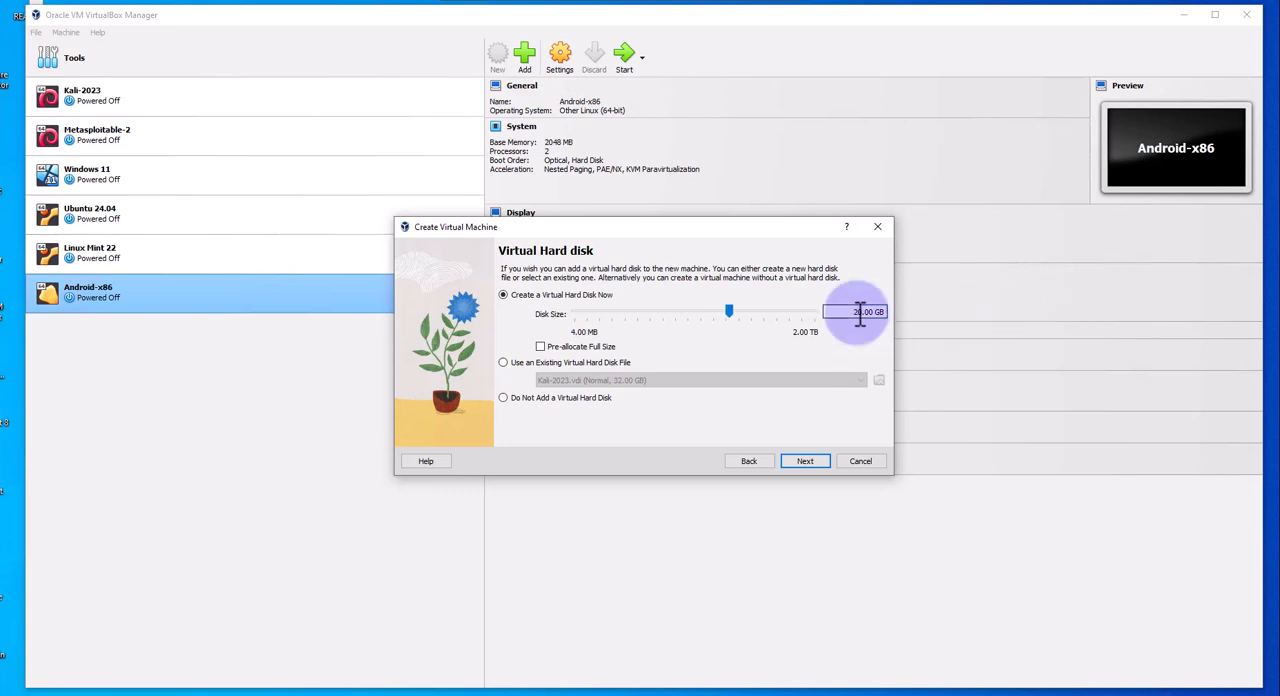
click(804, 460)
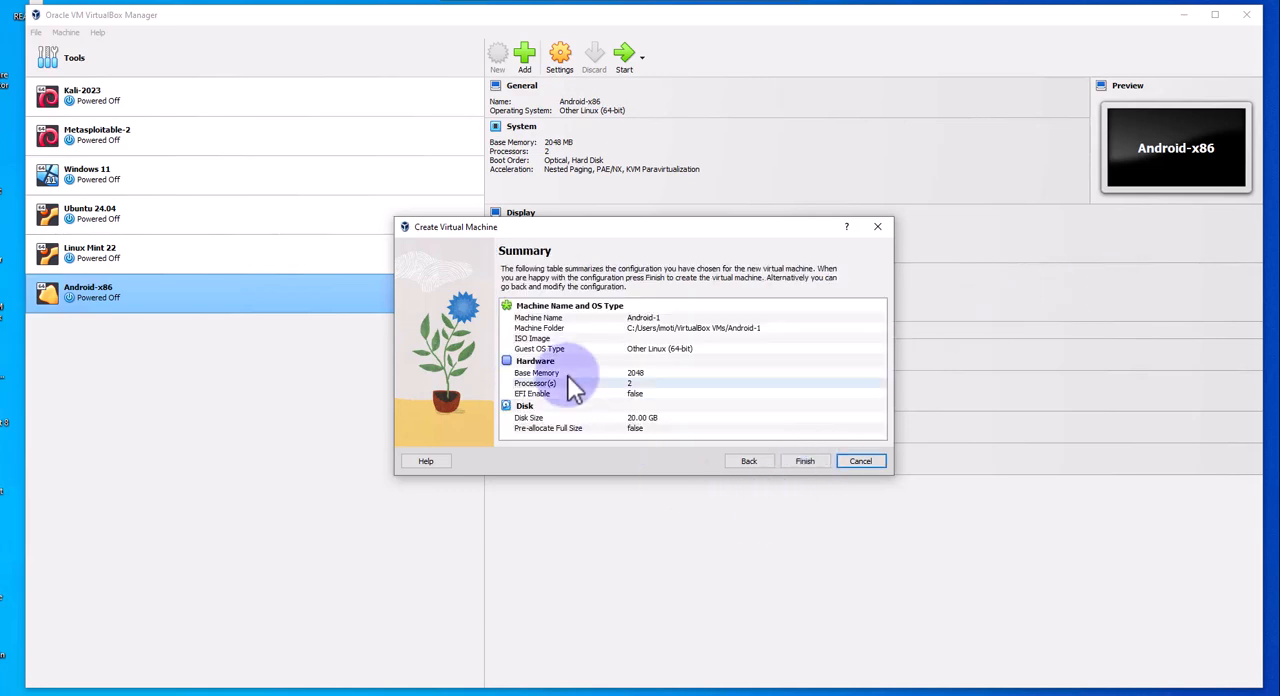
click(804, 460)
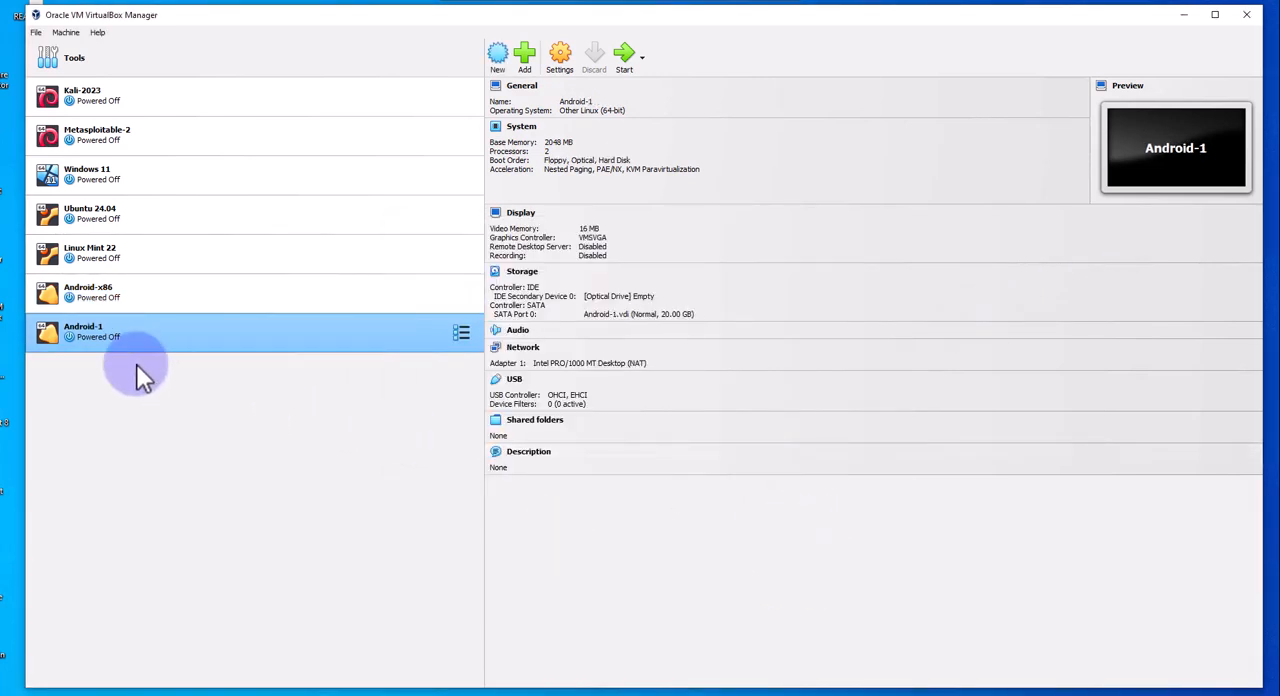
mouse_move(84, 344)
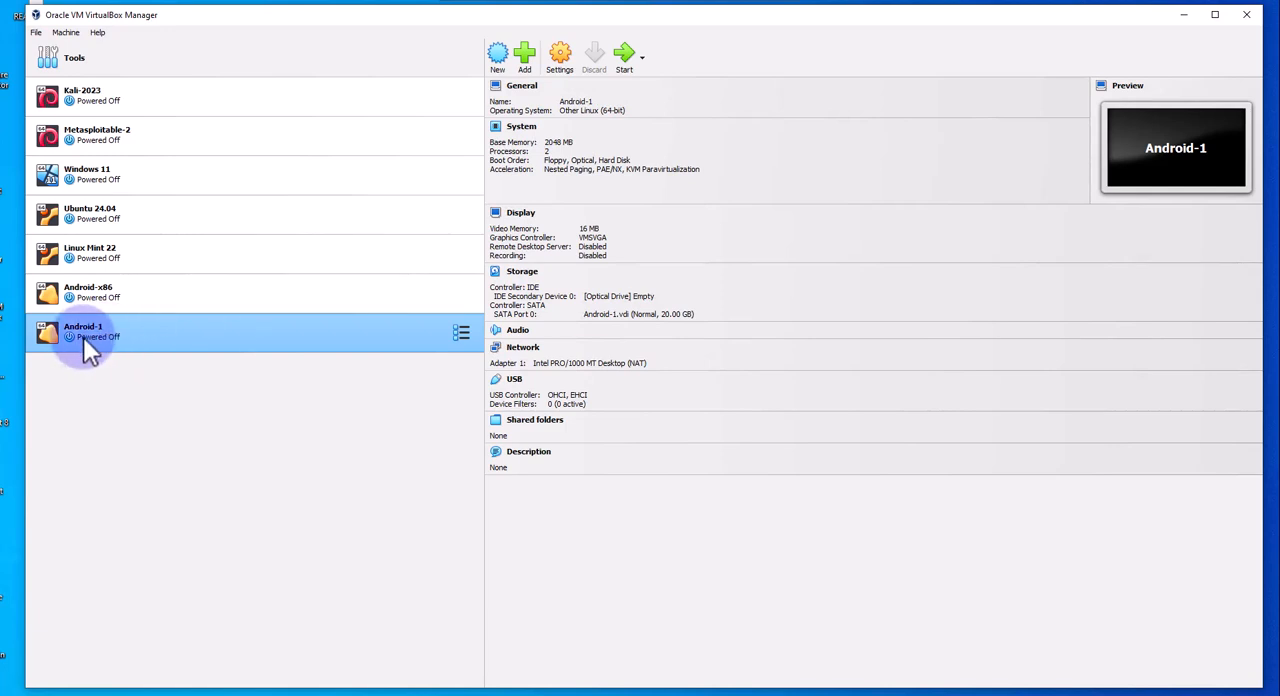
Step: In Android-1's Display settings, set video memory to 128 MB and graphics controller to VBoxVGA
right_click(84, 330)
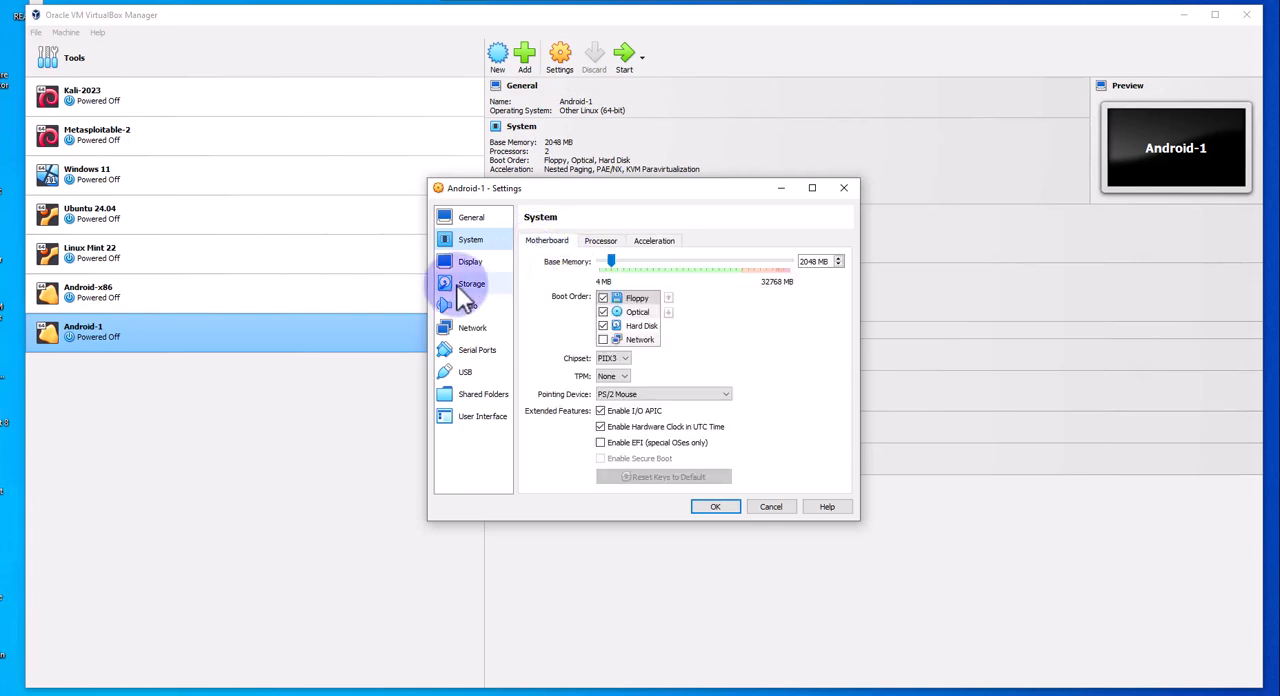
click(470, 260)
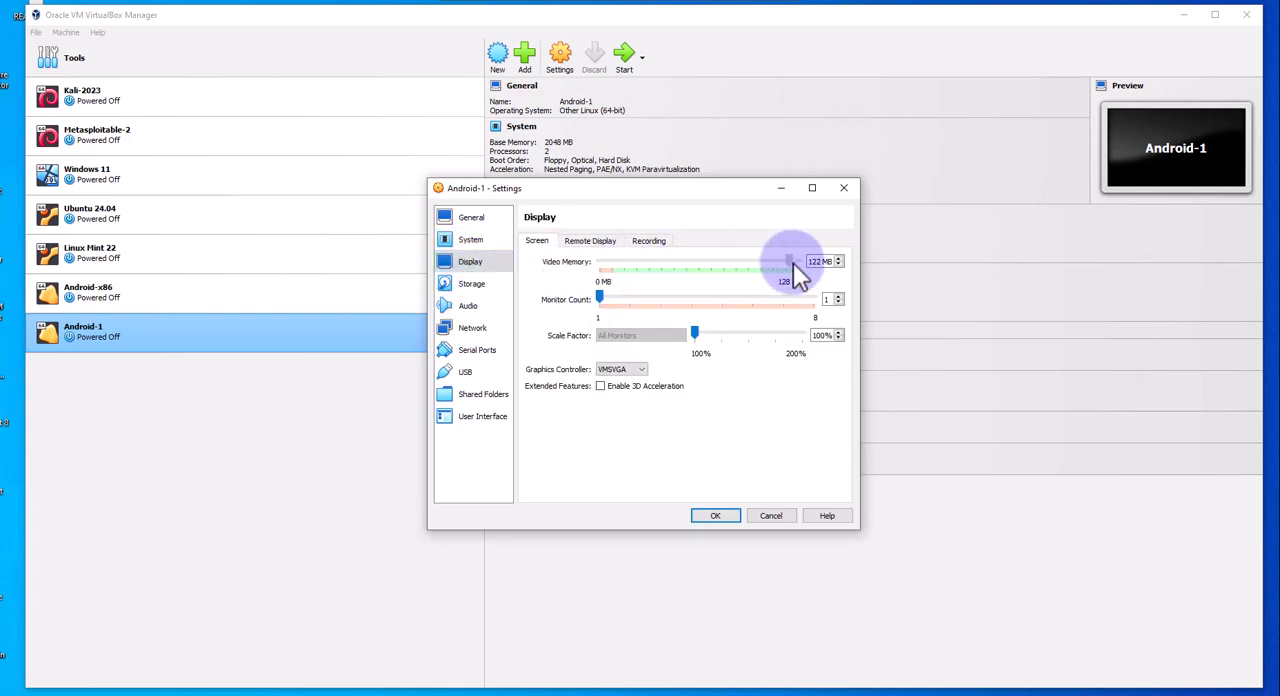
drag(792, 260, 798, 260)
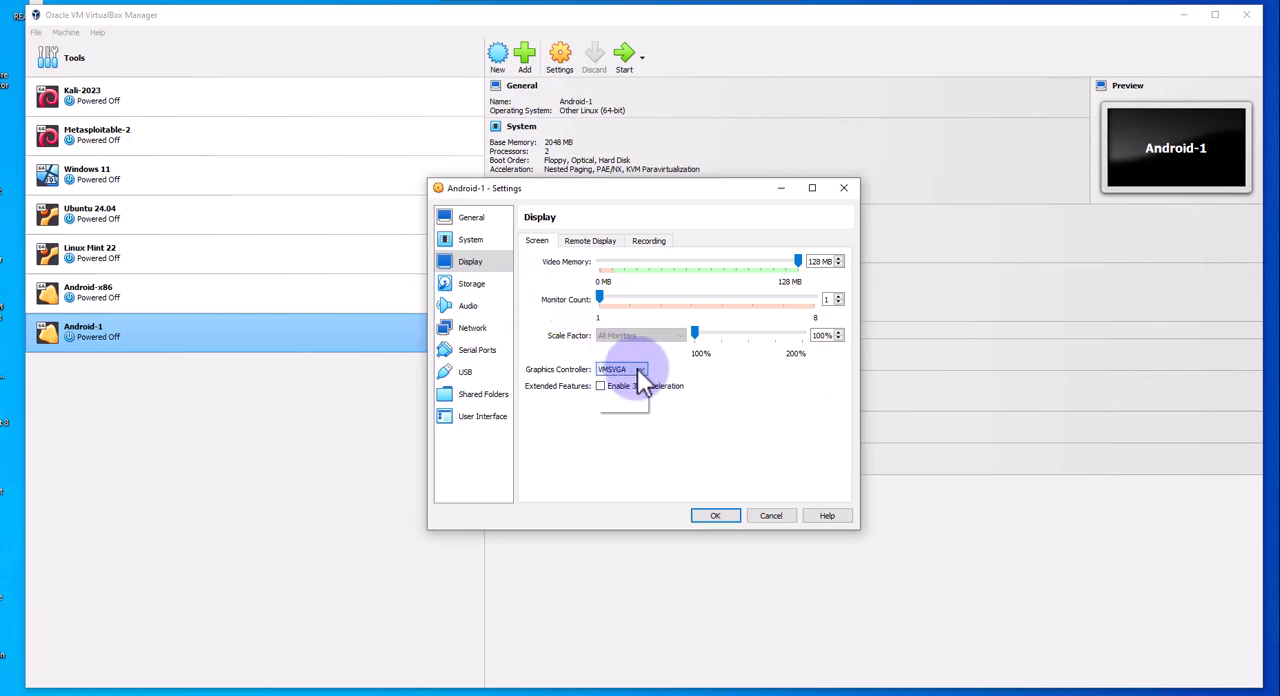
click(640, 368)
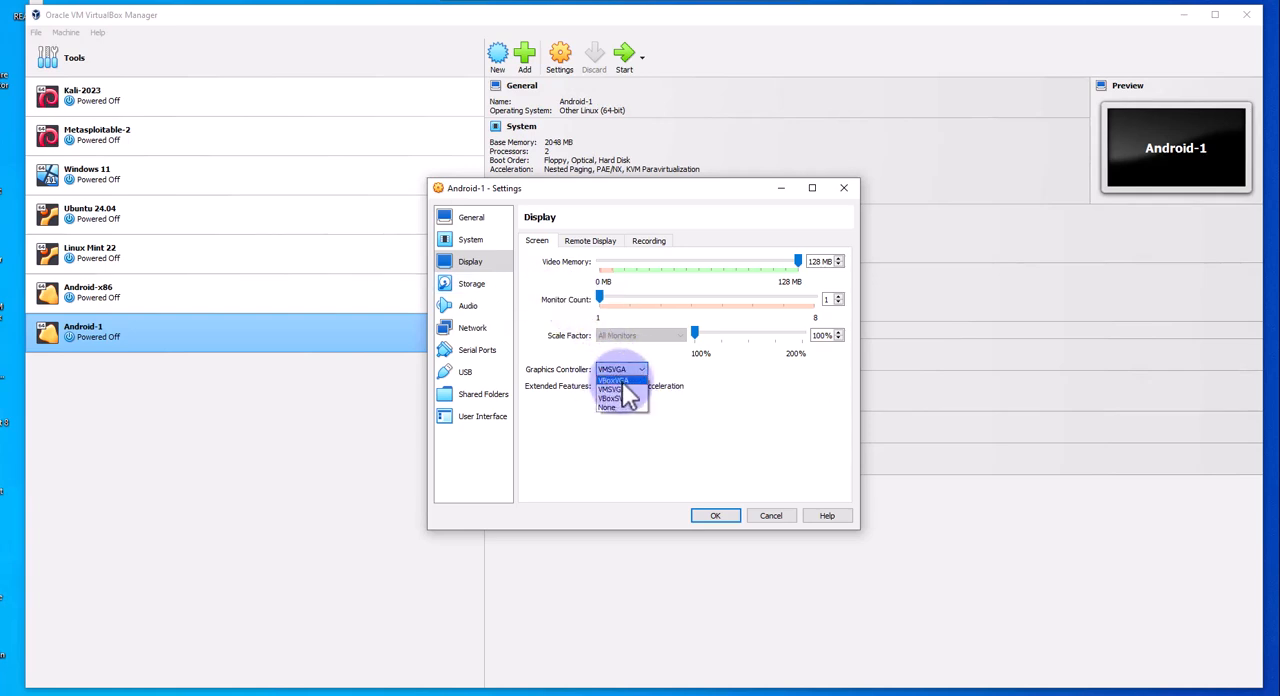
click(610, 388)
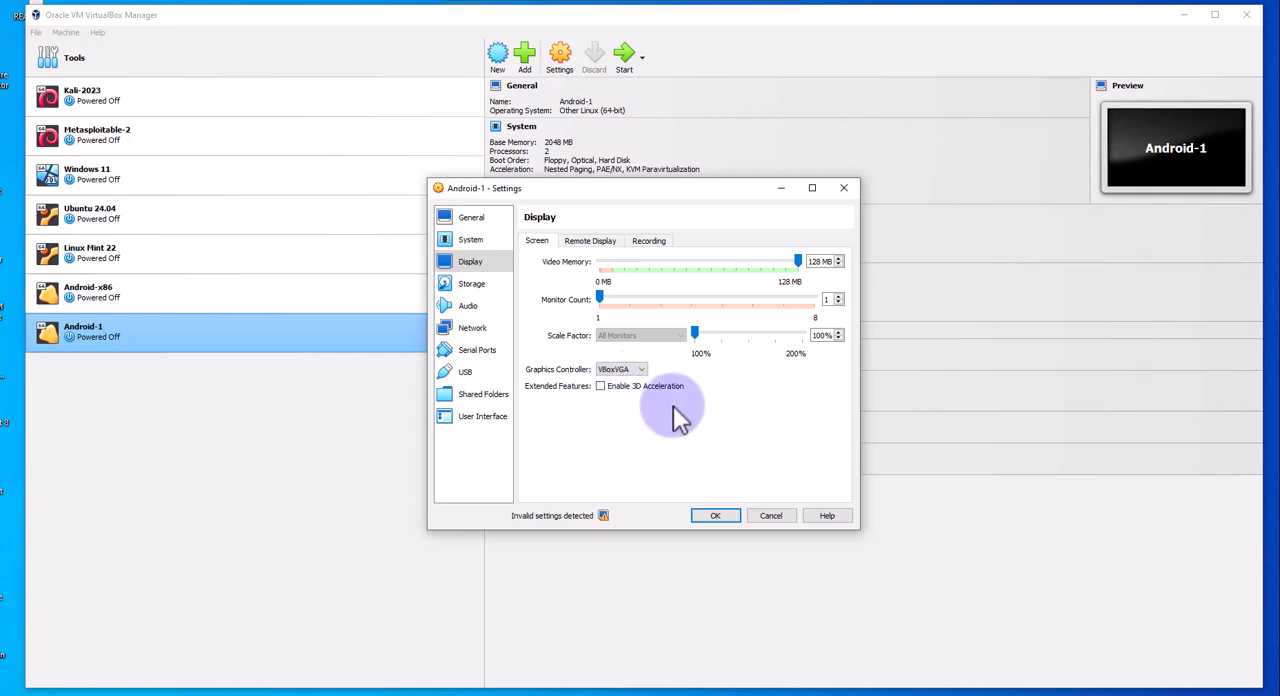
mouse_move(520, 540)
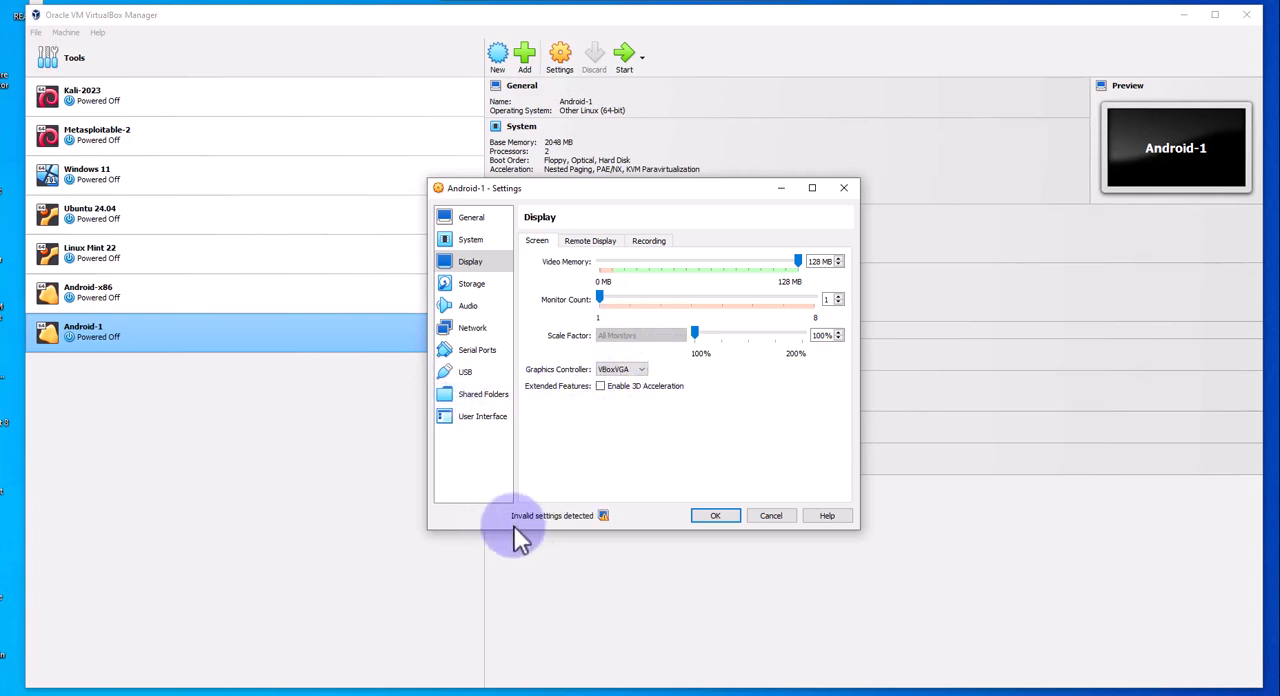
mouse_move(490, 318)
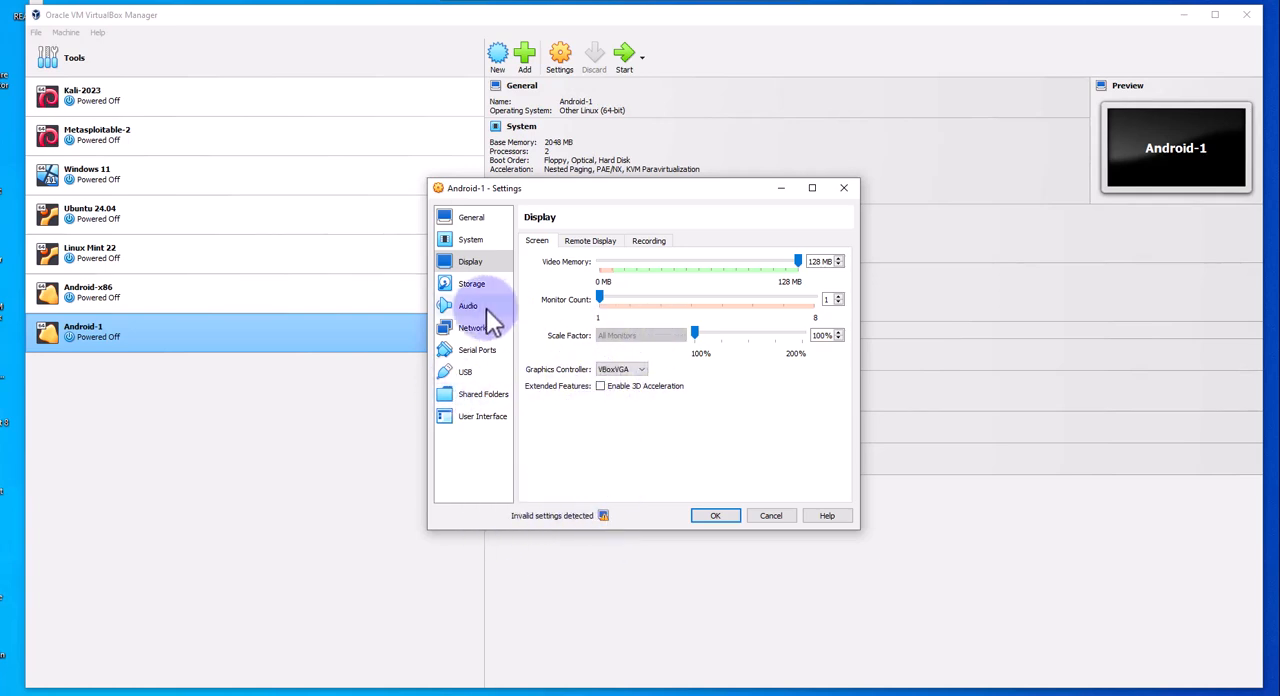
Step: In Storage settings, browse for a disk file for the empty optical drive
click(472, 284)
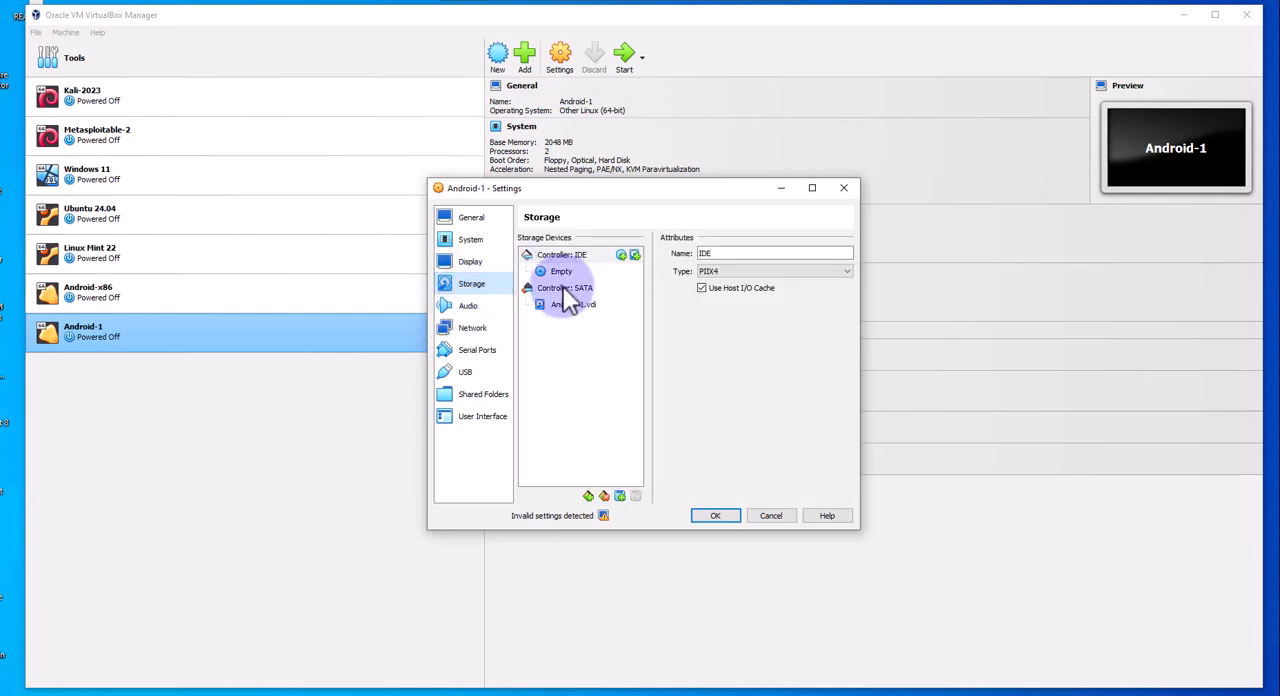
click(560, 272)
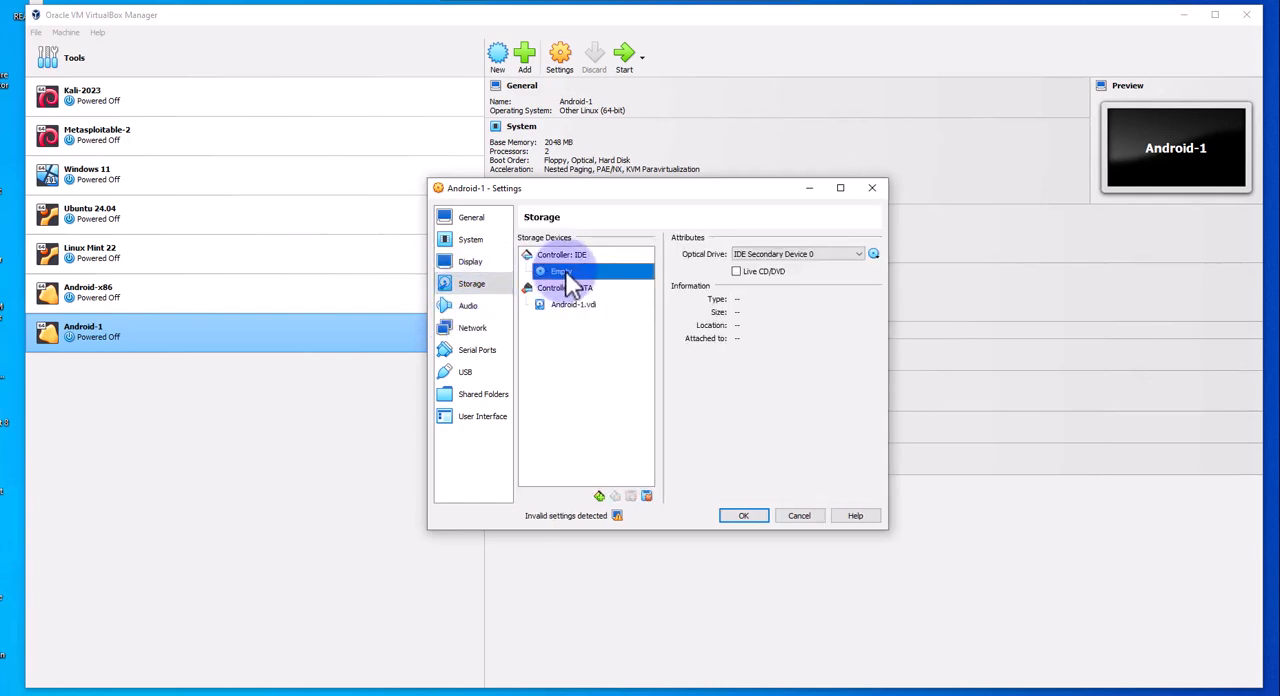
click(872, 252)
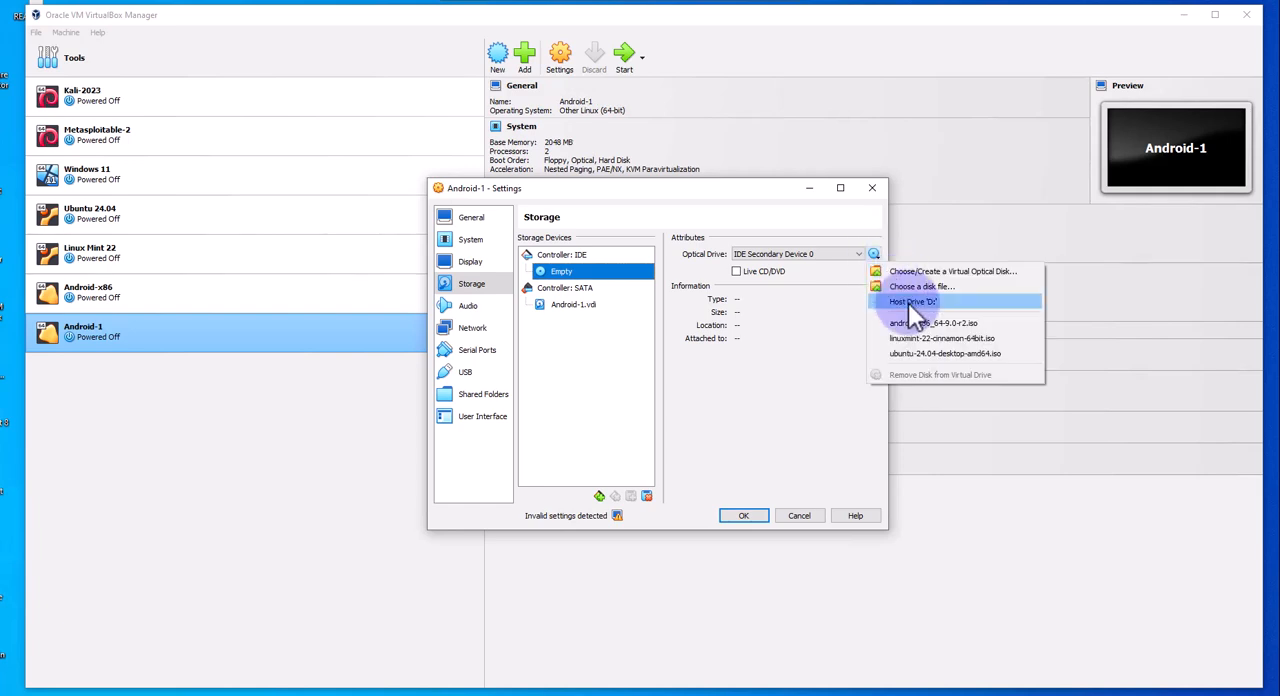
click(920, 286)
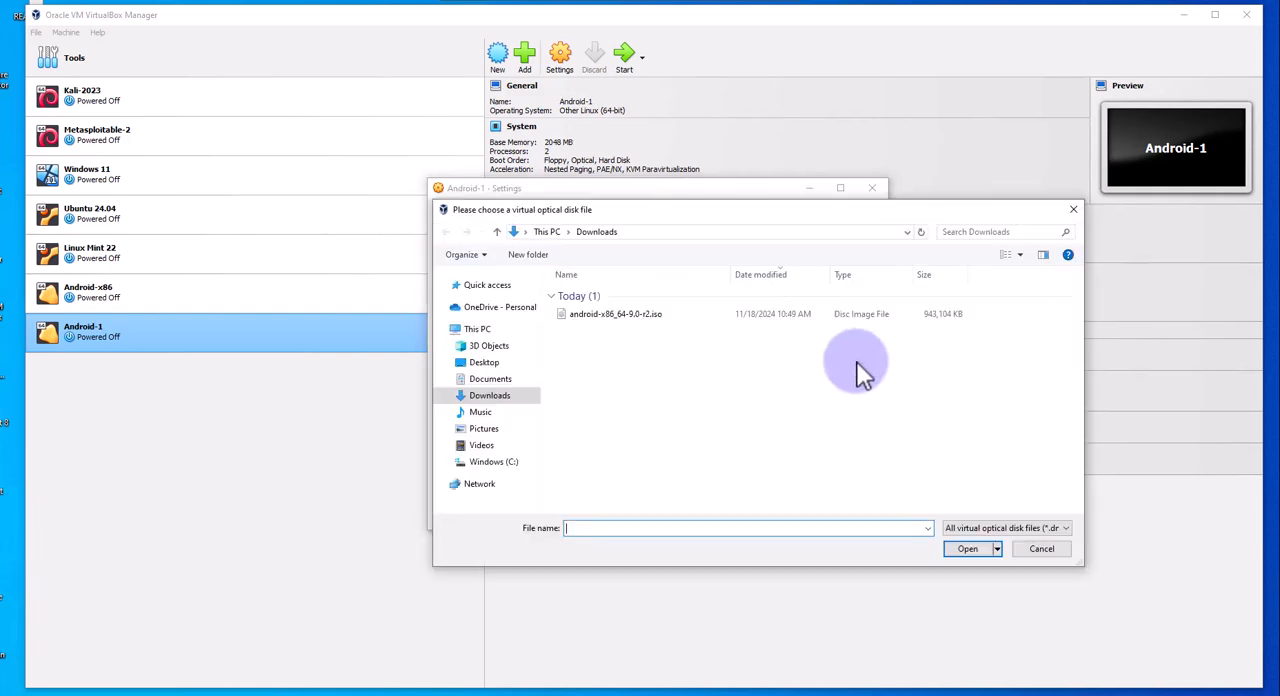
mouse_move(616, 312)
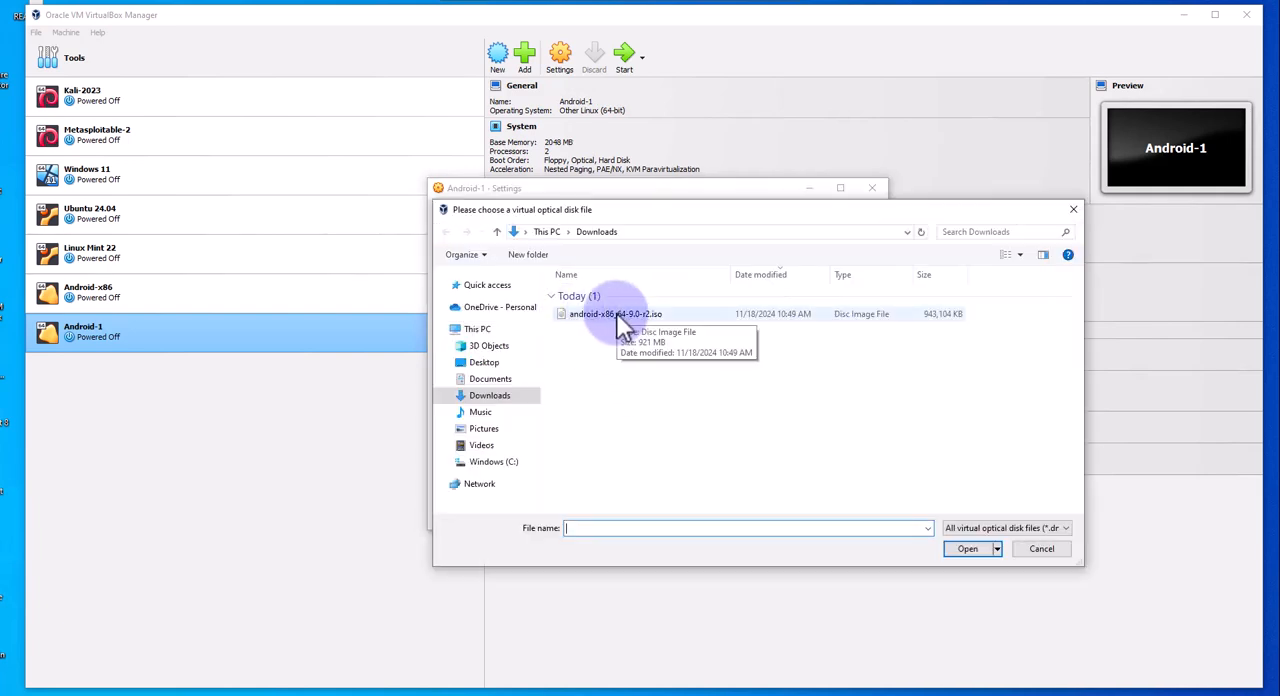
Step: Load android-x86_64-9.0-r2.iso into the drive and save the Android-1 settings
click(614, 312)
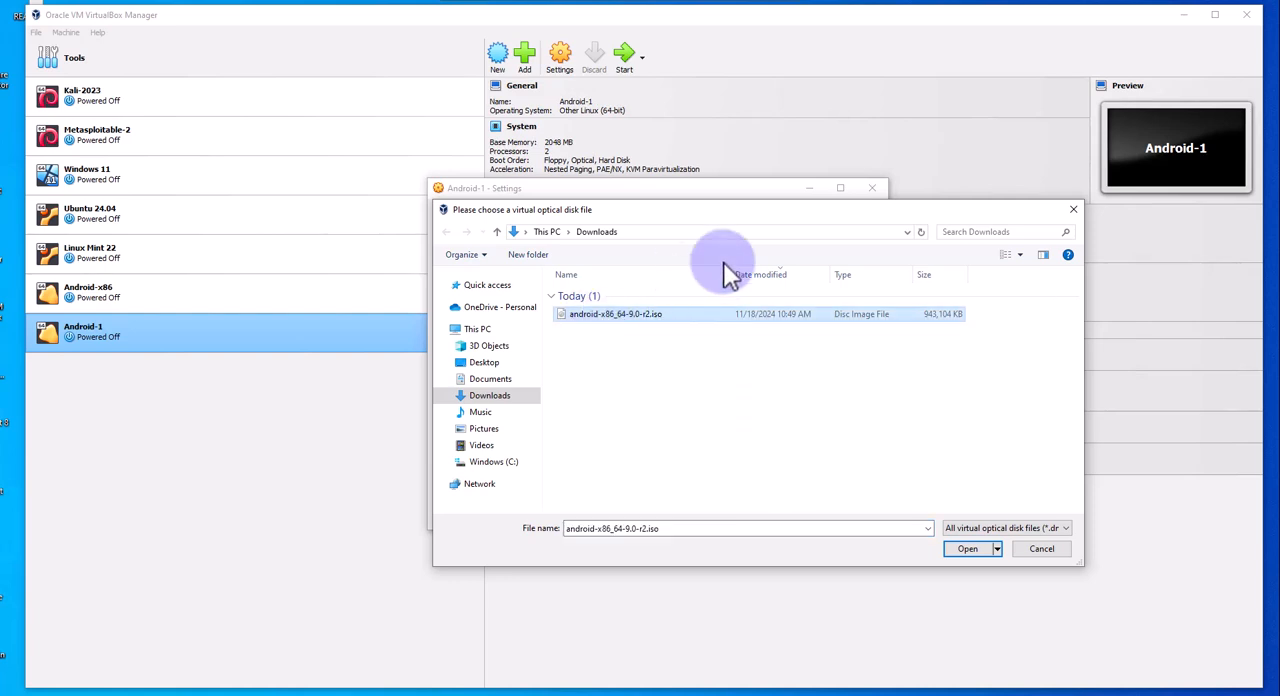
click(966, 548)
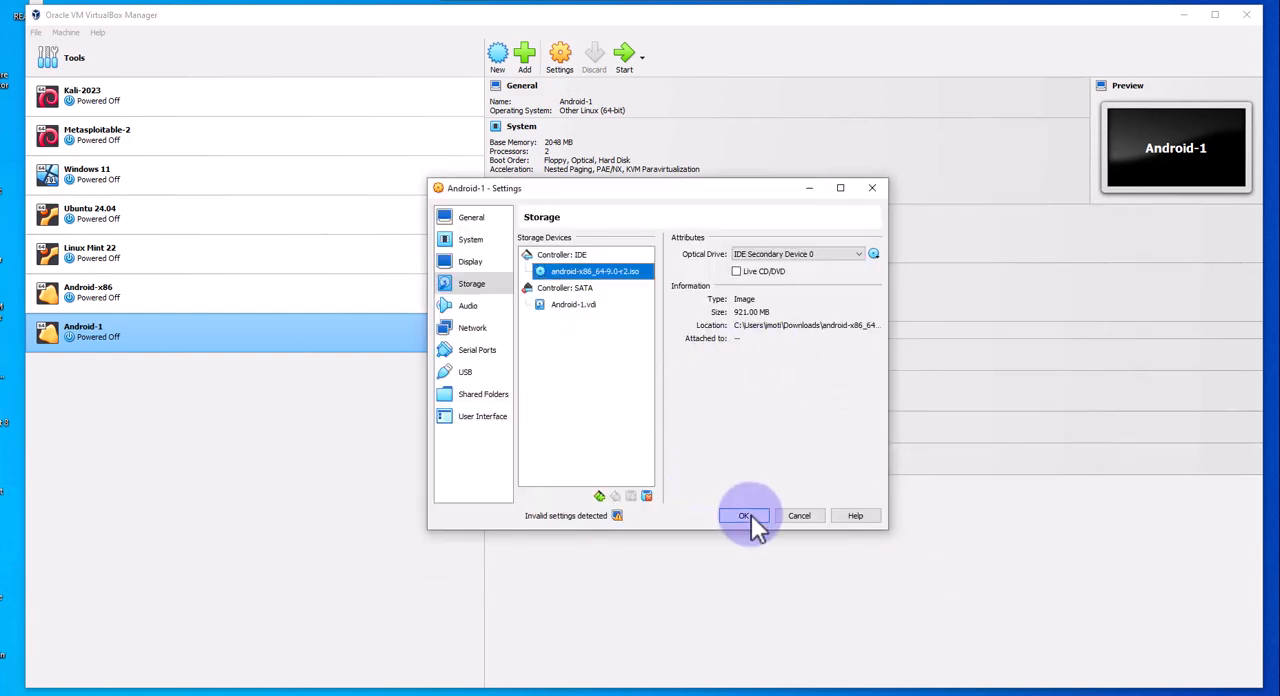
click(744, 516)
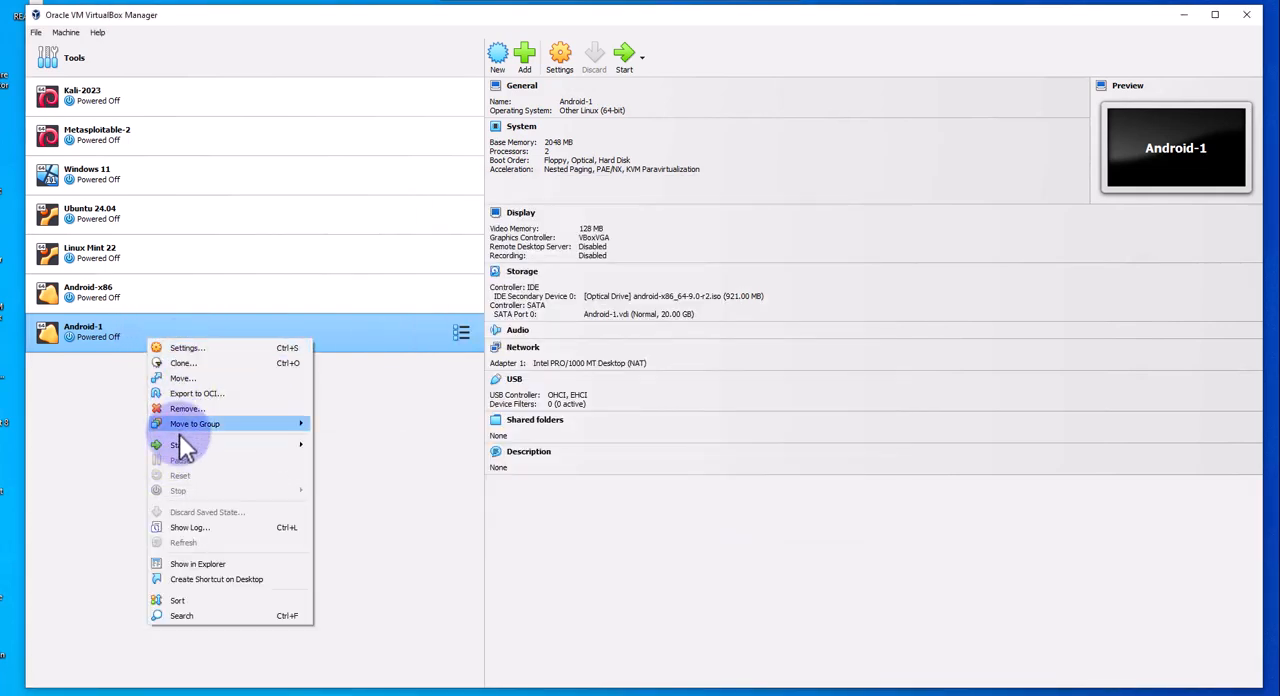
click(188, 348)
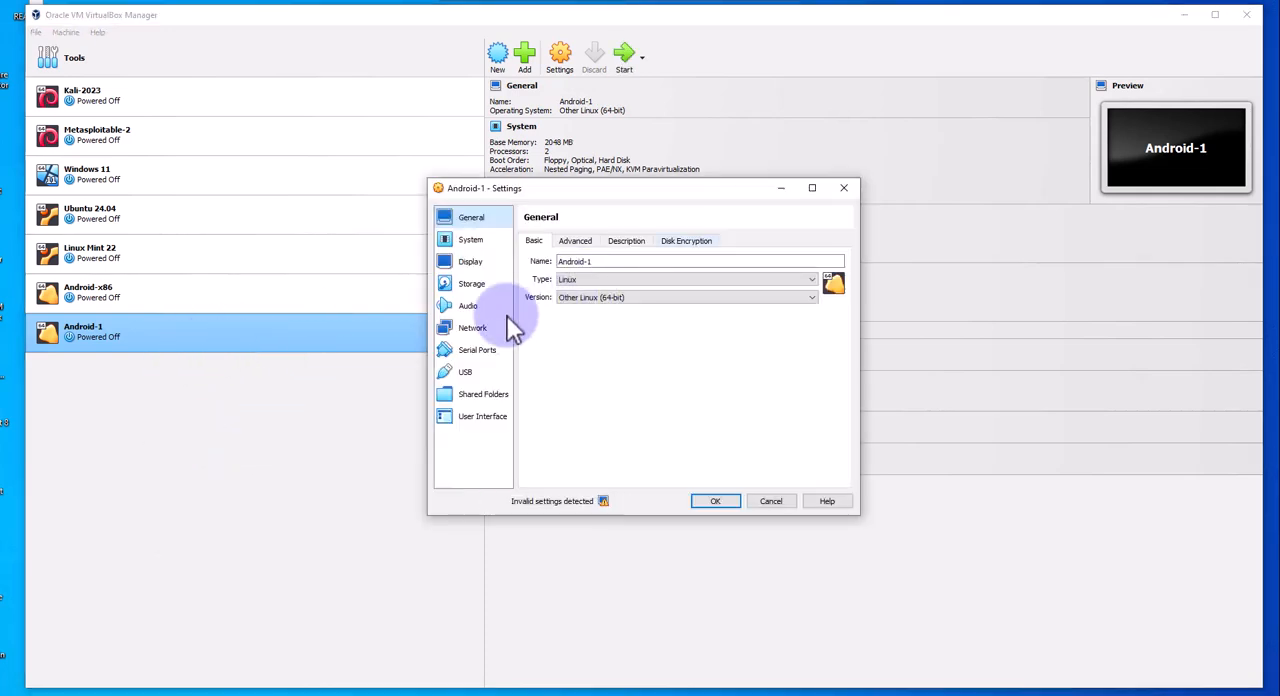
mouse_move(478, 342)
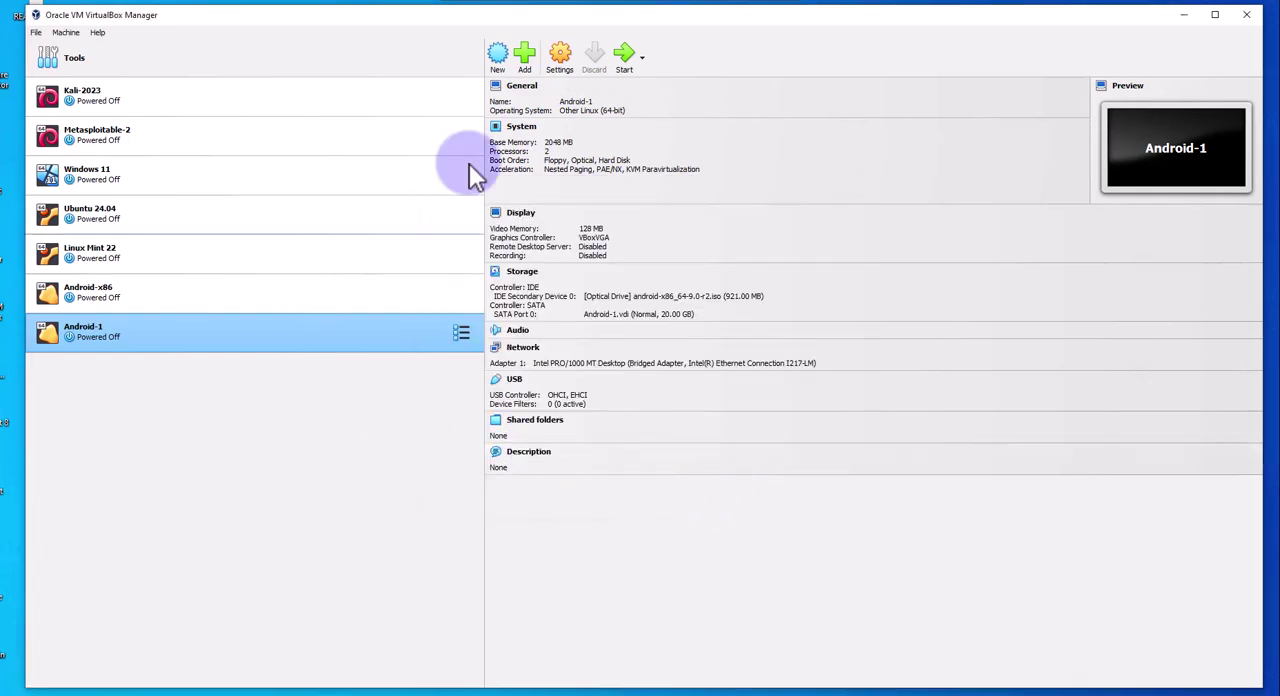
mouse_move(116, 360)
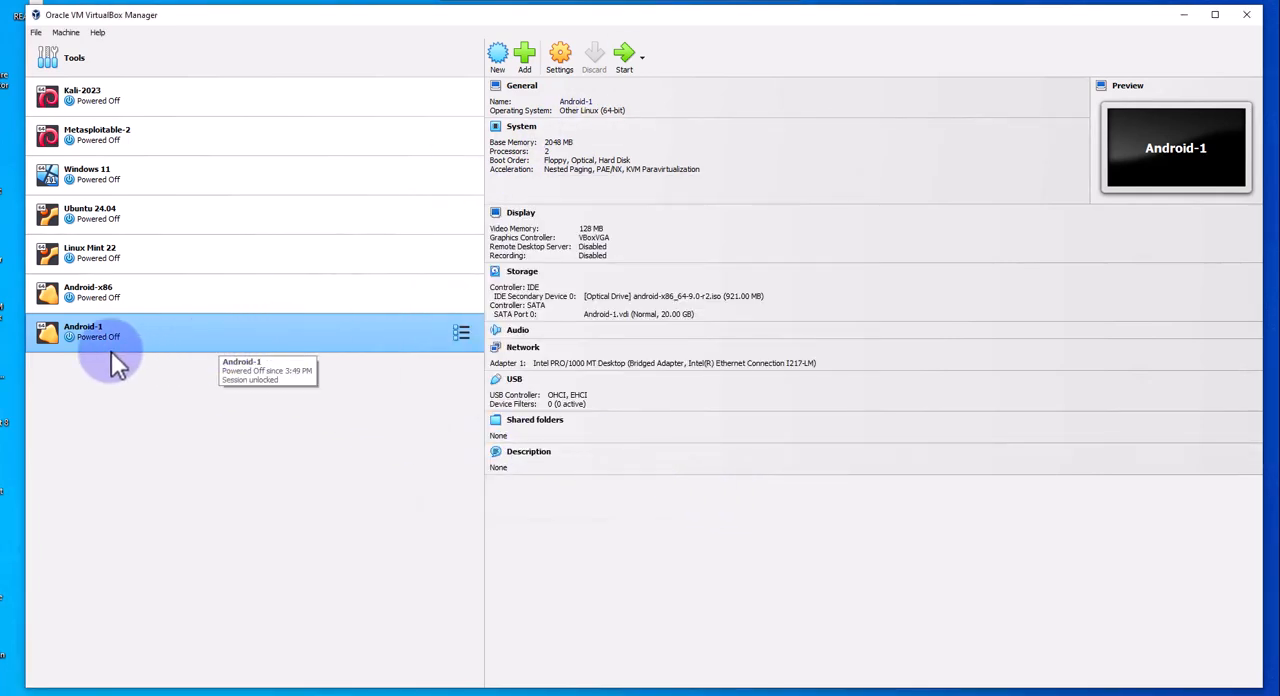
Step: Launch Android-1 with Normal Start so the Android-x86 boot menu appears
right_click(110, 340)
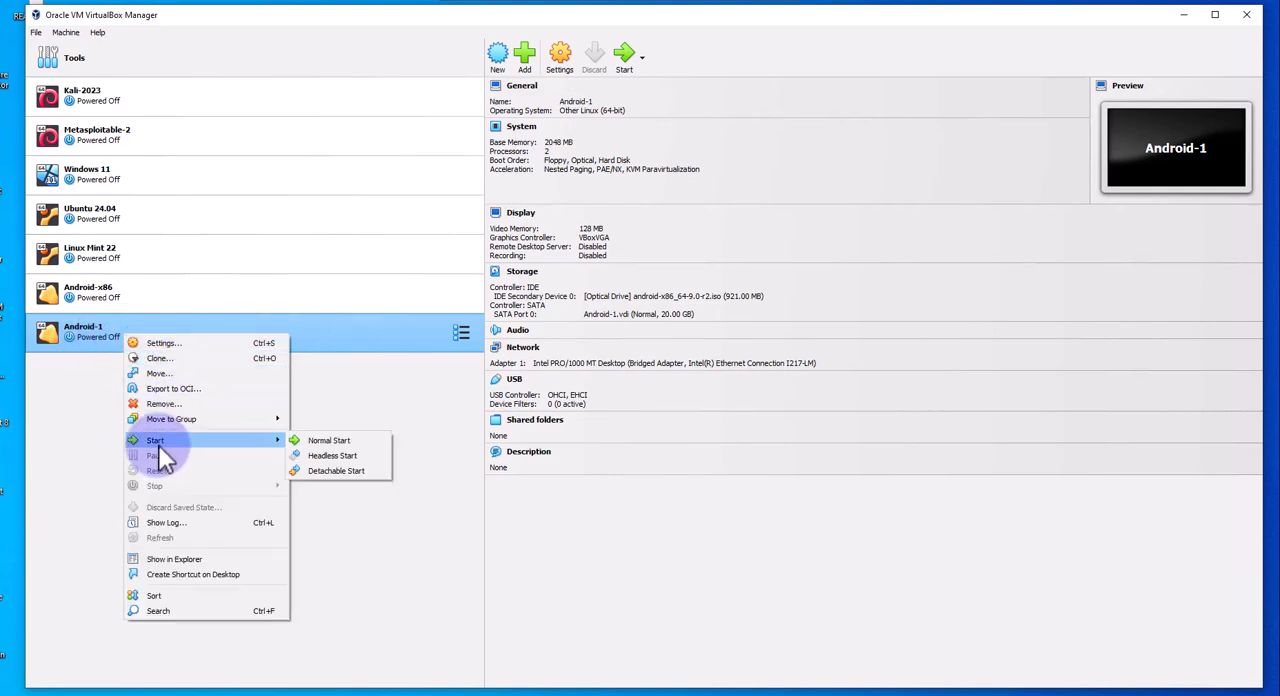
click(328, 440)
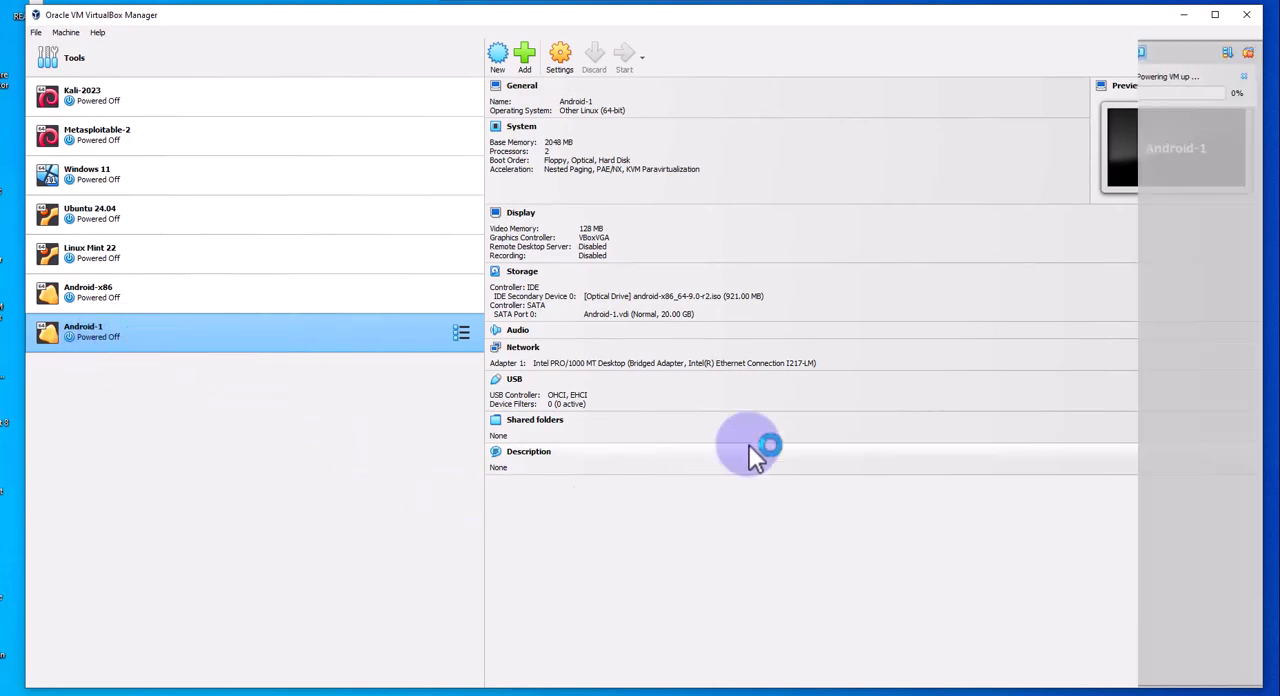
click(624, 56)
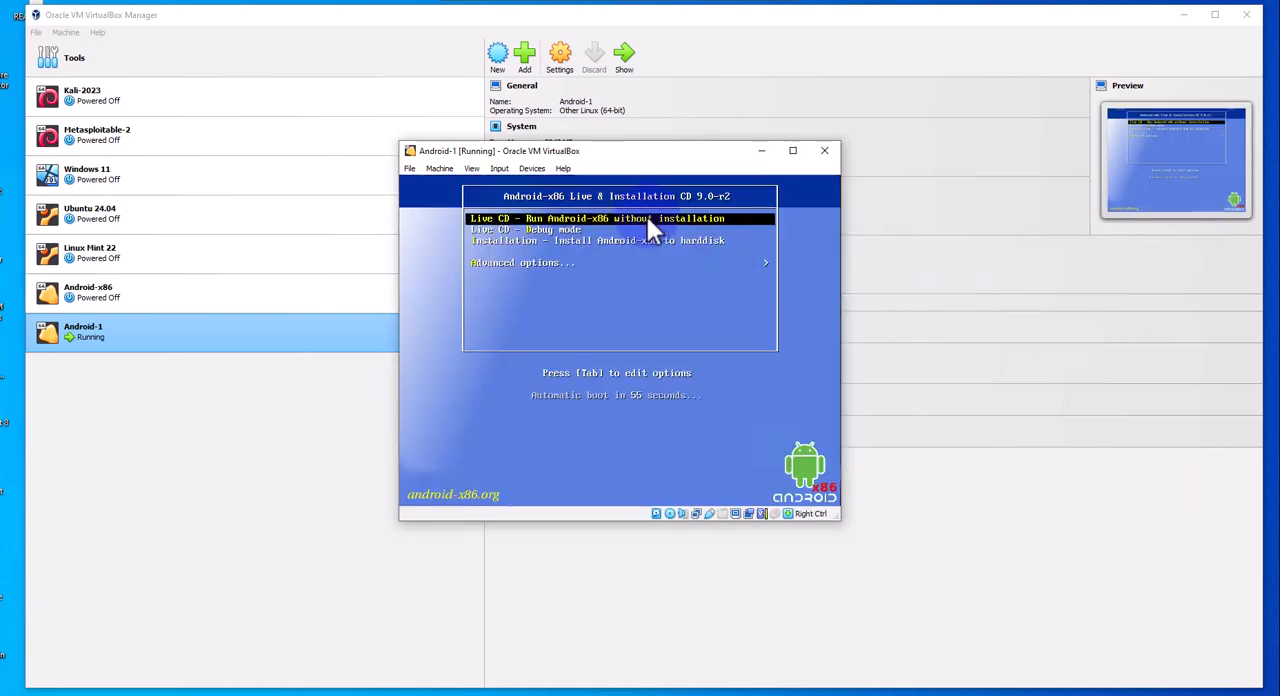
Step: Pick Auto Installation under Advanced options and confirm erasing /dev/sda
key(down)
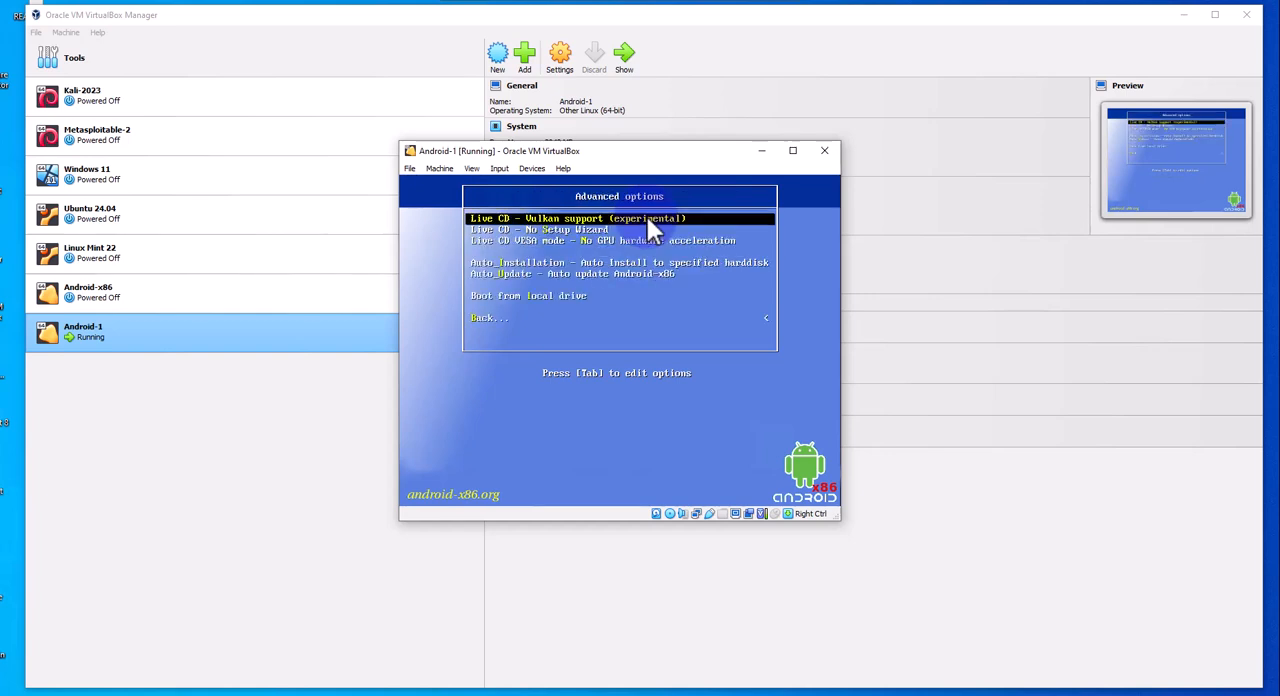
key(Down)
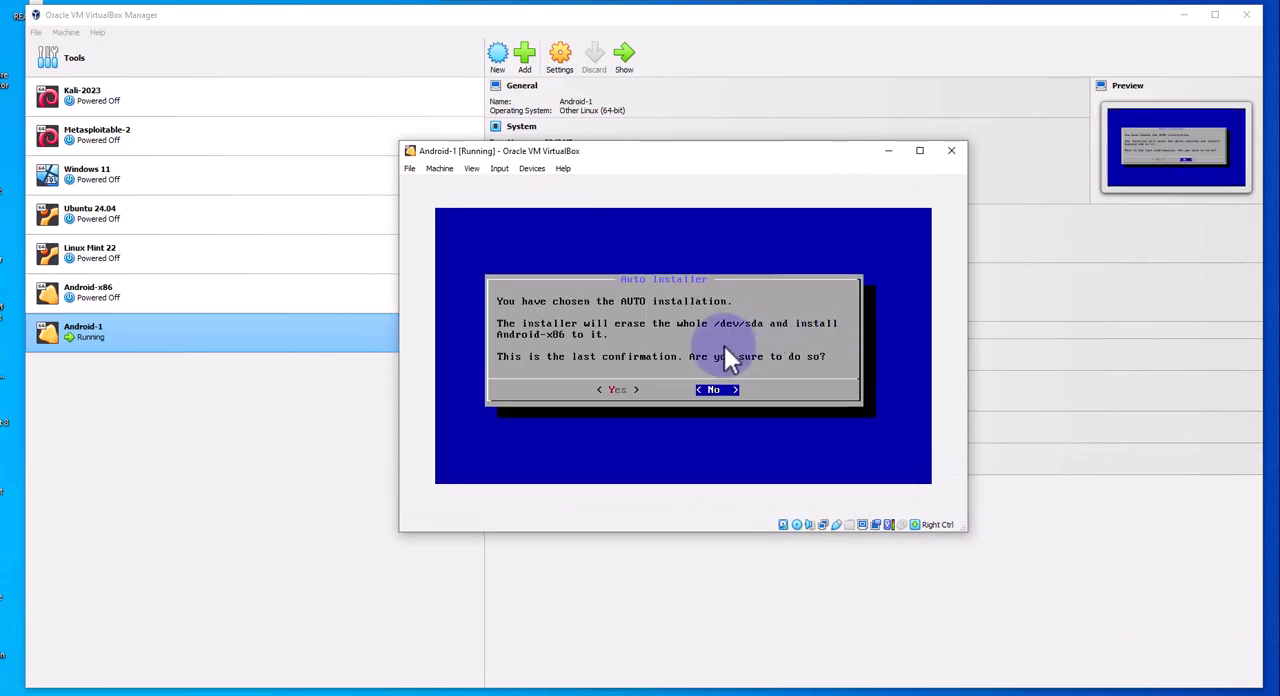
key(Left)
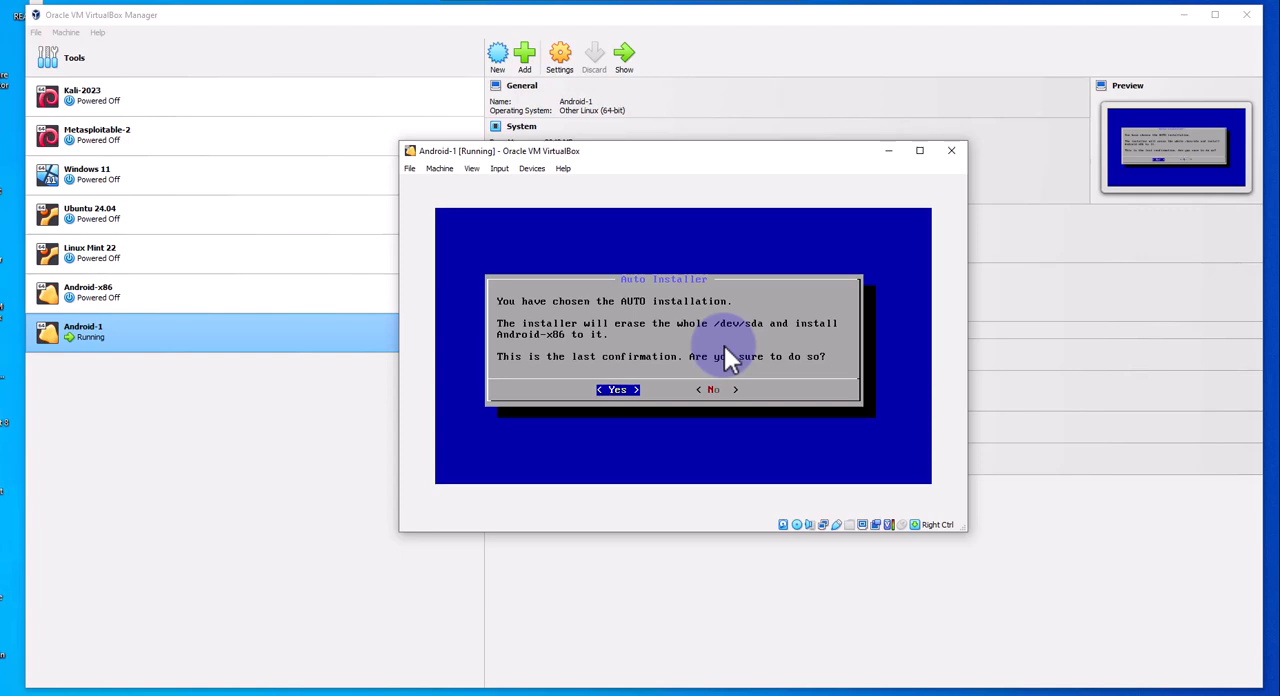
mouse_move(684, 370)
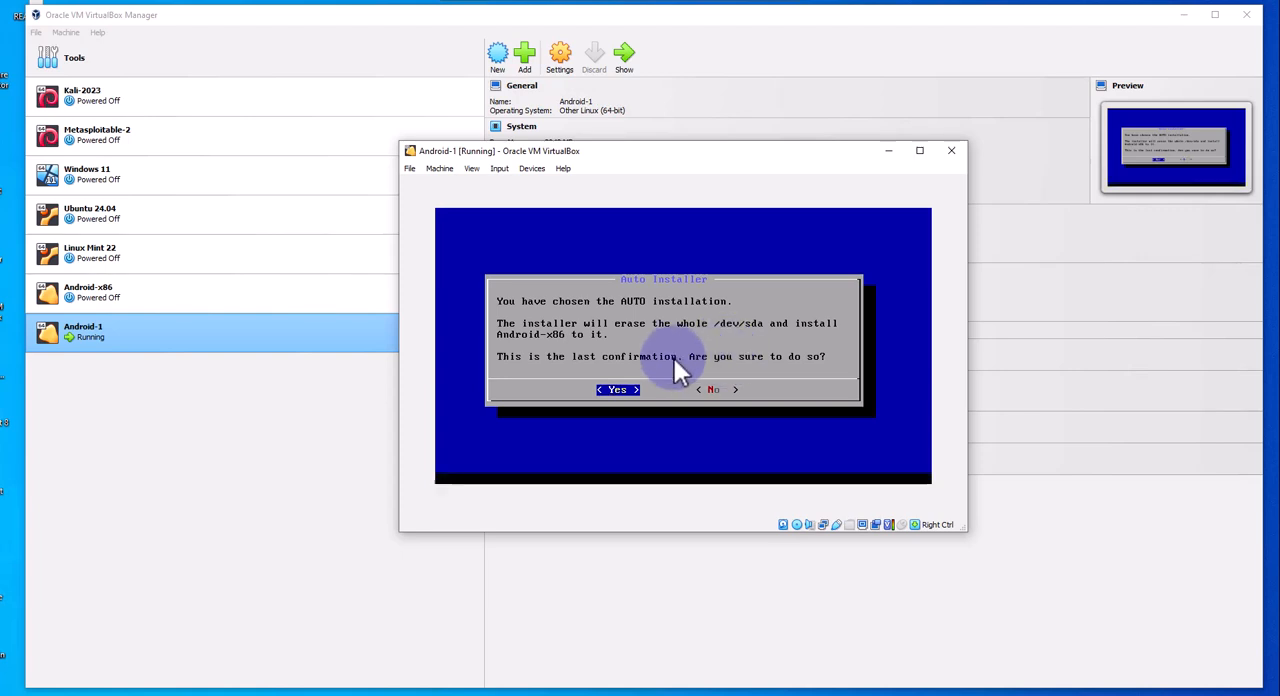
click(616, 388)
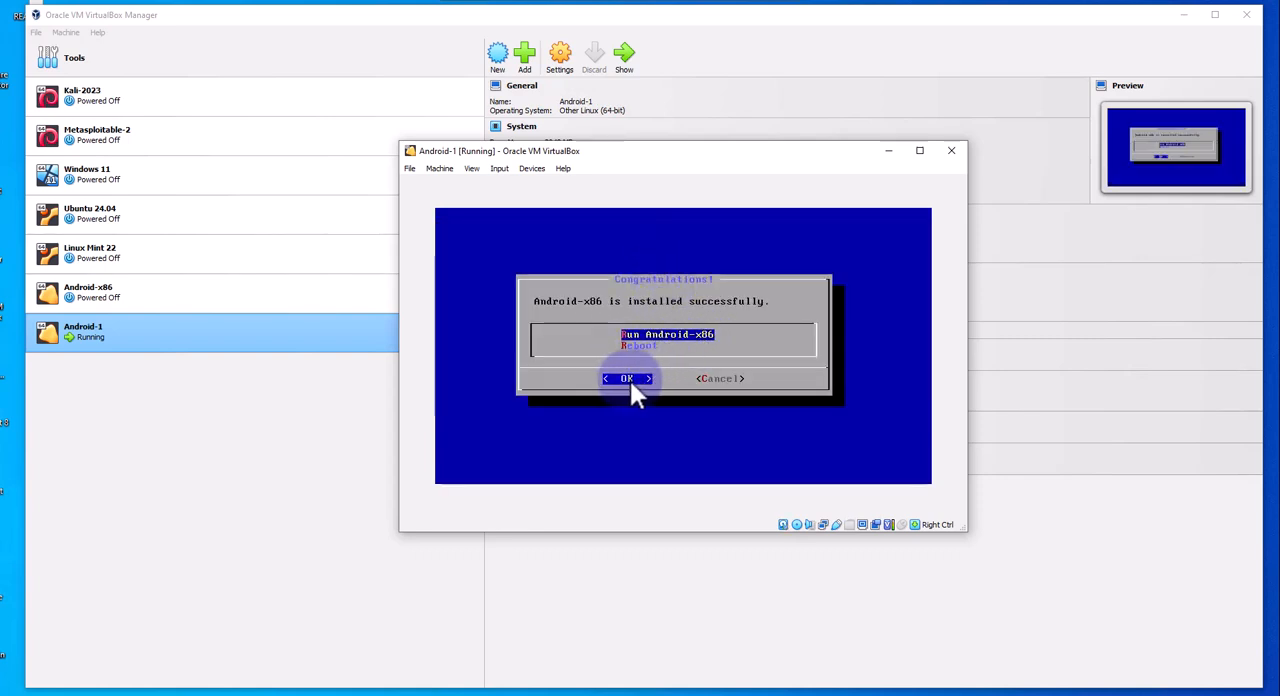
Step: Accept Run Android-x86 to boot the freshly installed system
click(628, 378)
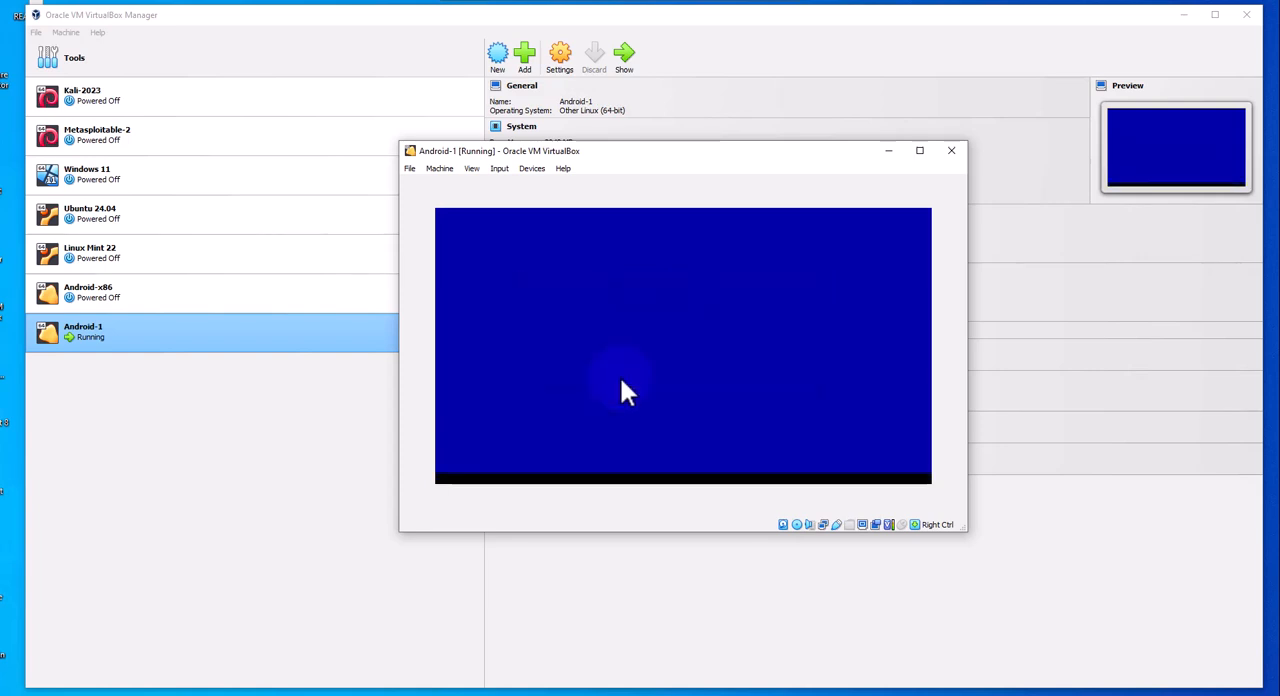
mouse_move(644, 356)
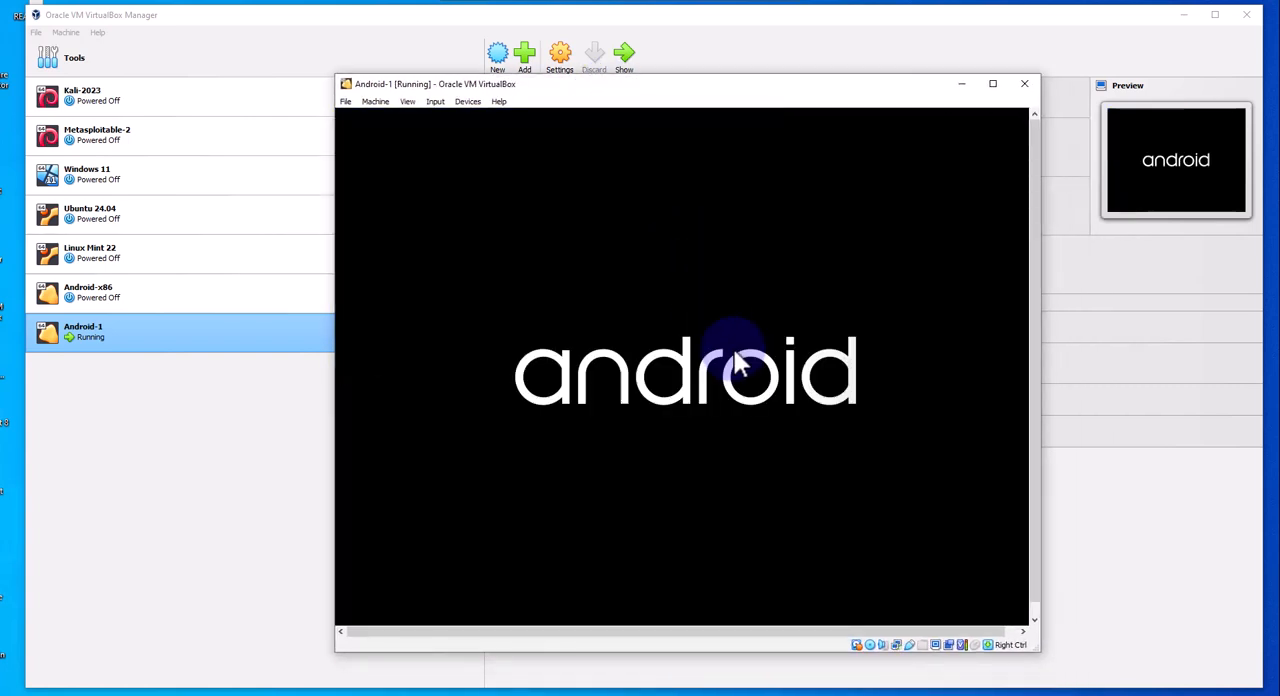
mouse_move(544, 396)
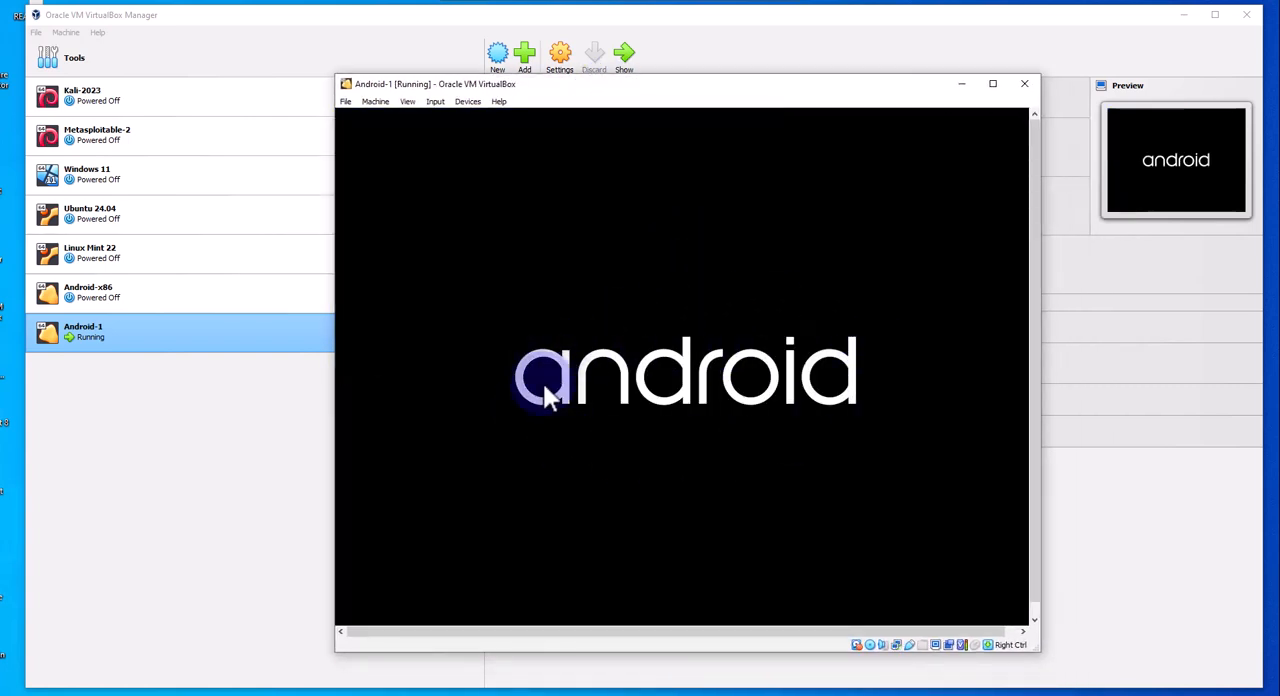
mouse_move(392, 332)
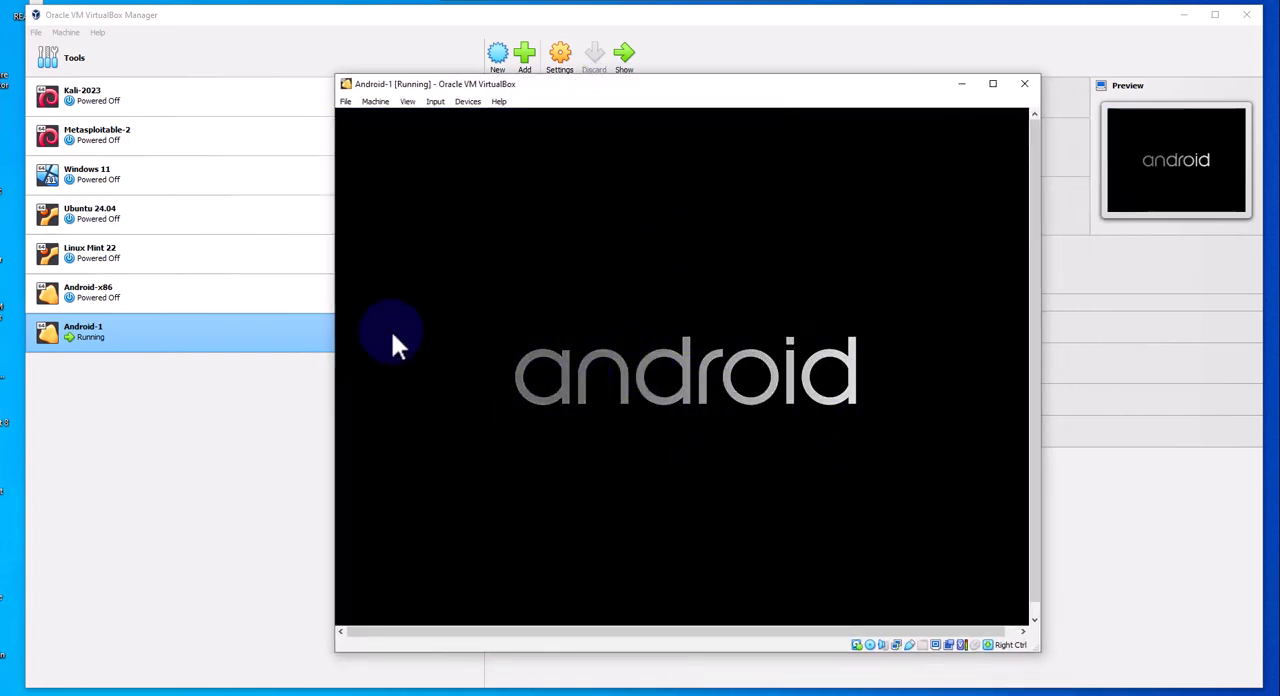
mouse_move(620, 270)
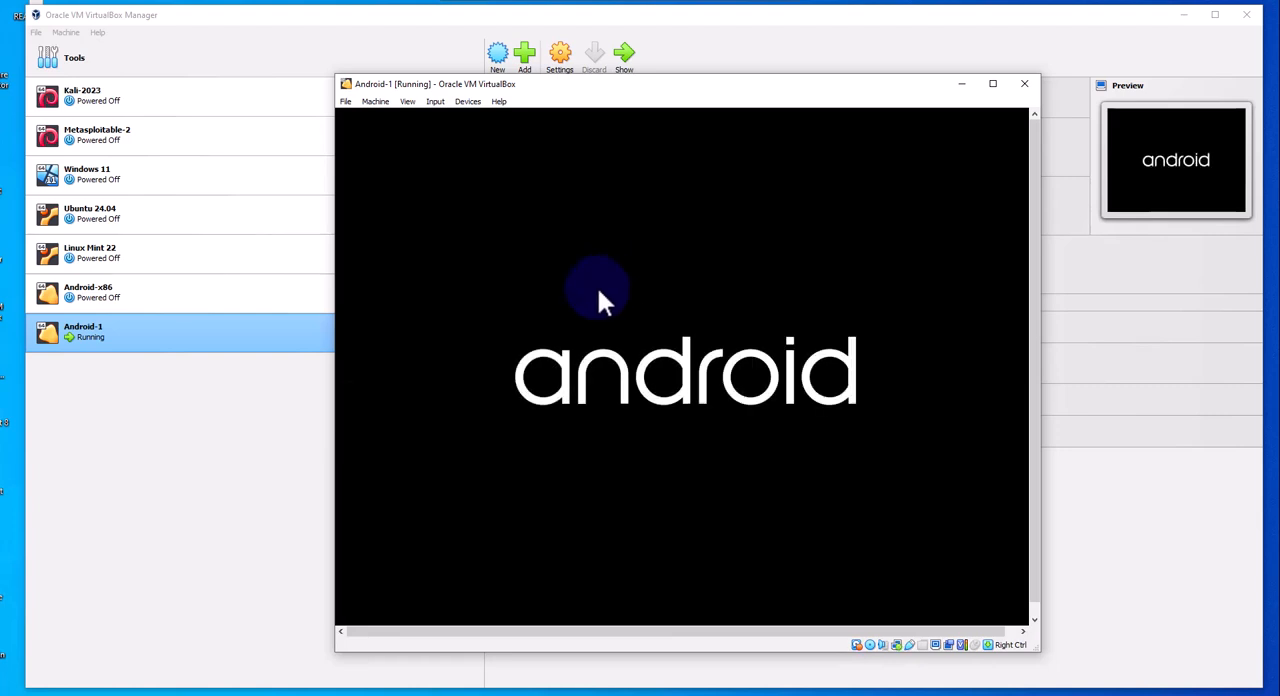
mouse_move(882, 332)
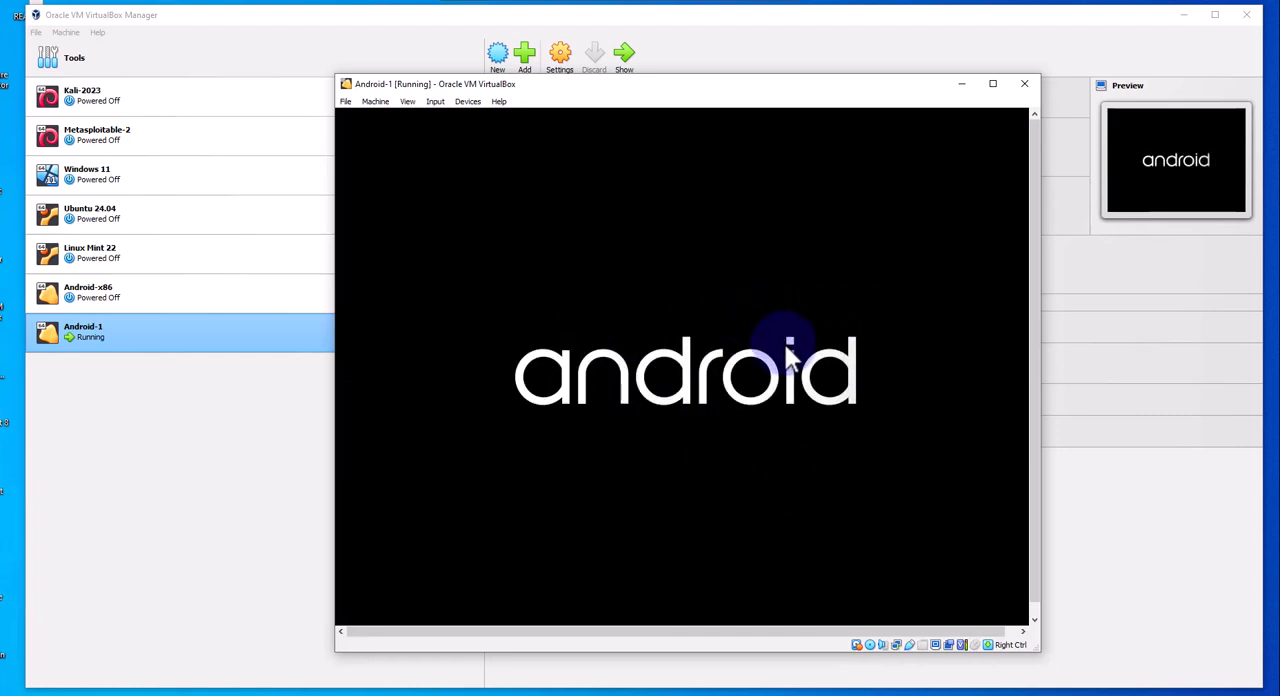
mouse_move(780, 332)
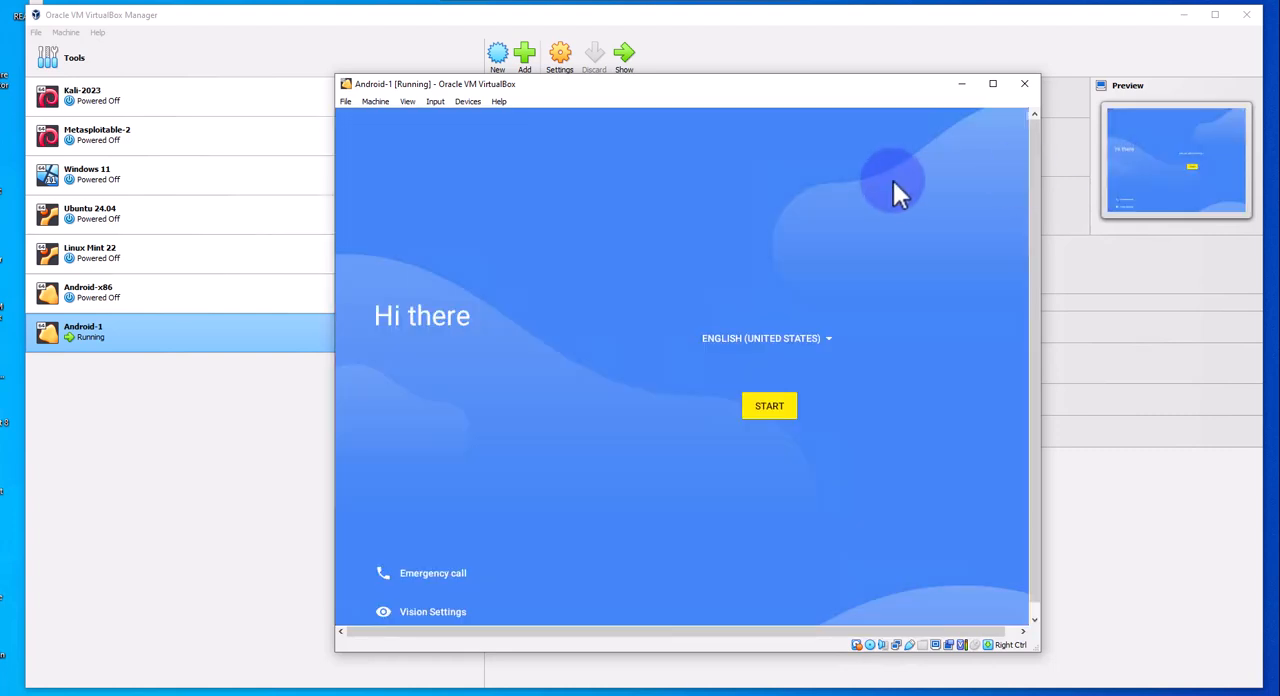
mouse_move(520, 348)
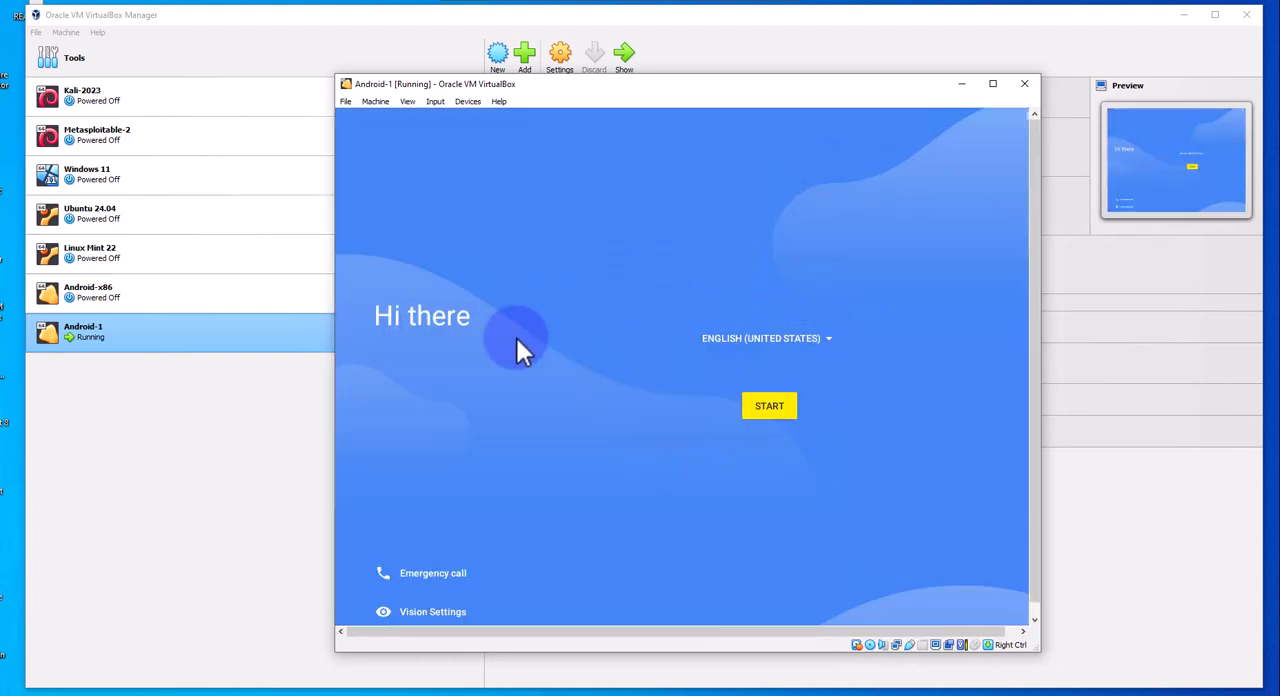
mouse_move(712, 416)
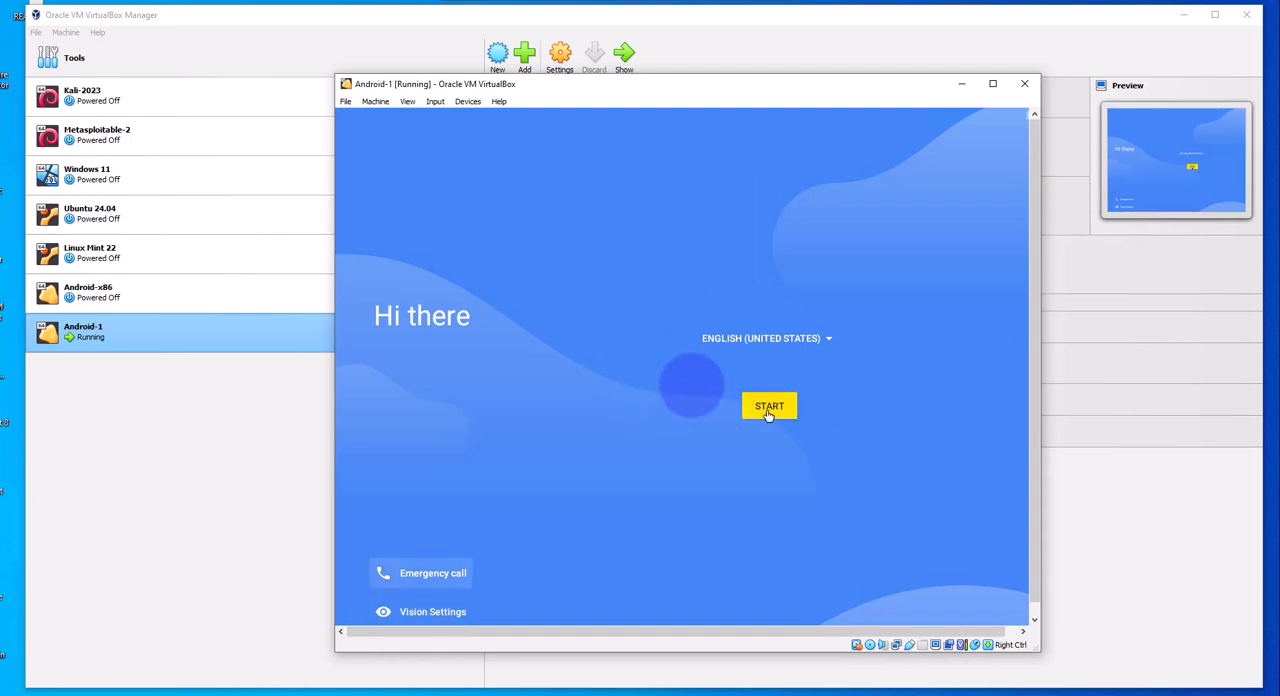
Step: Start the Android setup wizard and skip the Connect to Wi-Fi step
click(768, 406)
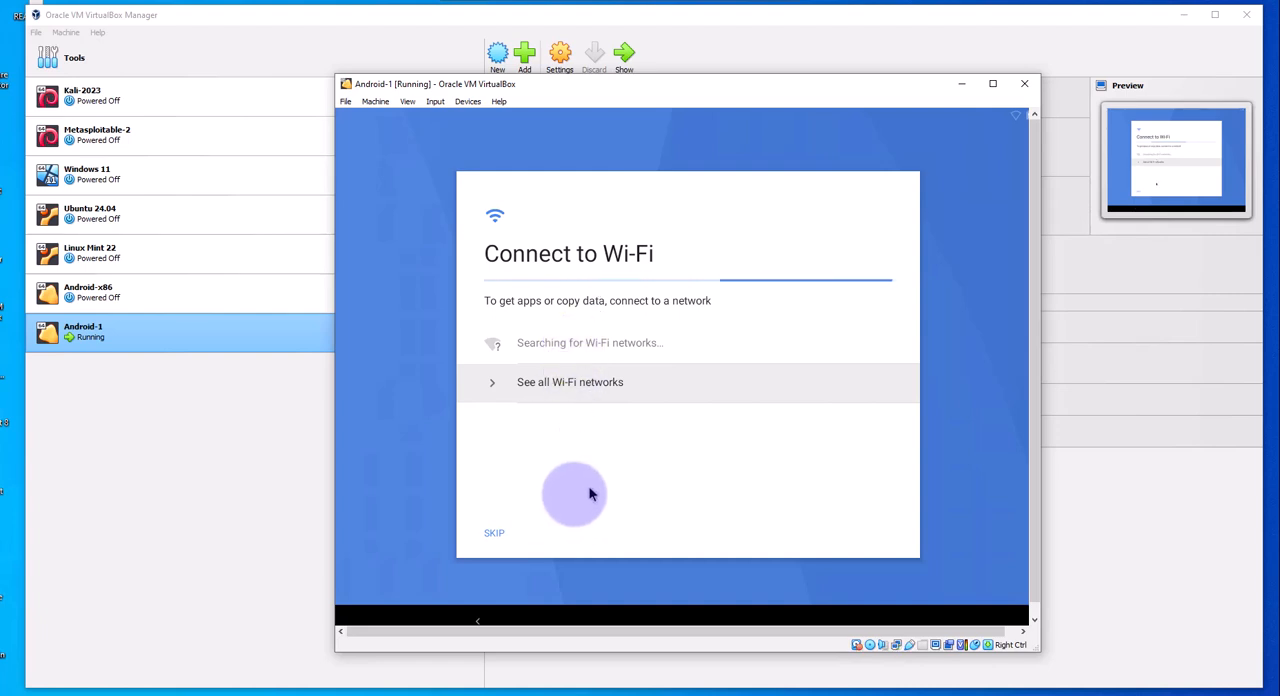
click(494, 532)
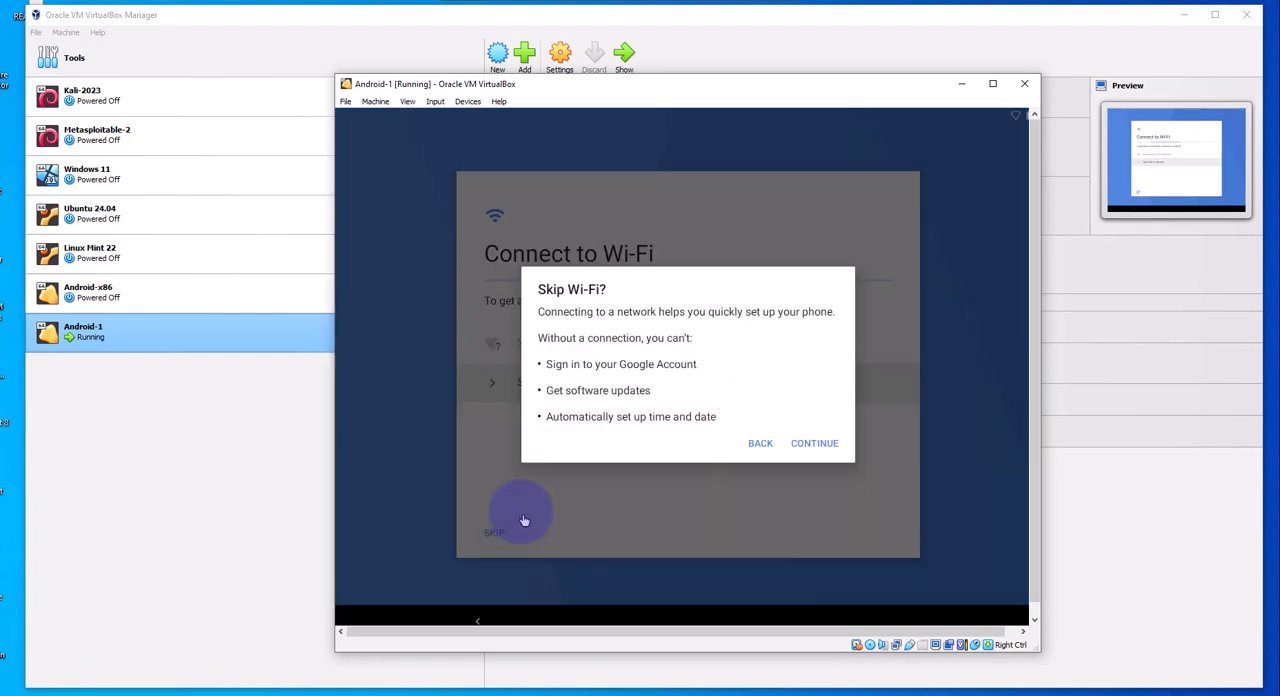
click(814, 444)
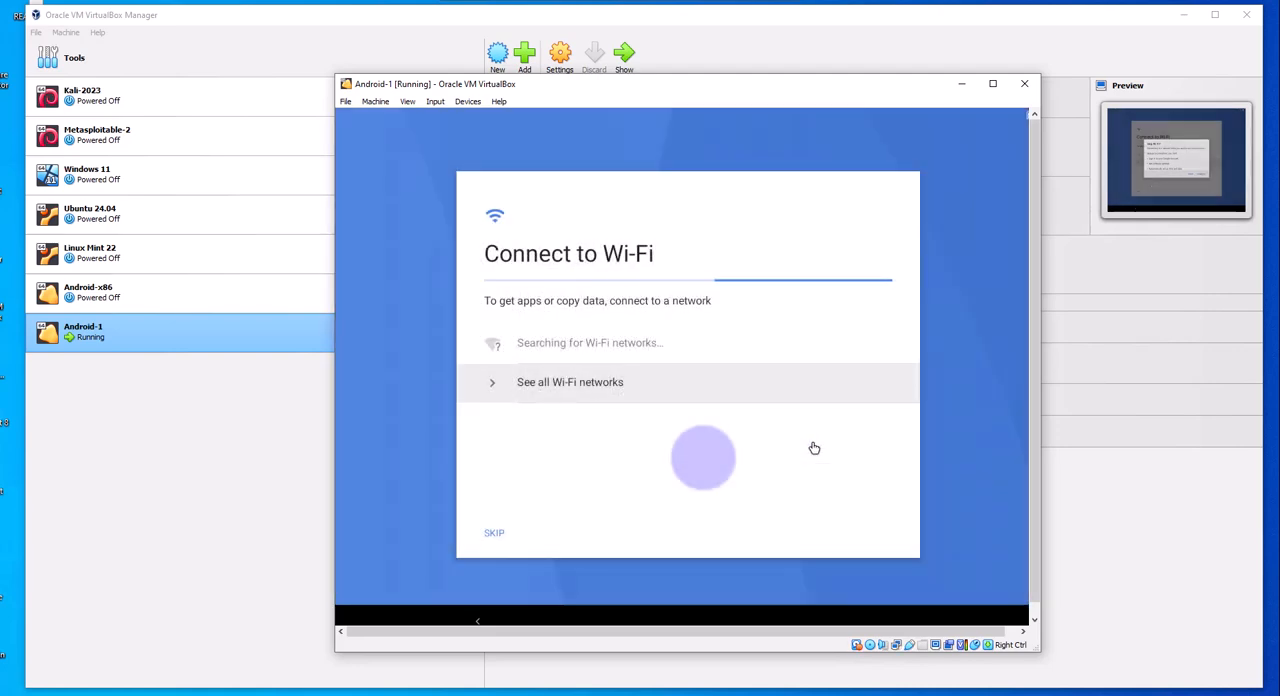
Step: Continue to Date & time and change the clock hour from 3 to 4 PM
click(494, 532)
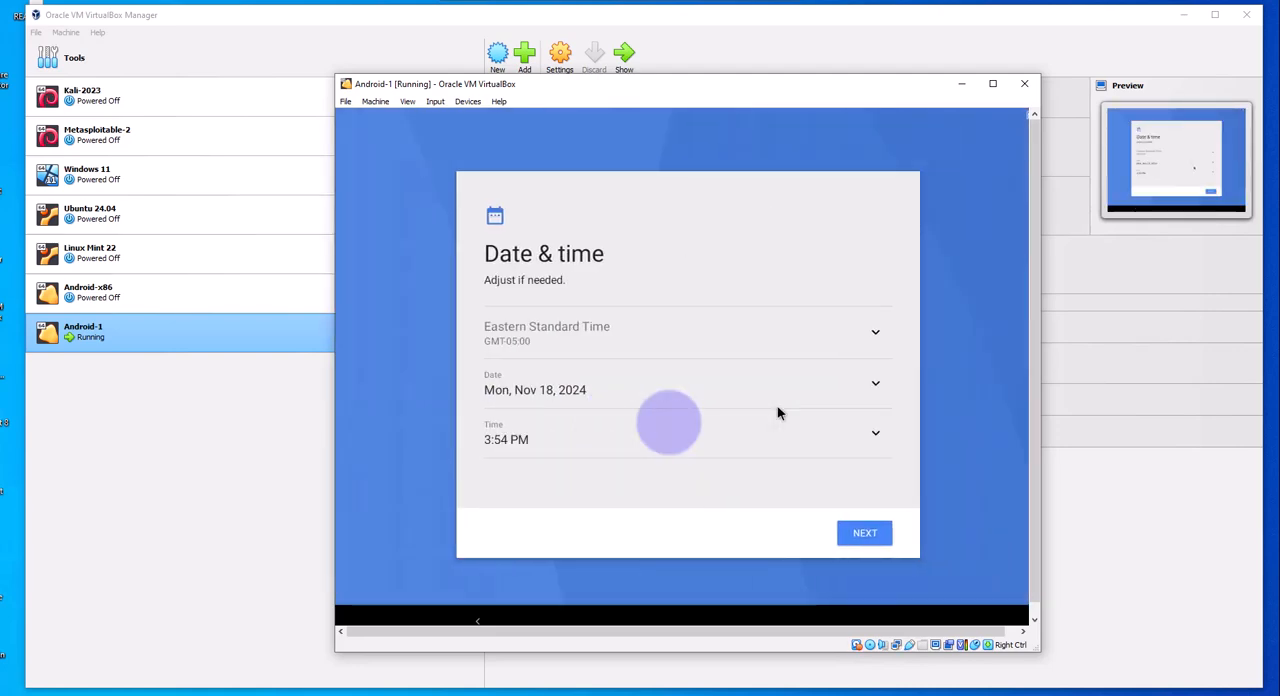
mouse_move(990, 472)
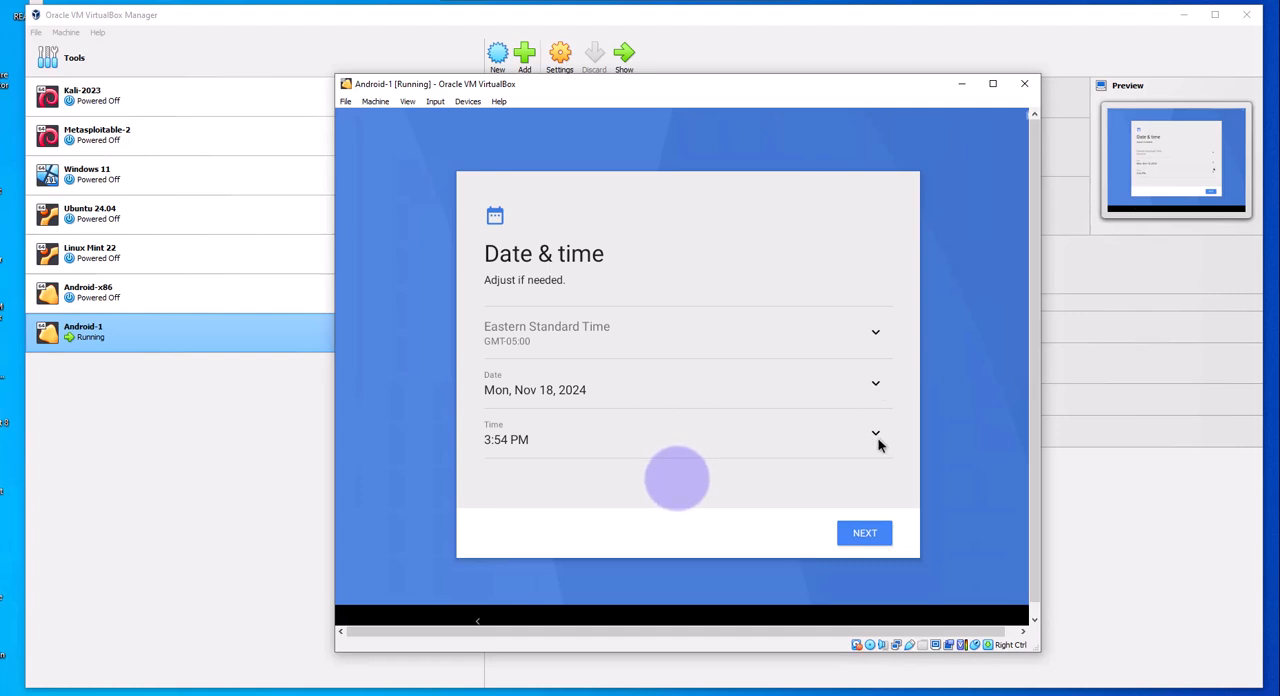
click(876, 434)
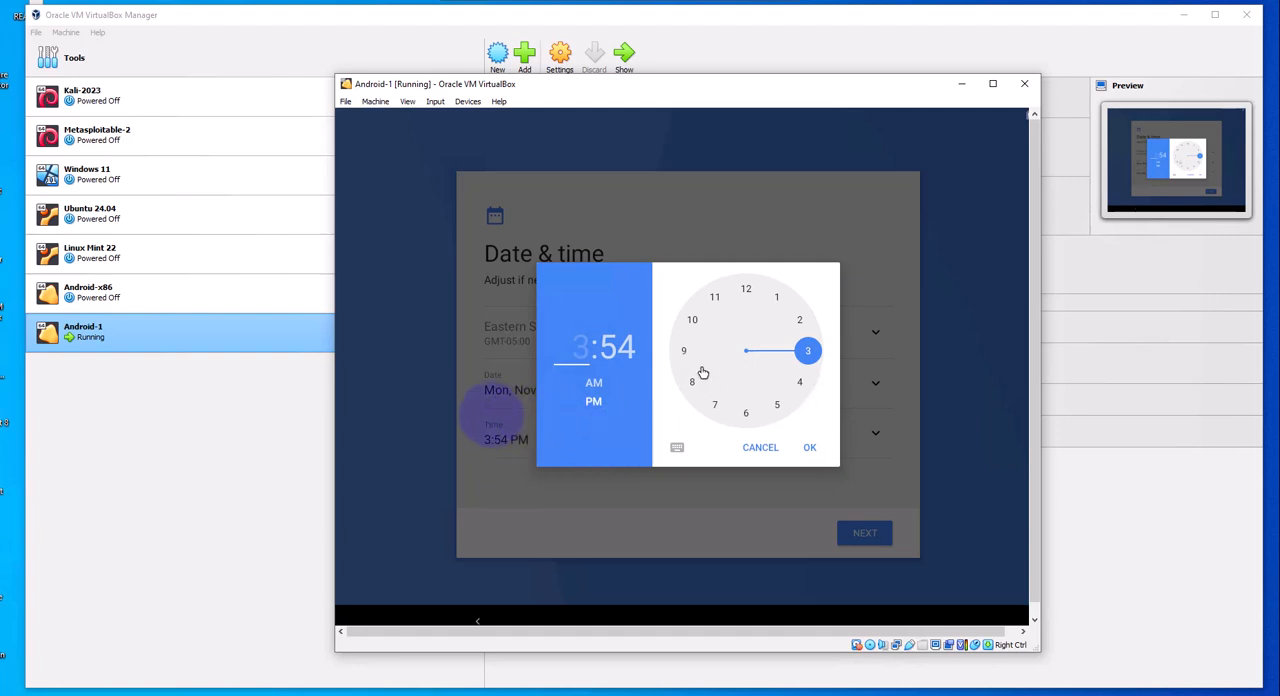
click(808, 448)
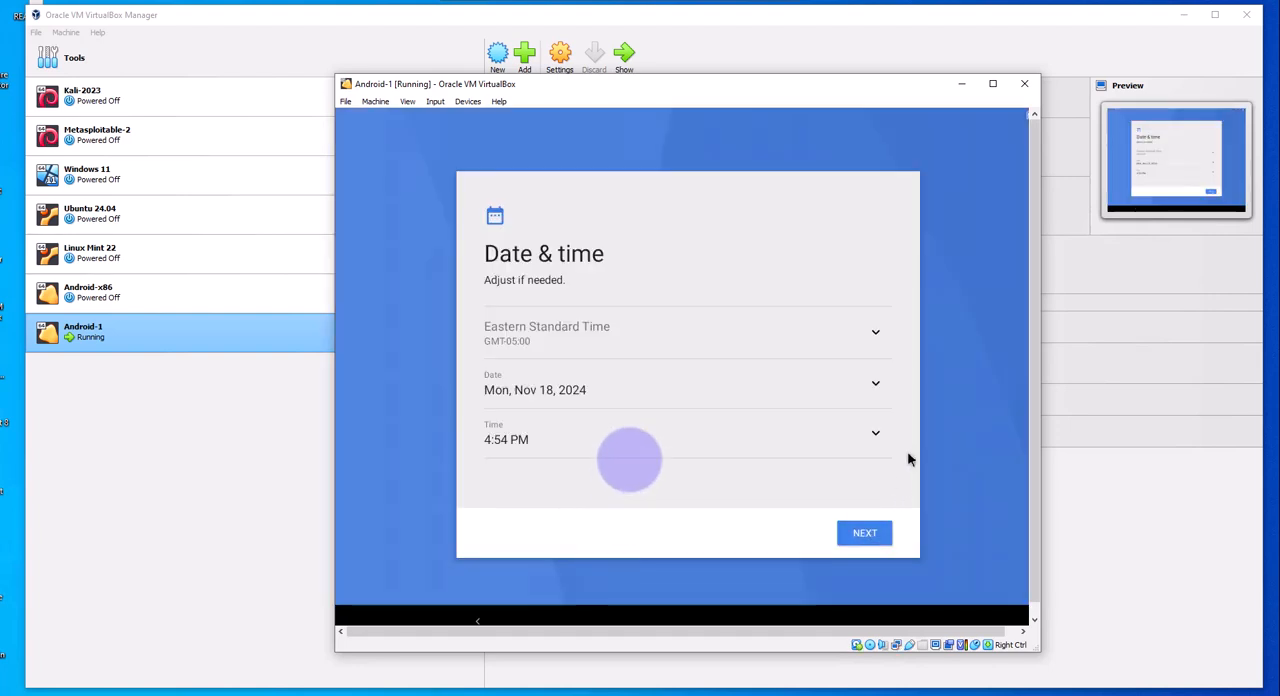
Step: Accept the date and time, then agree to the Google services terms
click(864, 532)
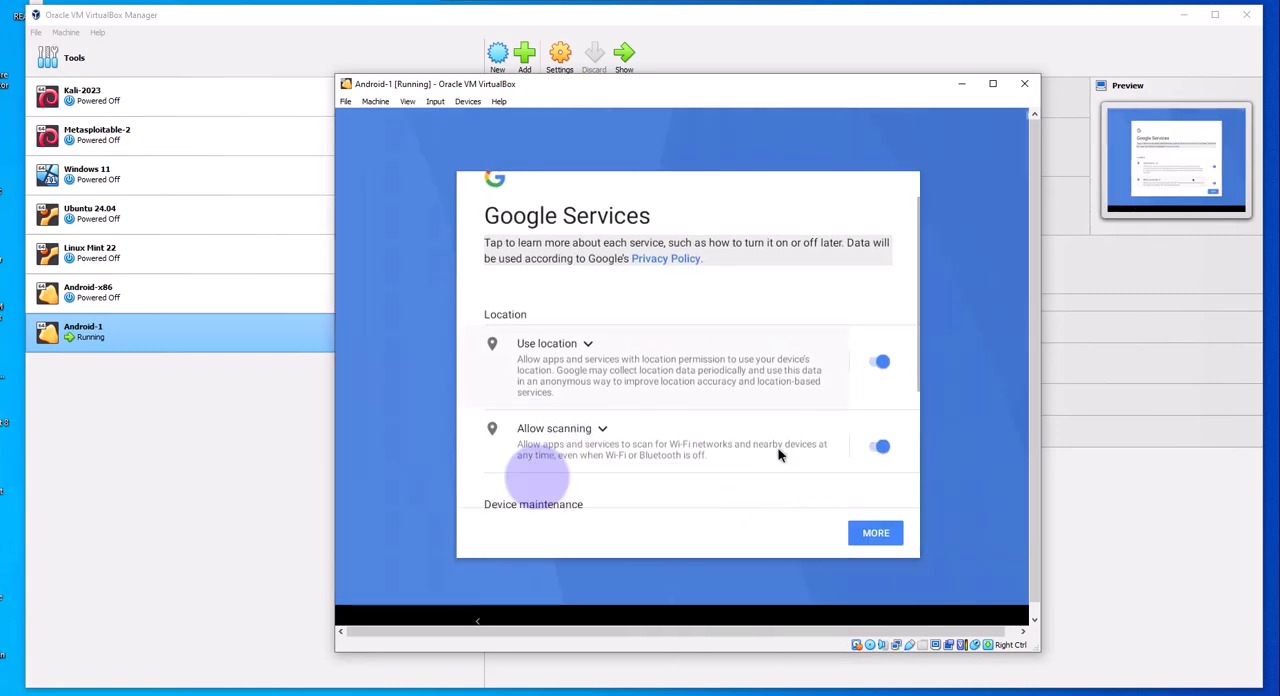
scroll(down, 3)
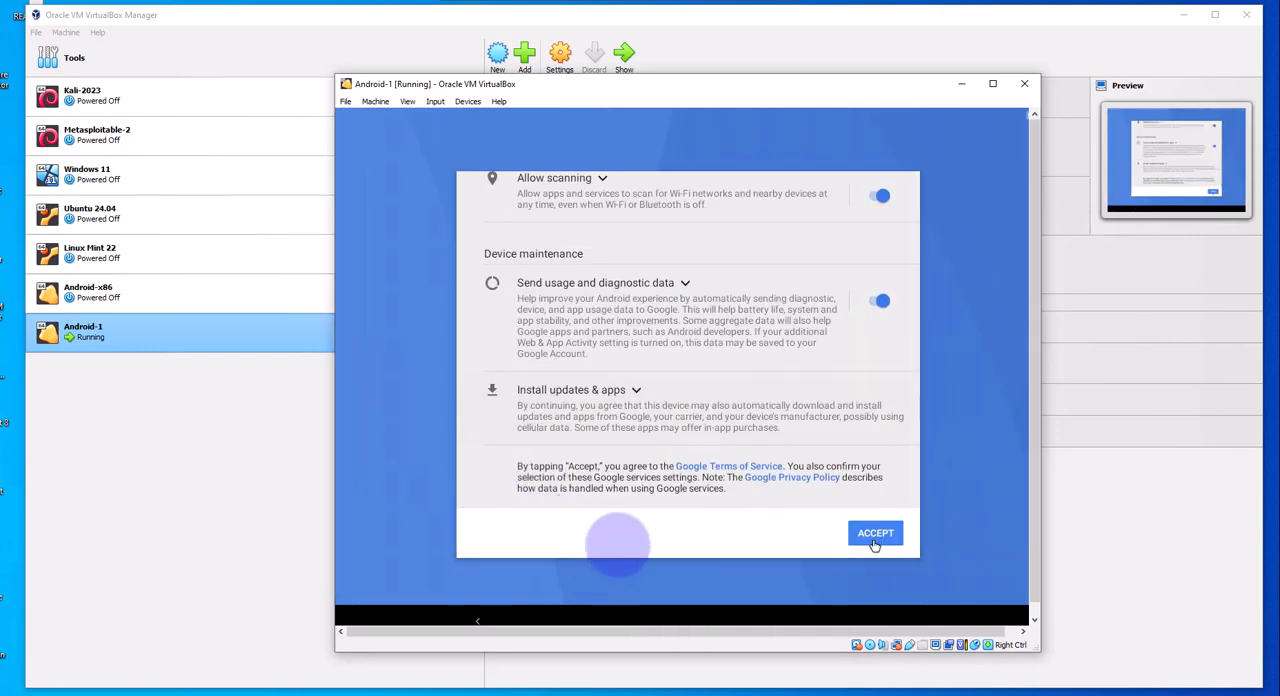
click(876, 532)
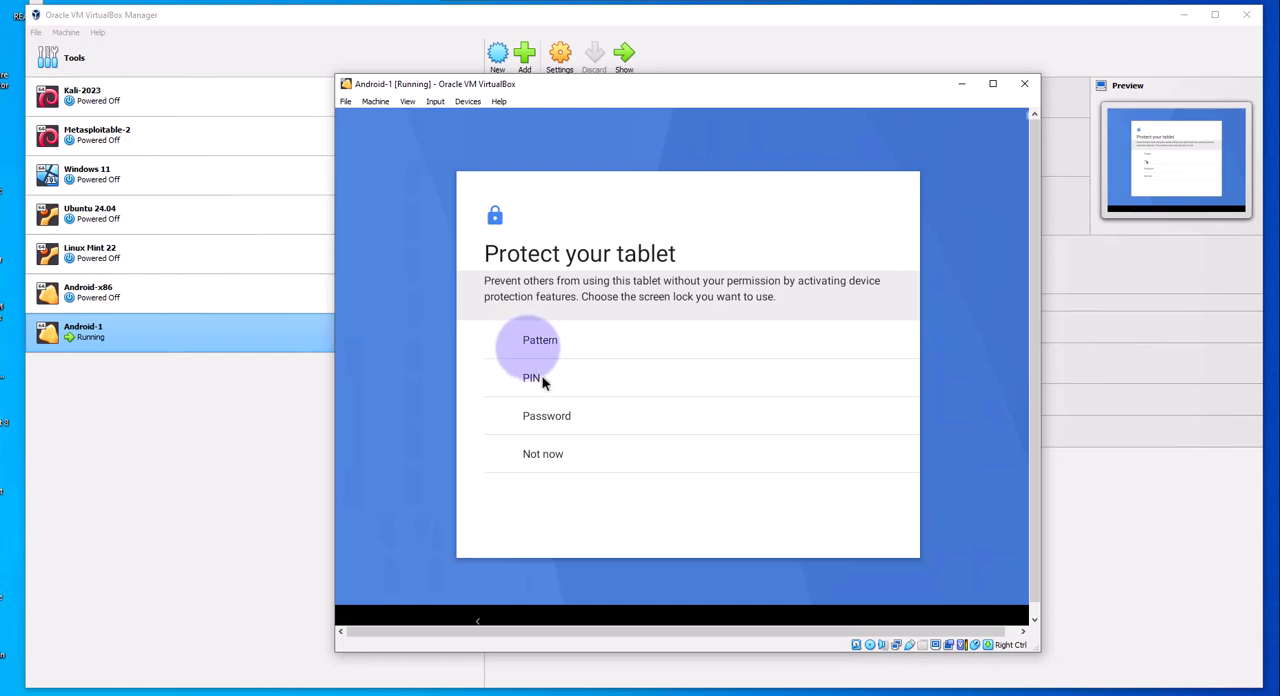
Step: Choose PIN, then skip the screen lock and confirm Skip Anyway
click(532, 376)
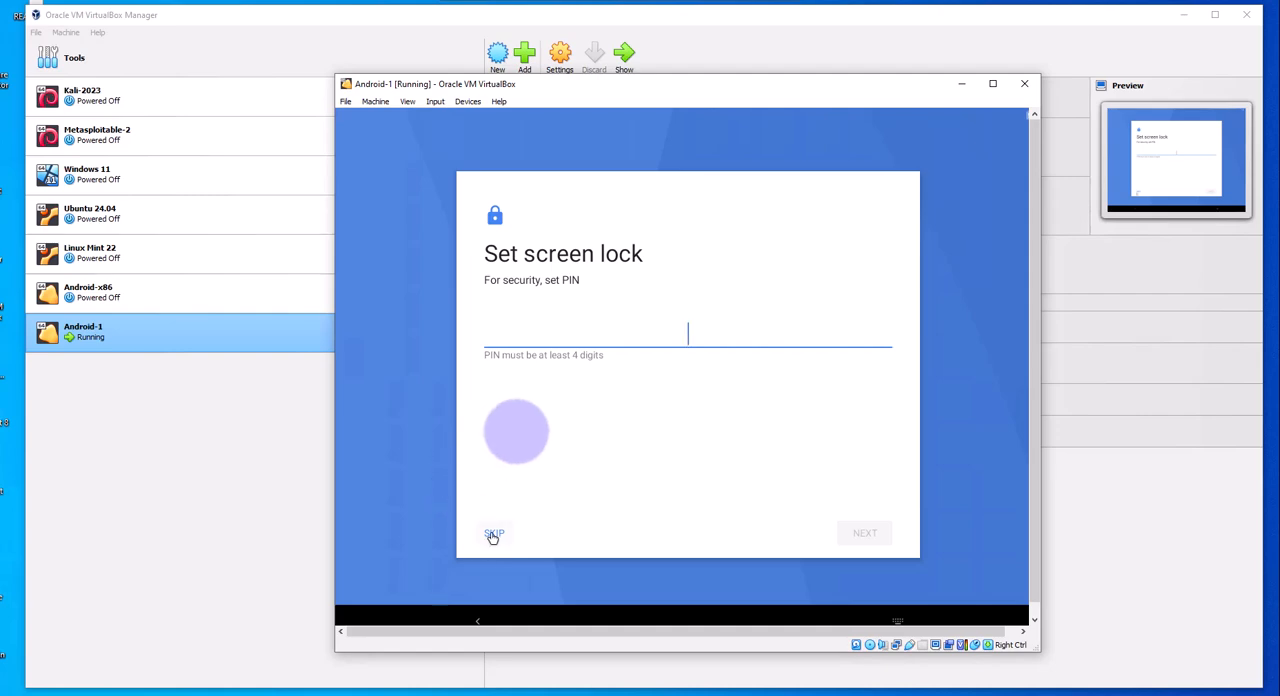
click(492, 532)
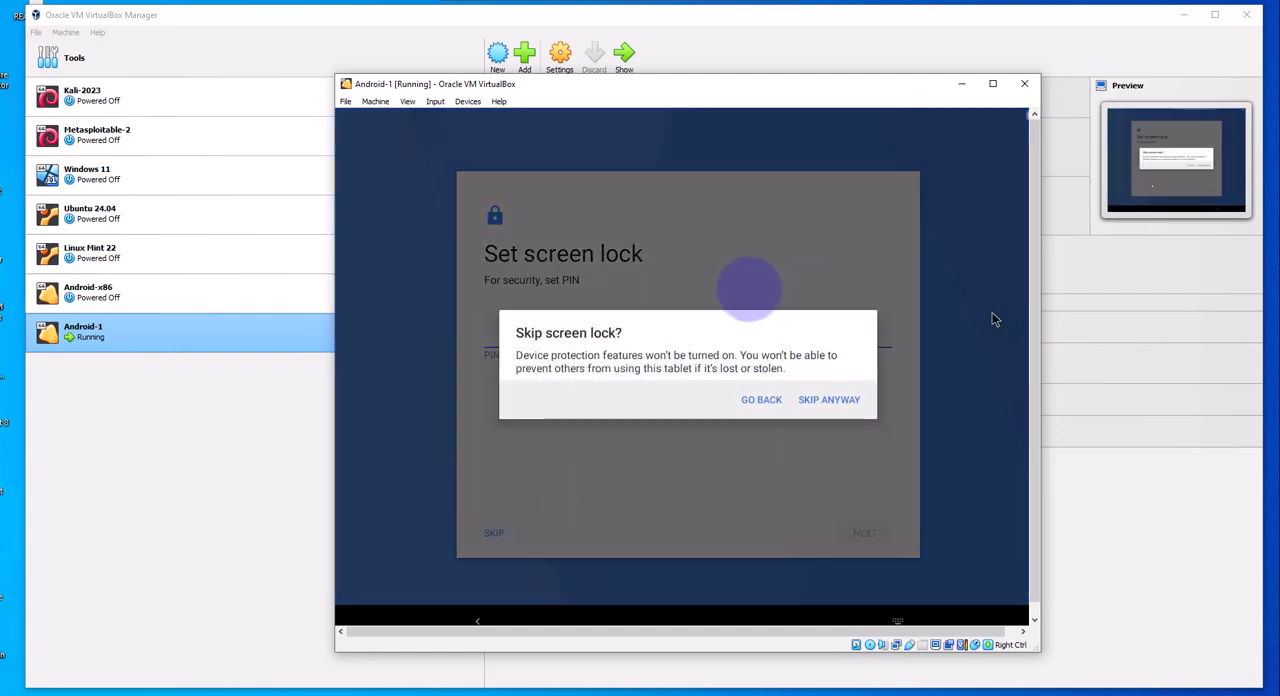
click(760, 400)
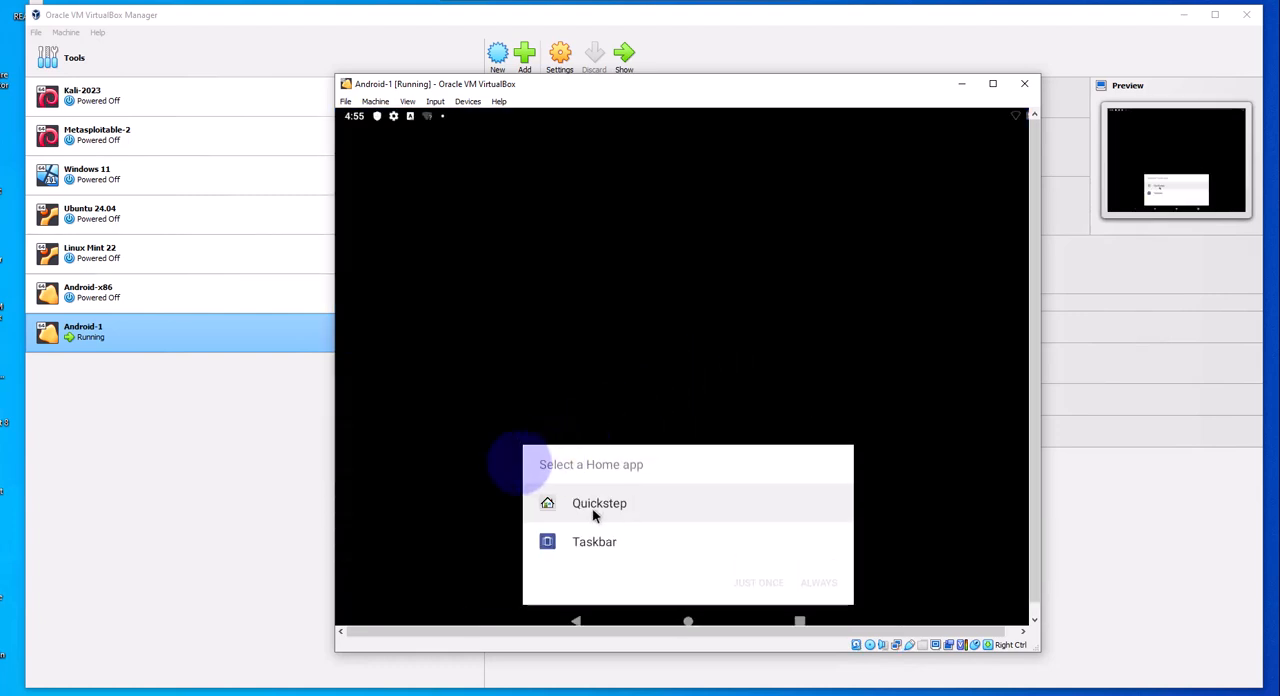
Step: Pick Quickstep as the home app with Just Once, reaching the home screen
click(594, 540)
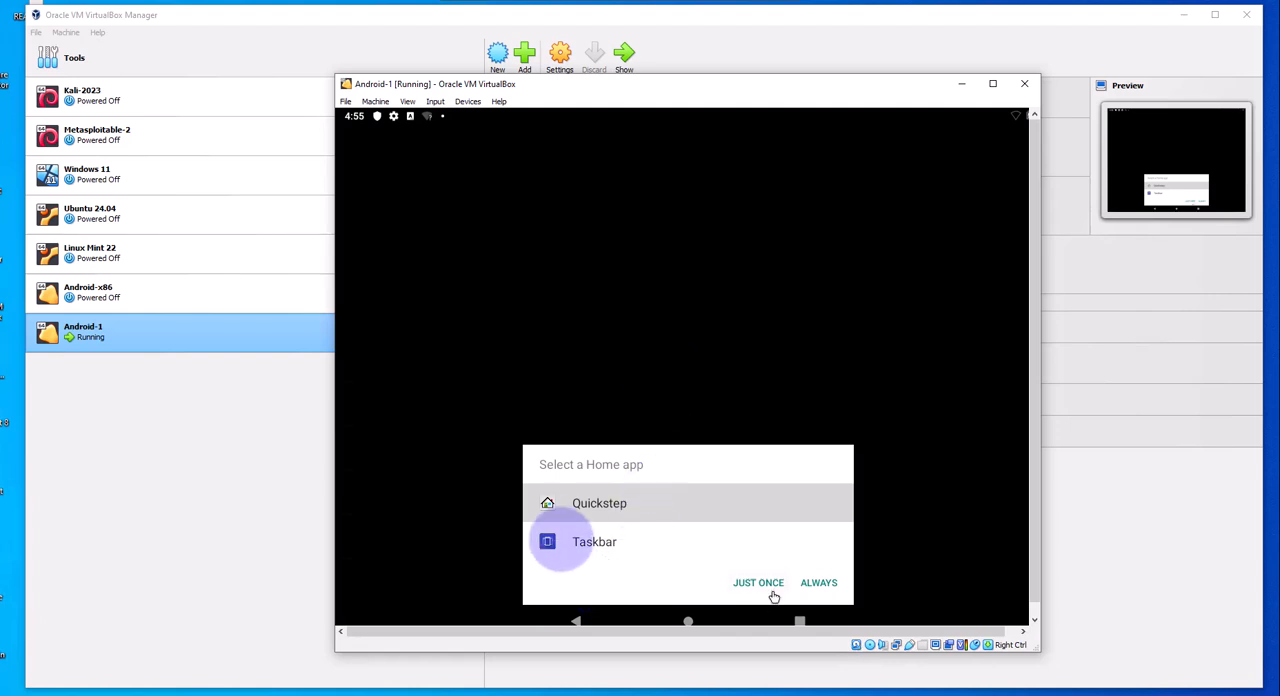
click(758, 582)
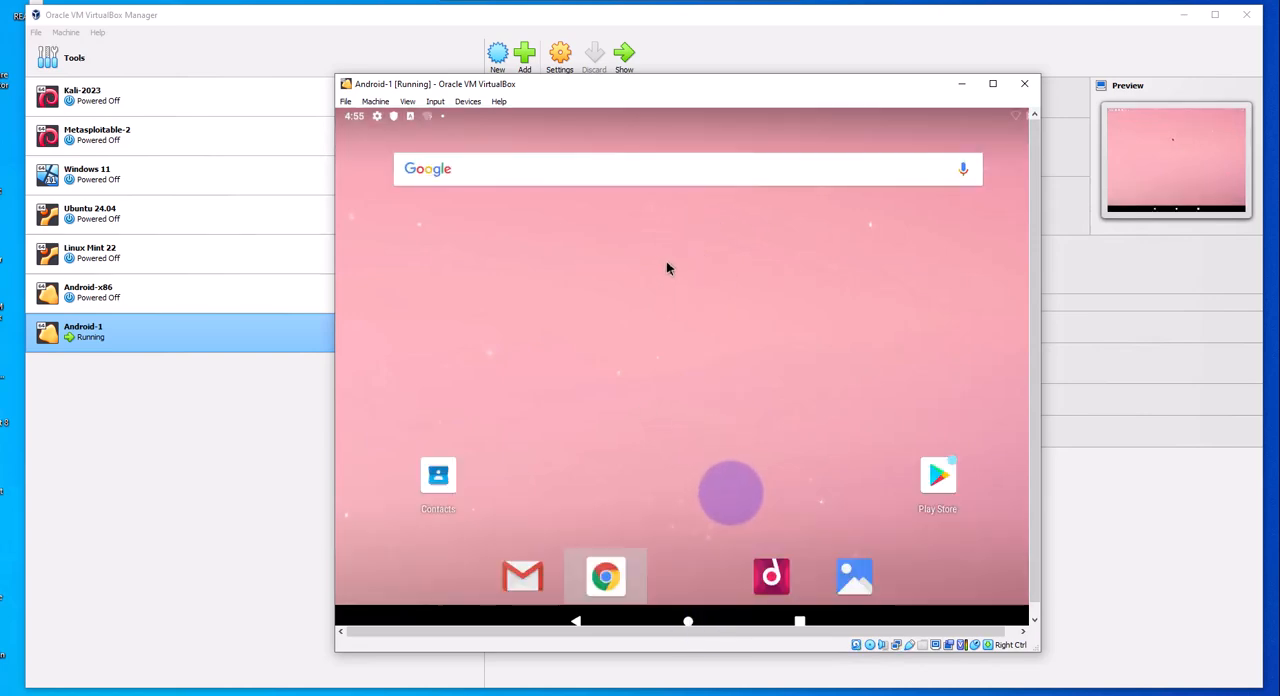
Step: Launch Chrome, accept its terms, decline sign-in and enter bbc.com in the address bar
click(604, 576)
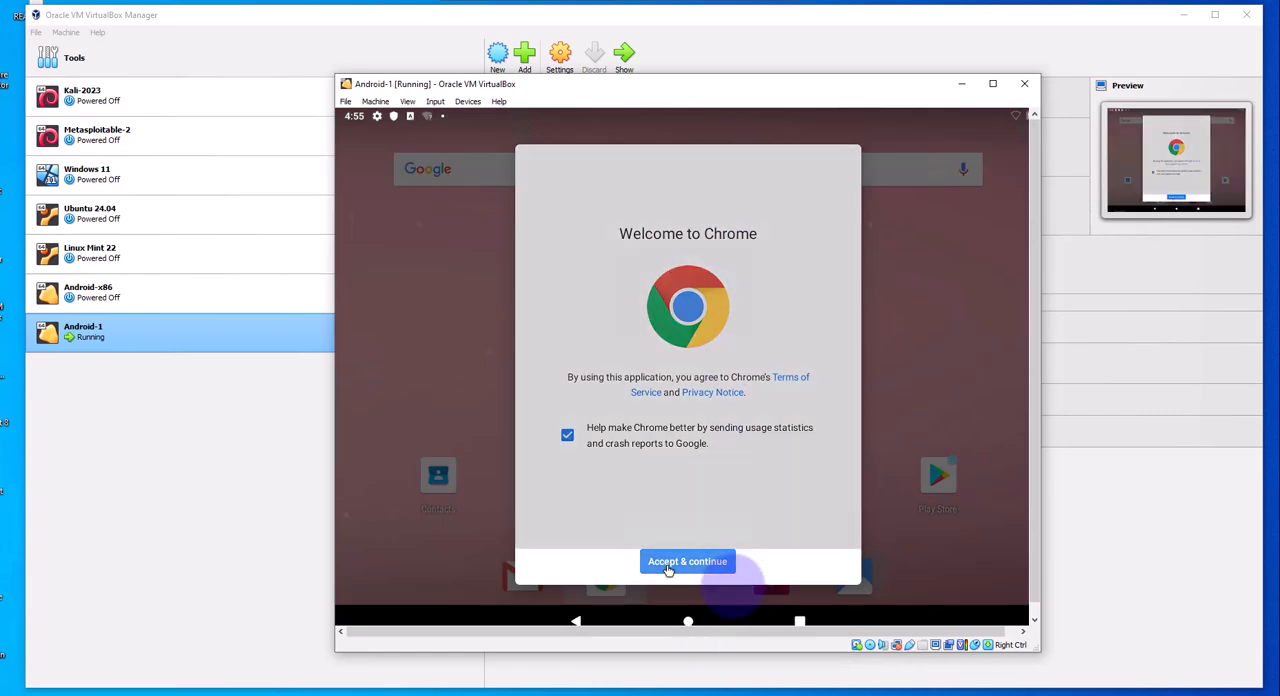
click(688, 560)
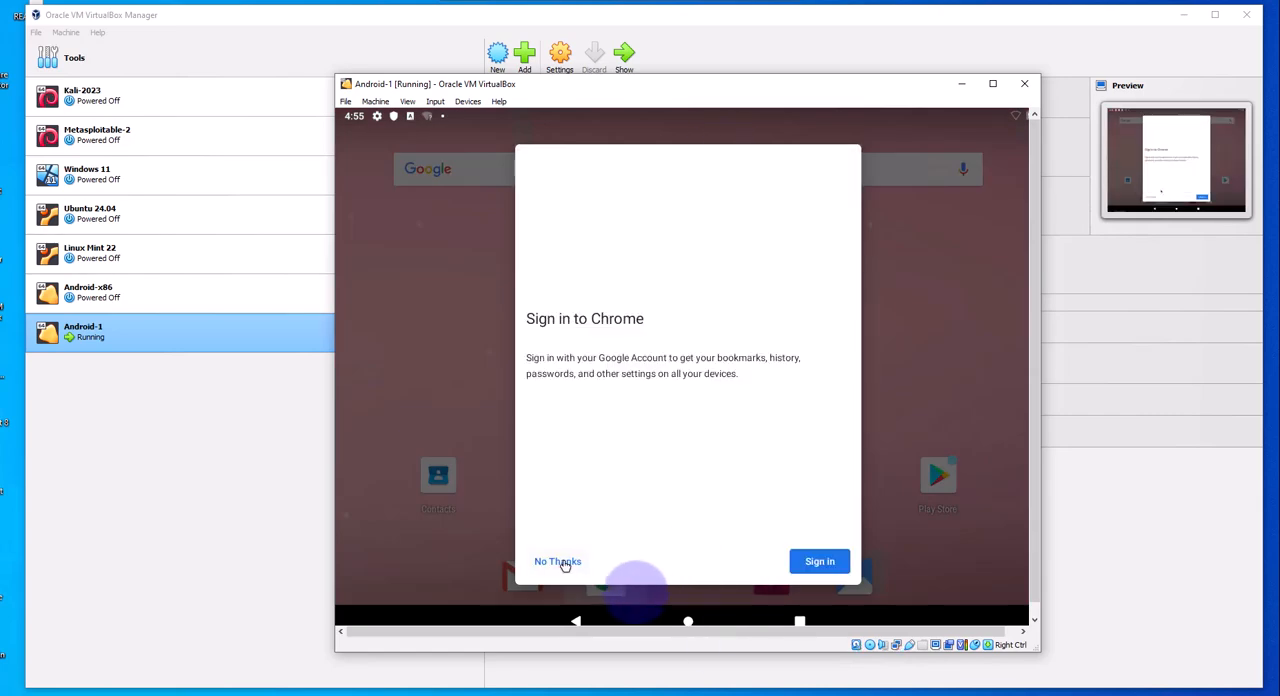
click(556, 560)
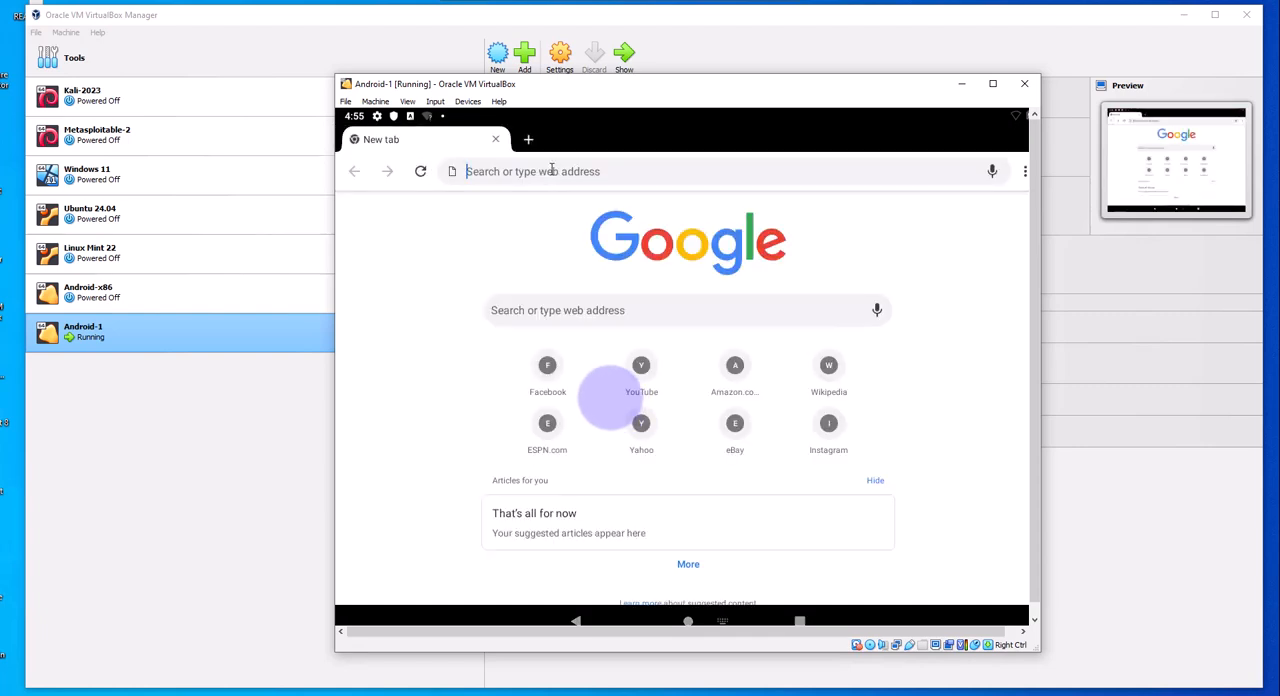
text(bbc.com)
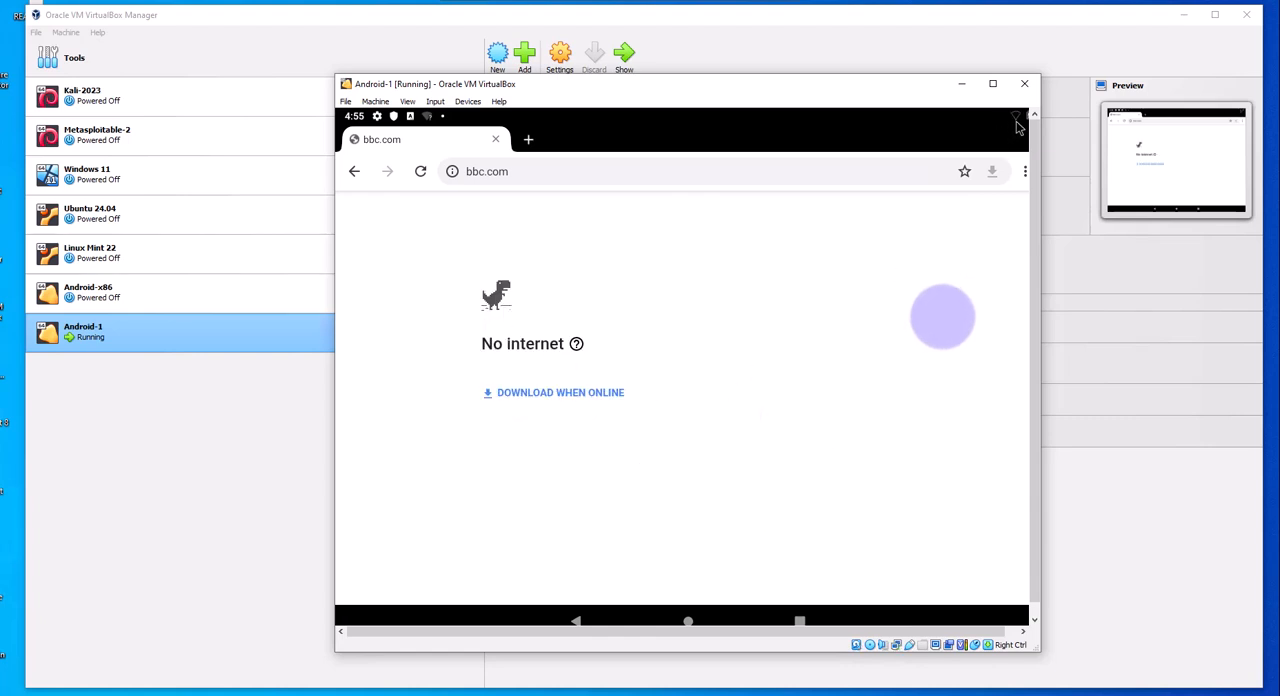
mouse_move(362, 220)
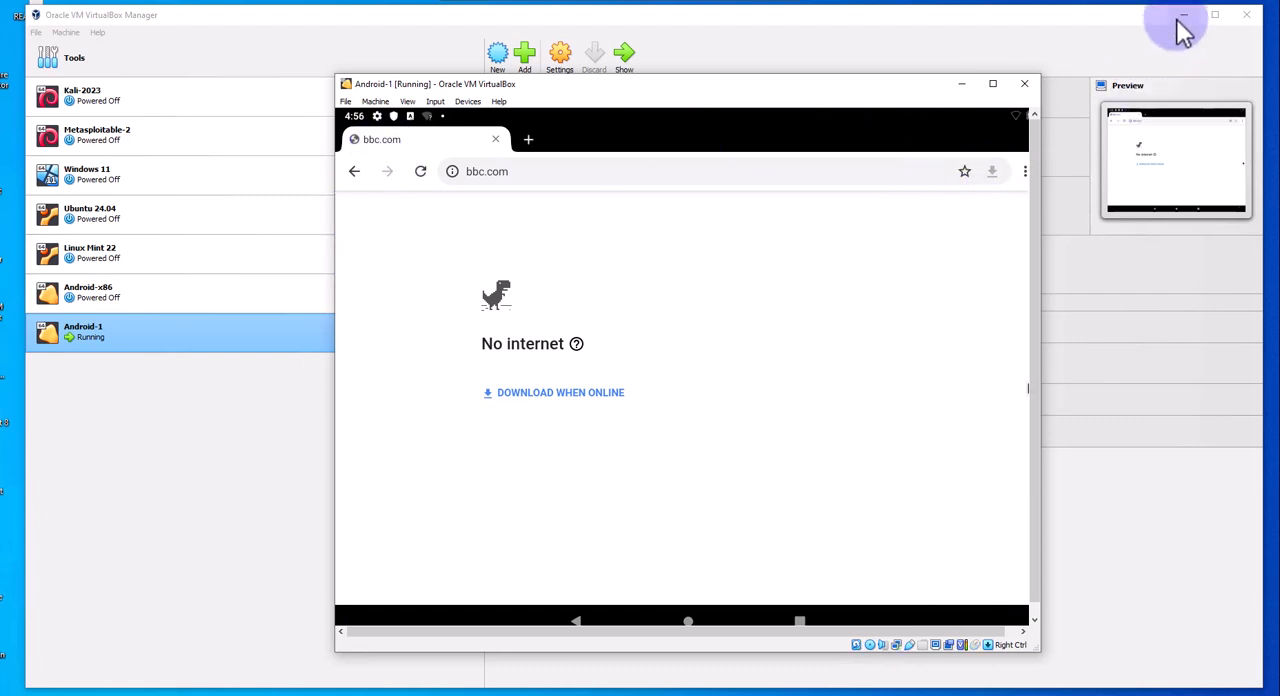
Step: Minimize the Manager, toggle Android's Wi-Fi off and on, and open the VirtWifi notification
click(1180, 18)
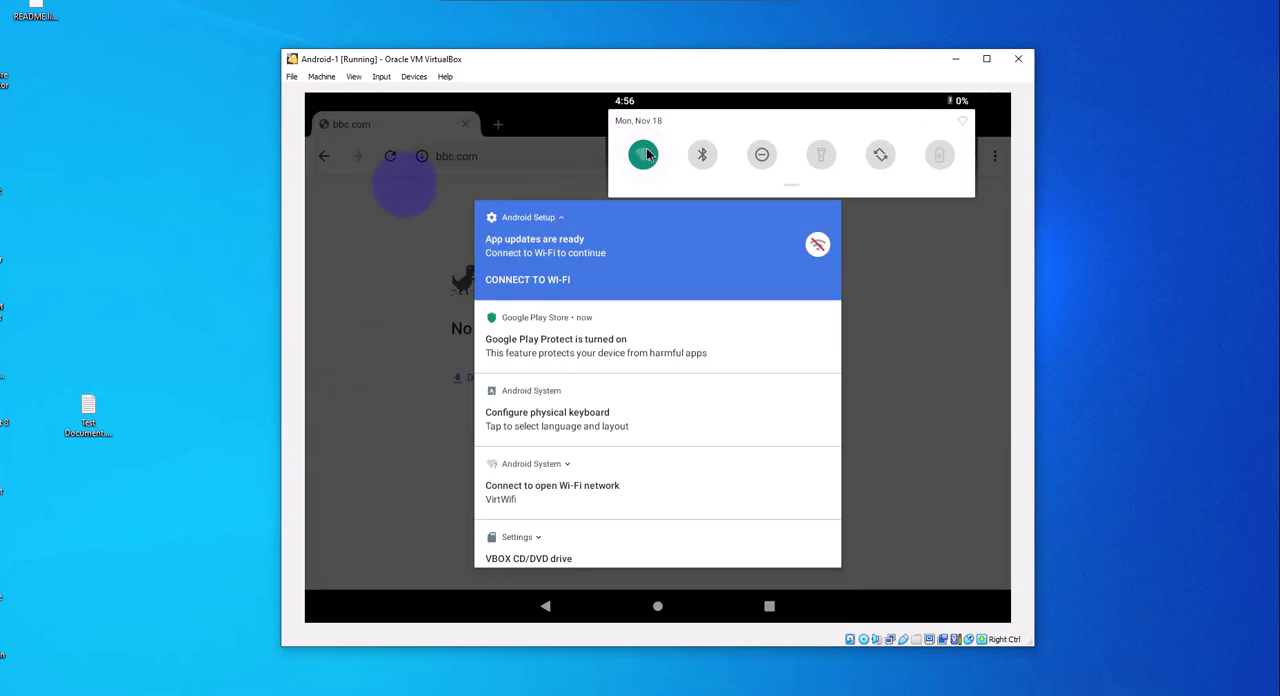
click(644, 156)
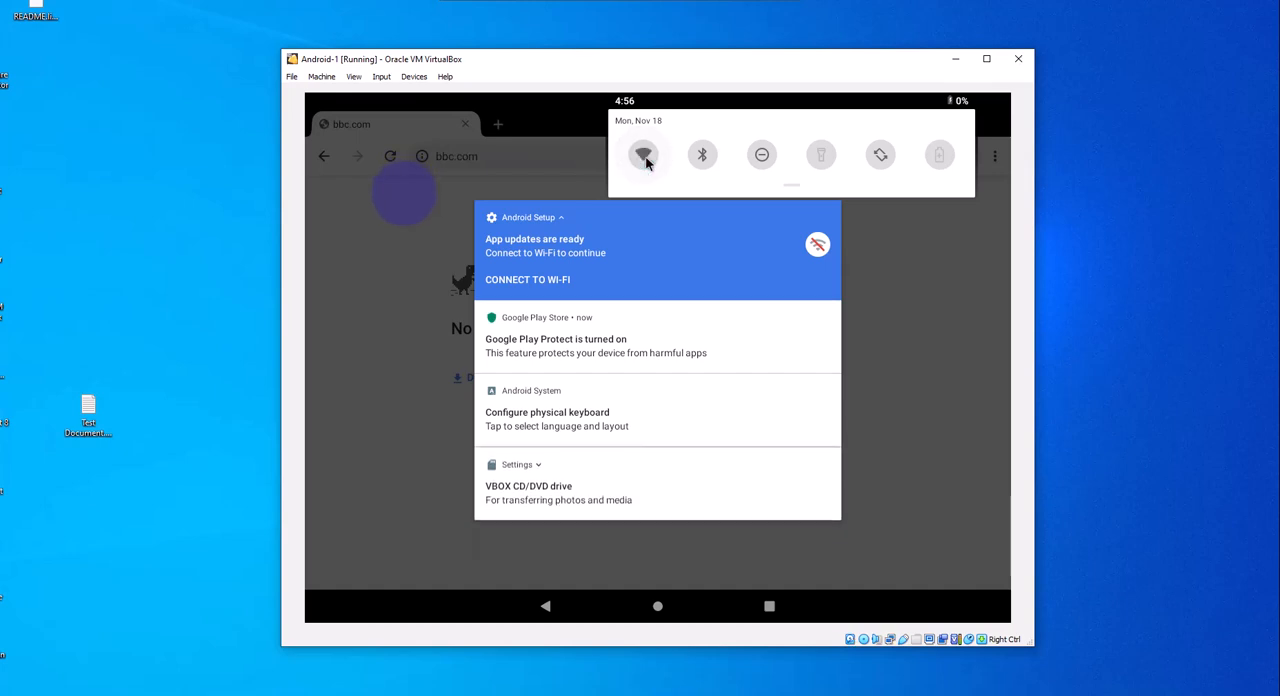
click(644, 156)
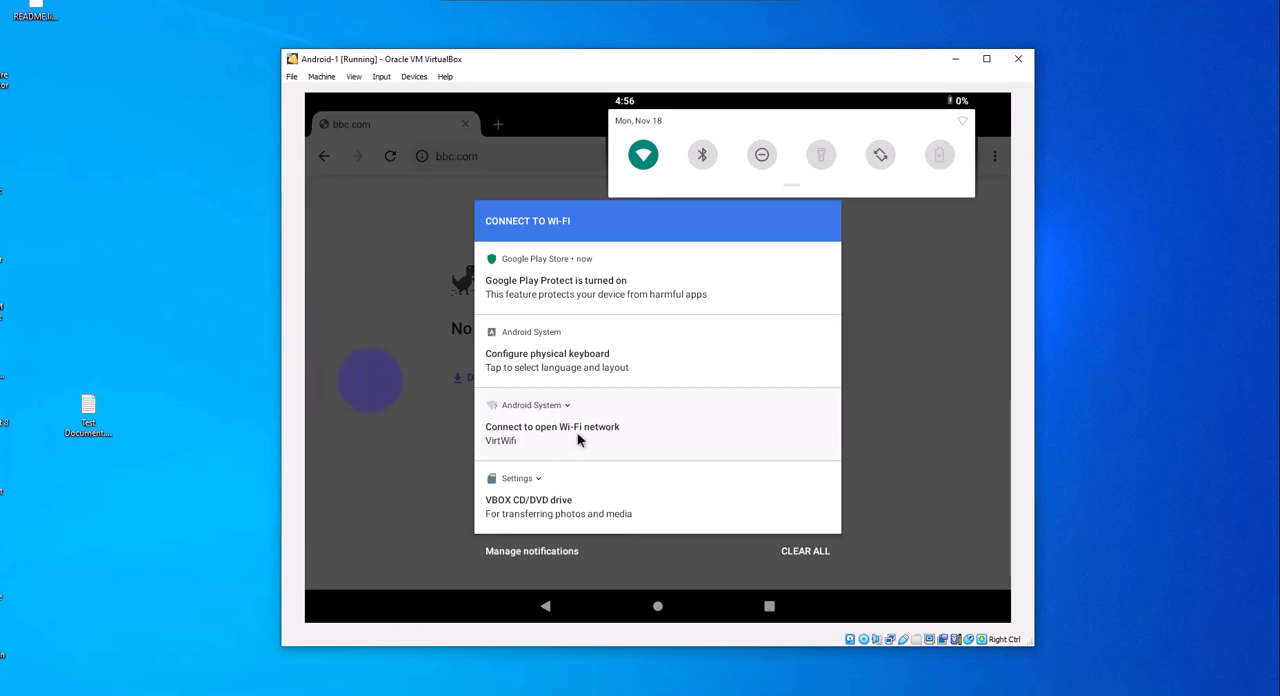
click(552, 432)
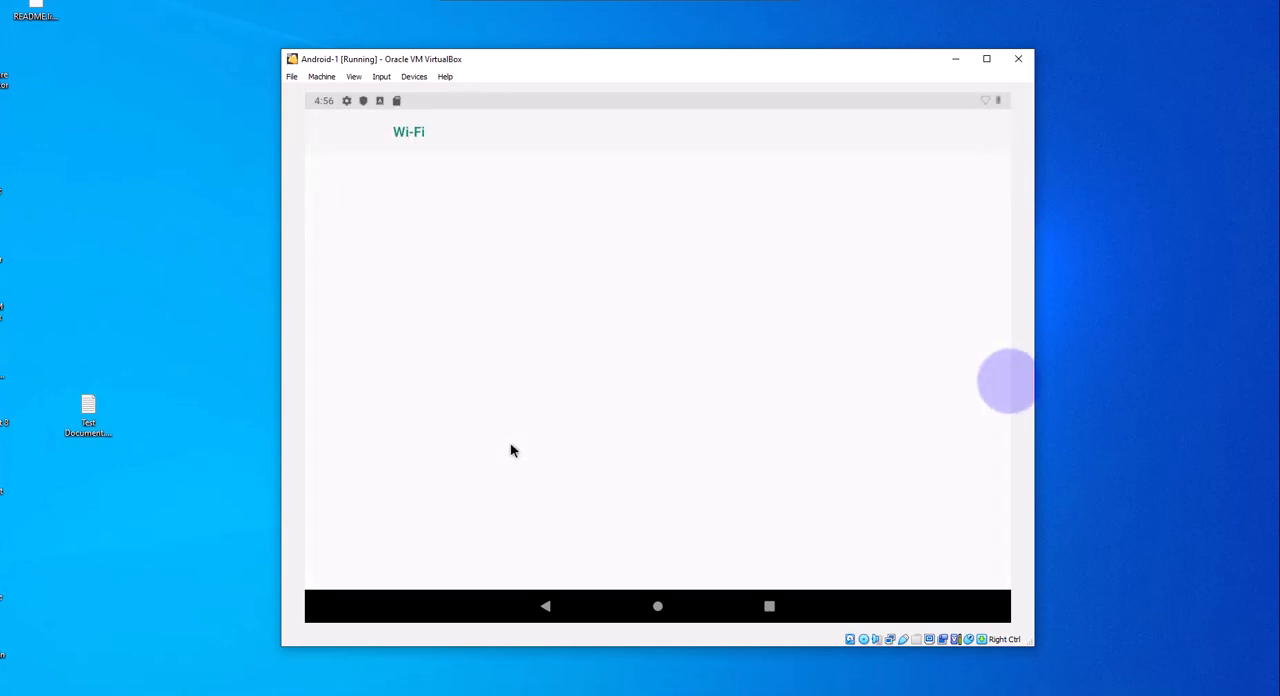
Step: Select and connect to the VirtWifi network in Wi-Fi settings, then bring up Recents
click(912, 176)
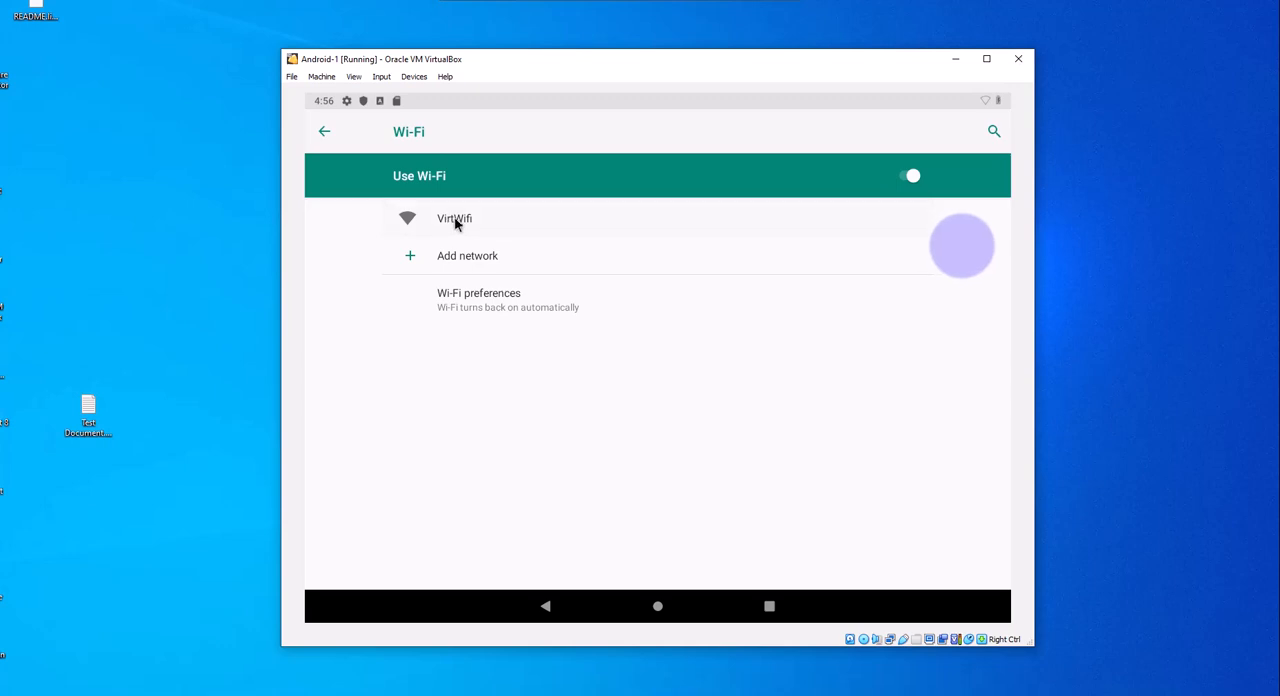
click(454, 218)
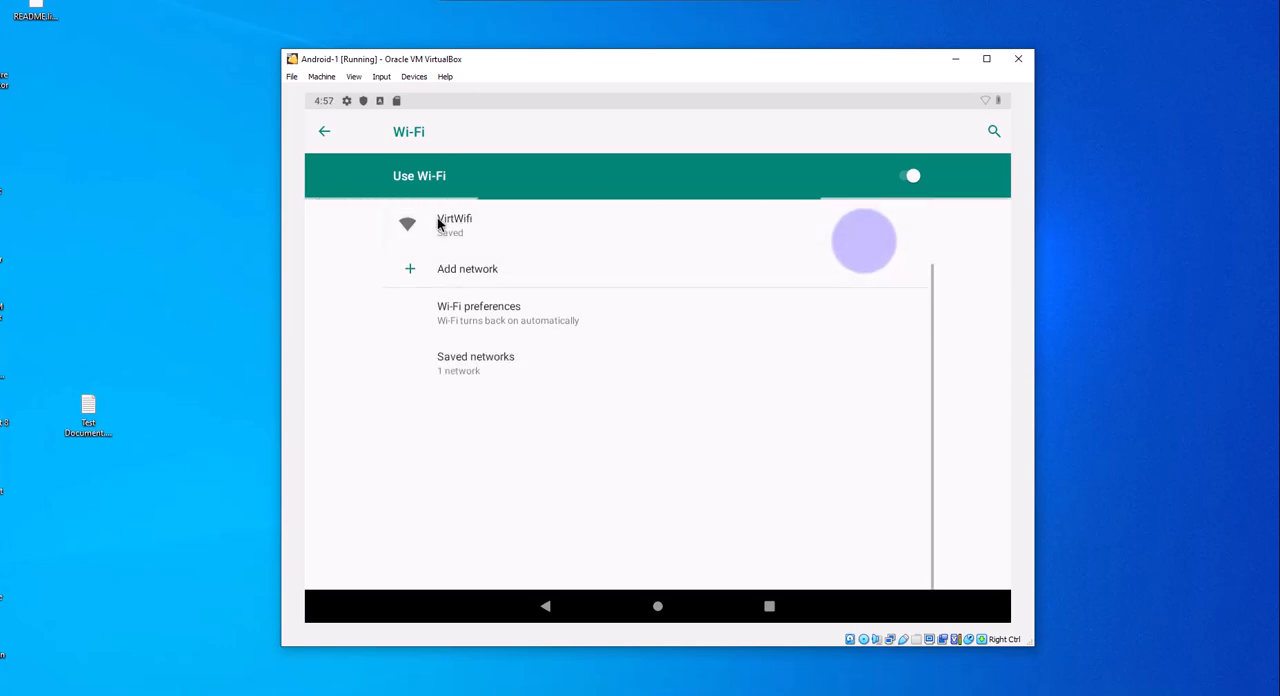
click(456, 224)
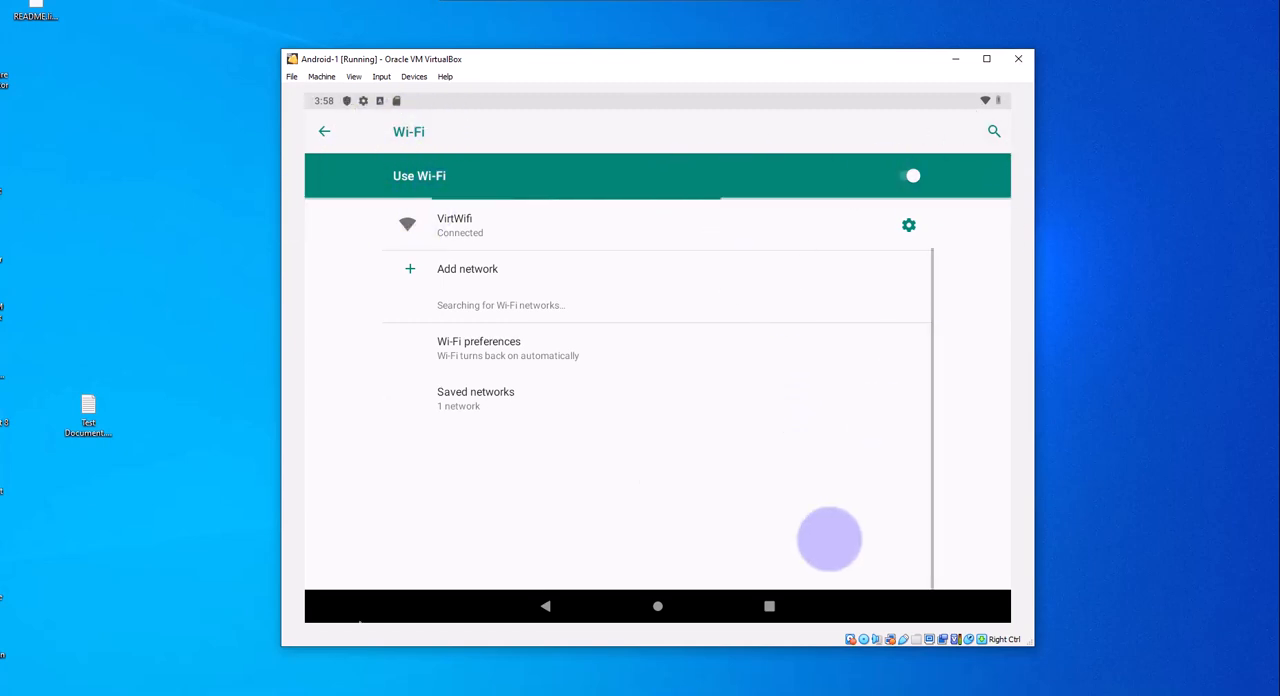
click(768, 606)
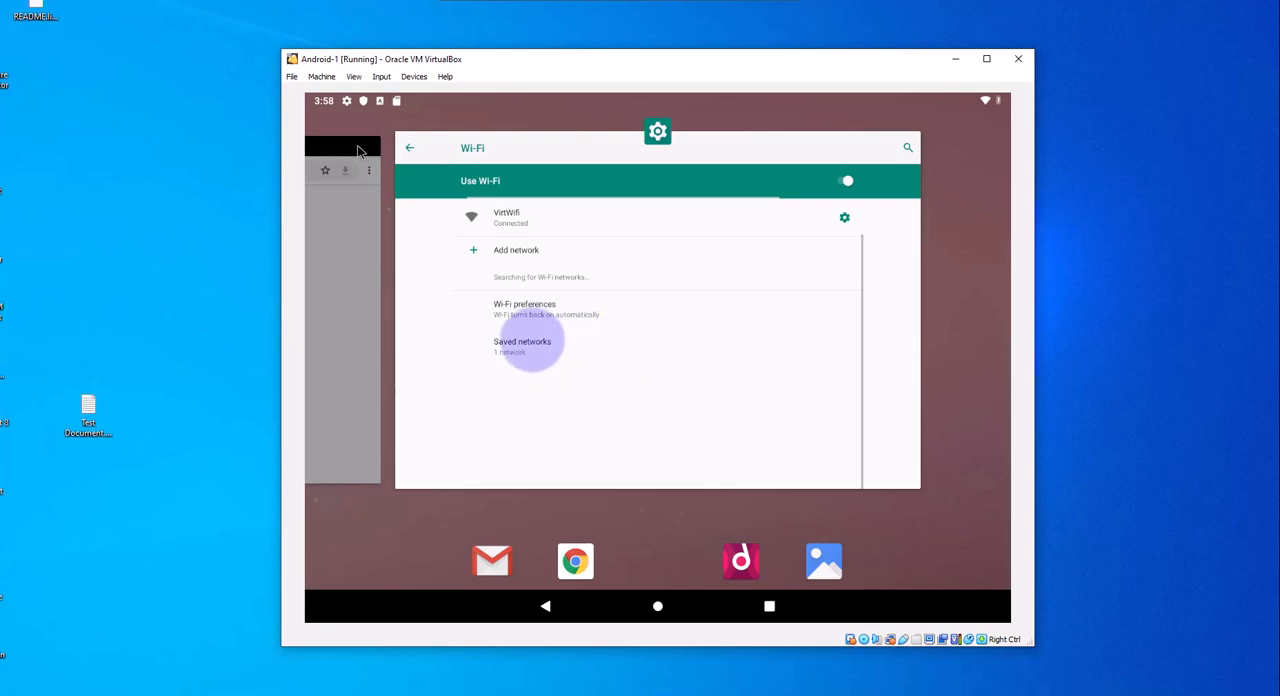
Step: Switch back to the Chrome card and reload bbc.com, now loading the BBC homepage
click(576, 560)
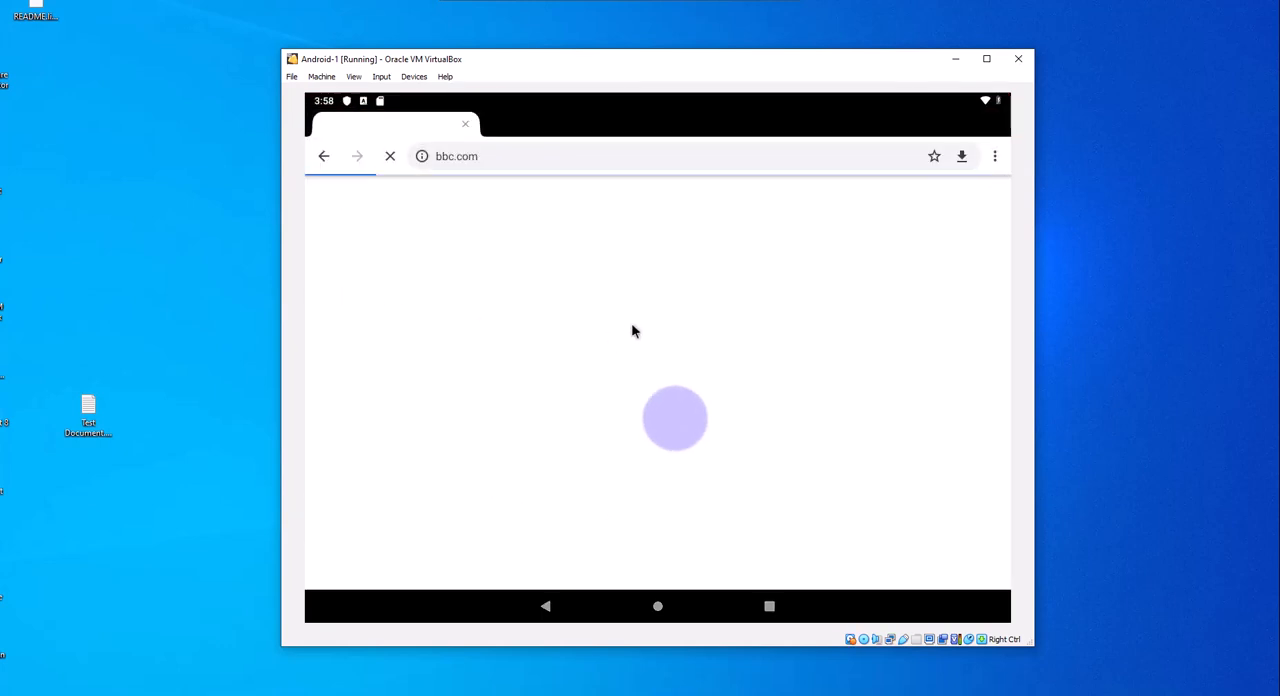
click(456, 156)
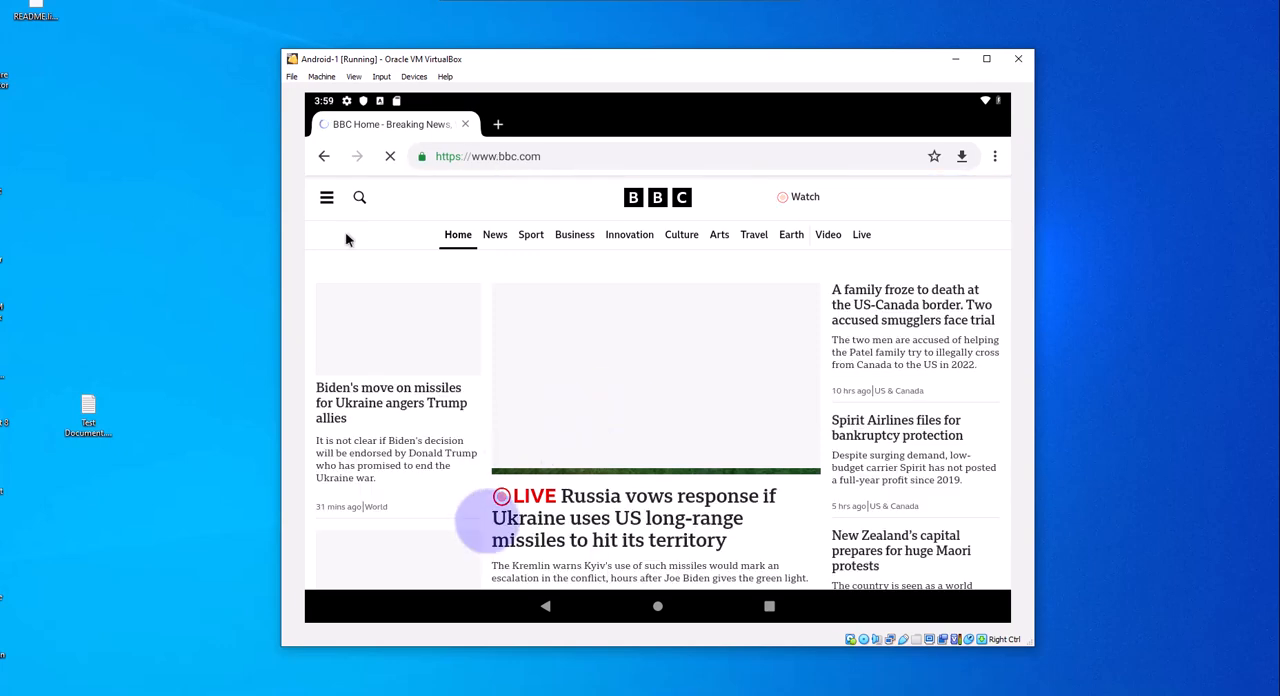
mouse_move(830, 530)
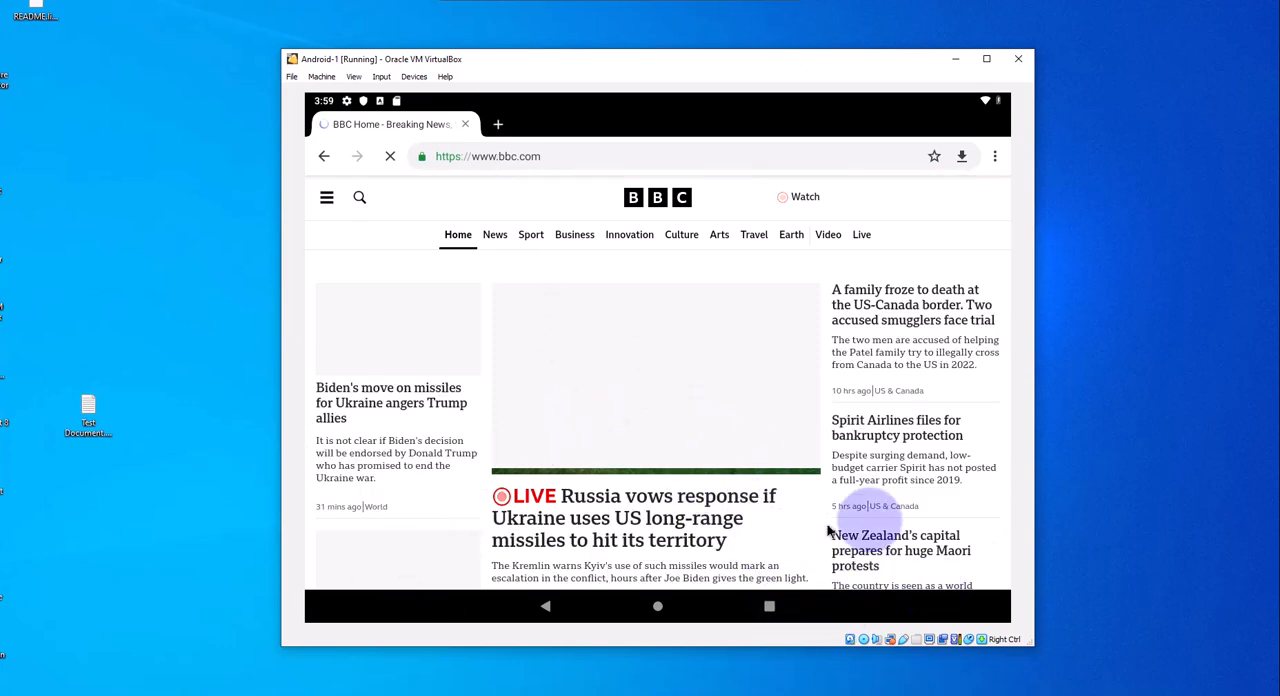
mouse_move(870, 304)
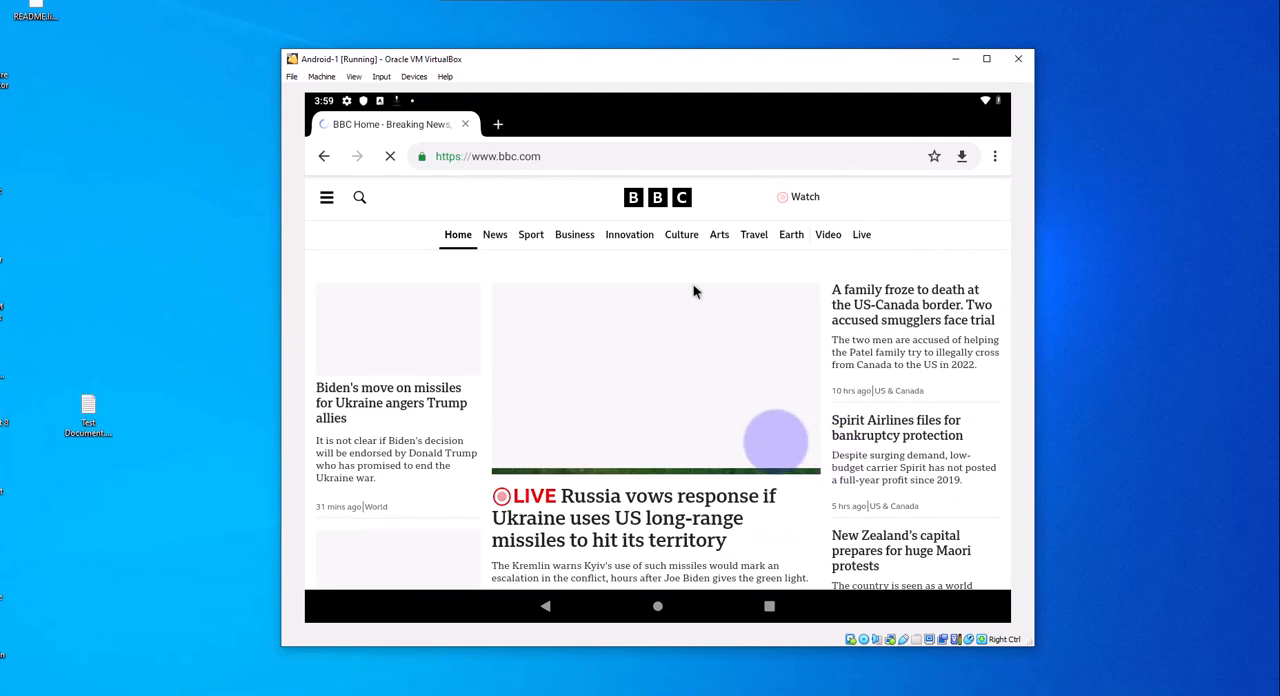
mouse_move(696, 292)
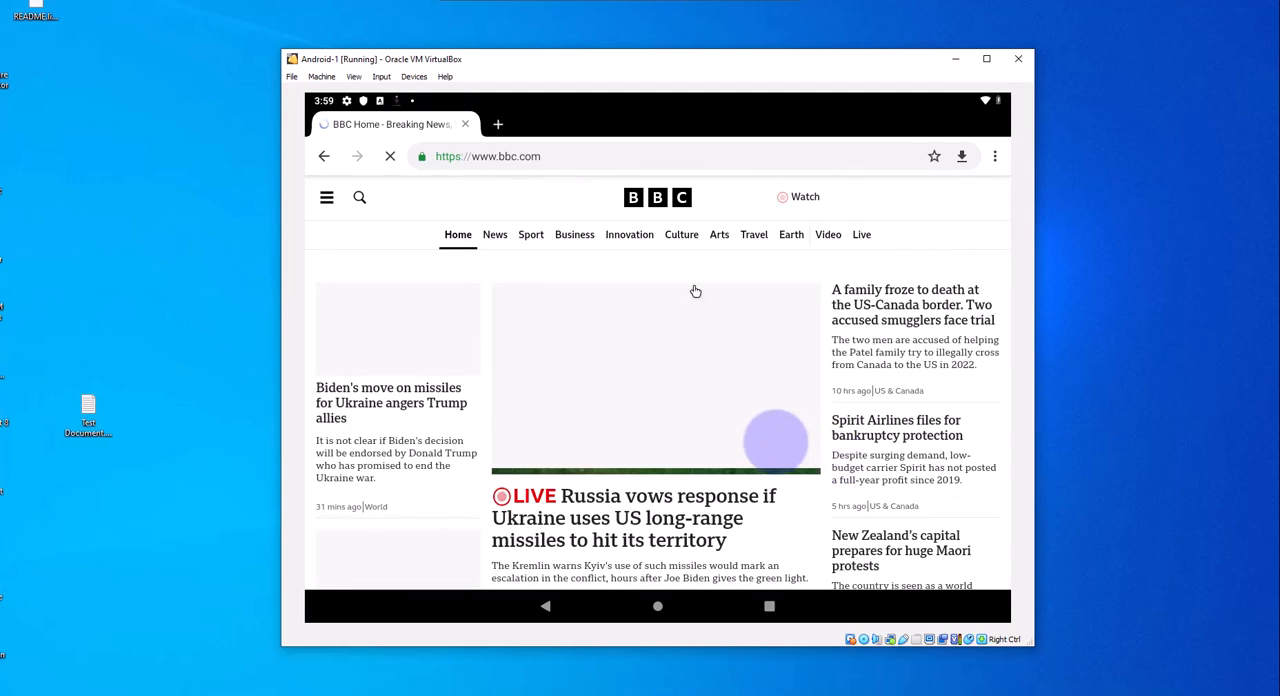